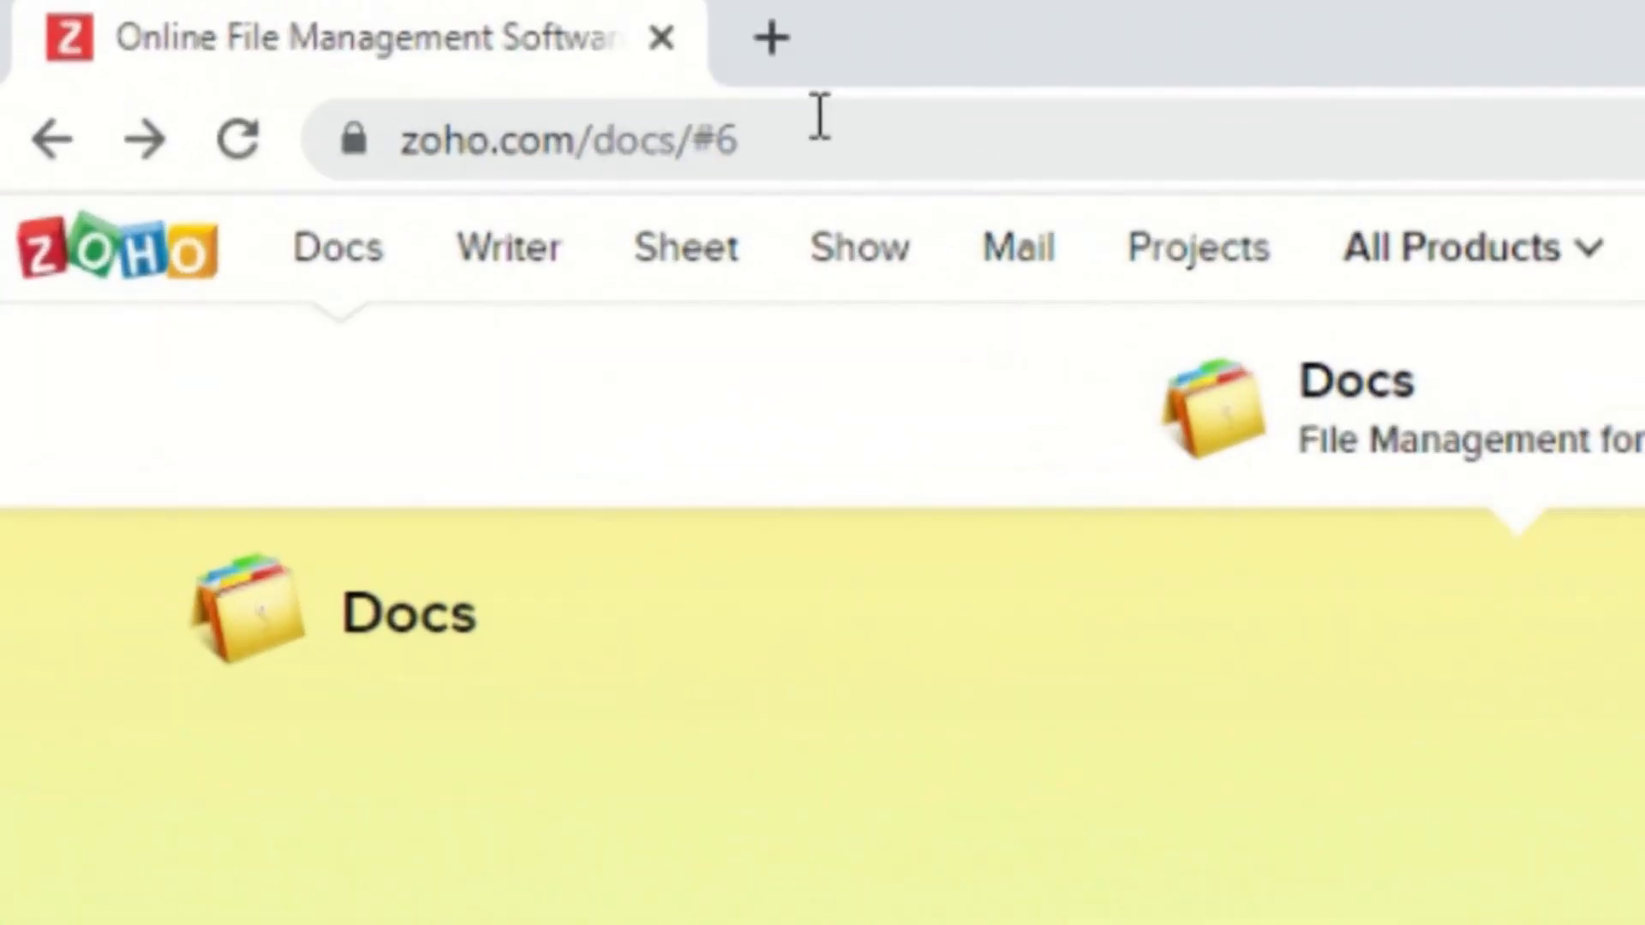
Go to the docs.zoho.com address and log in to Zoho Docs.
double_click(651, 140)
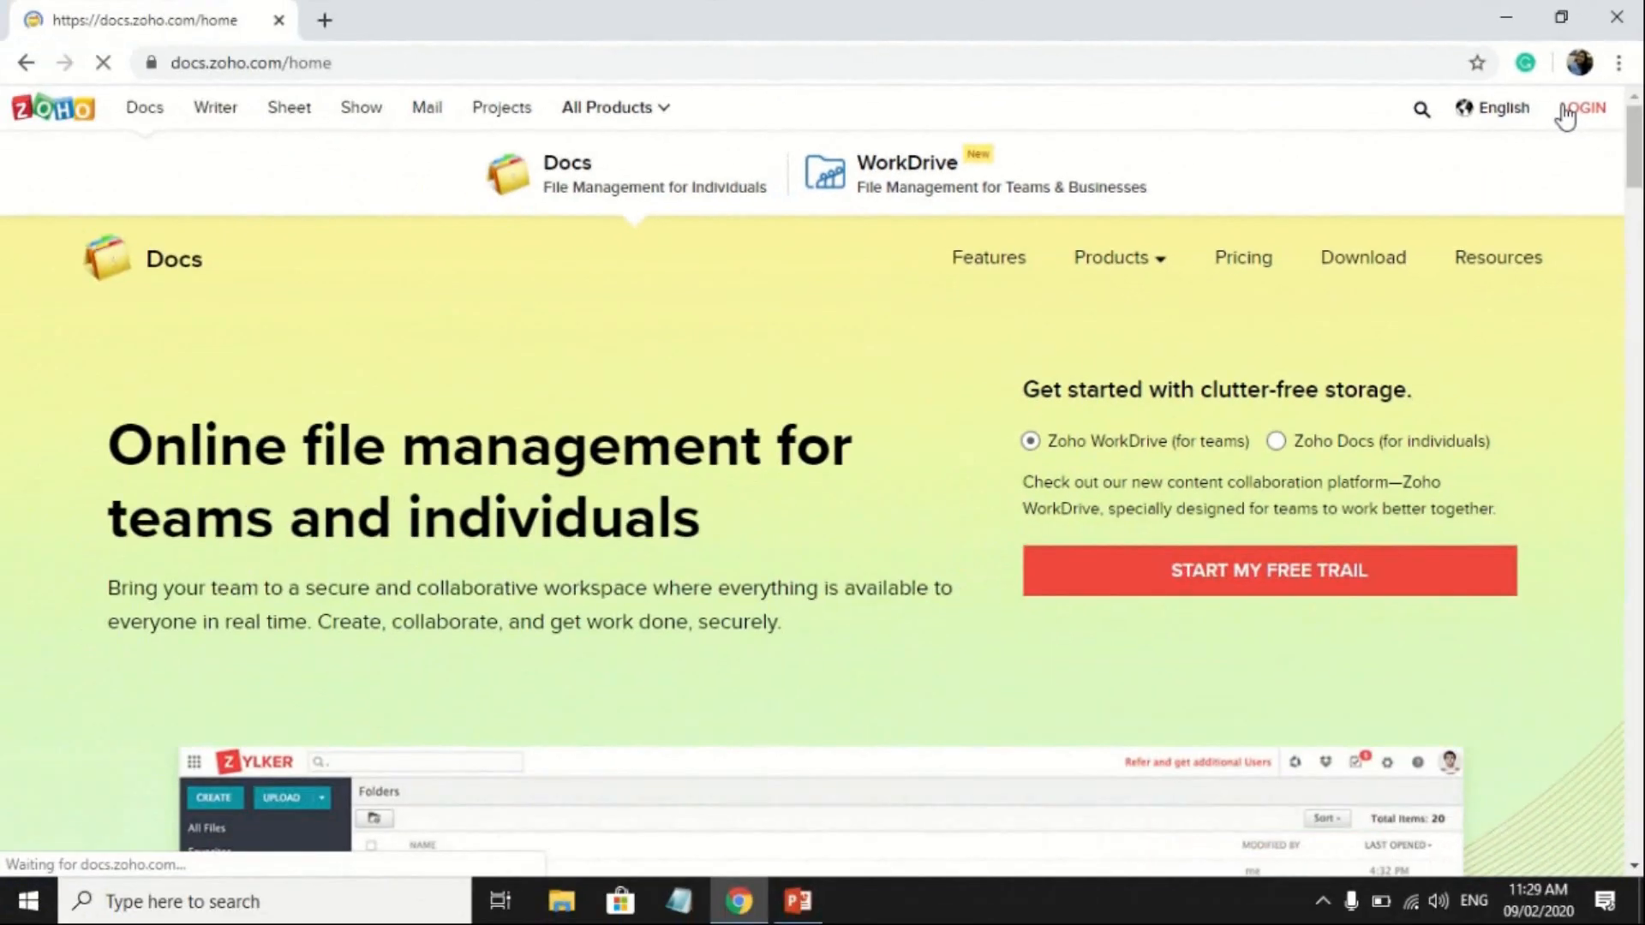
left_click(1584, 107)
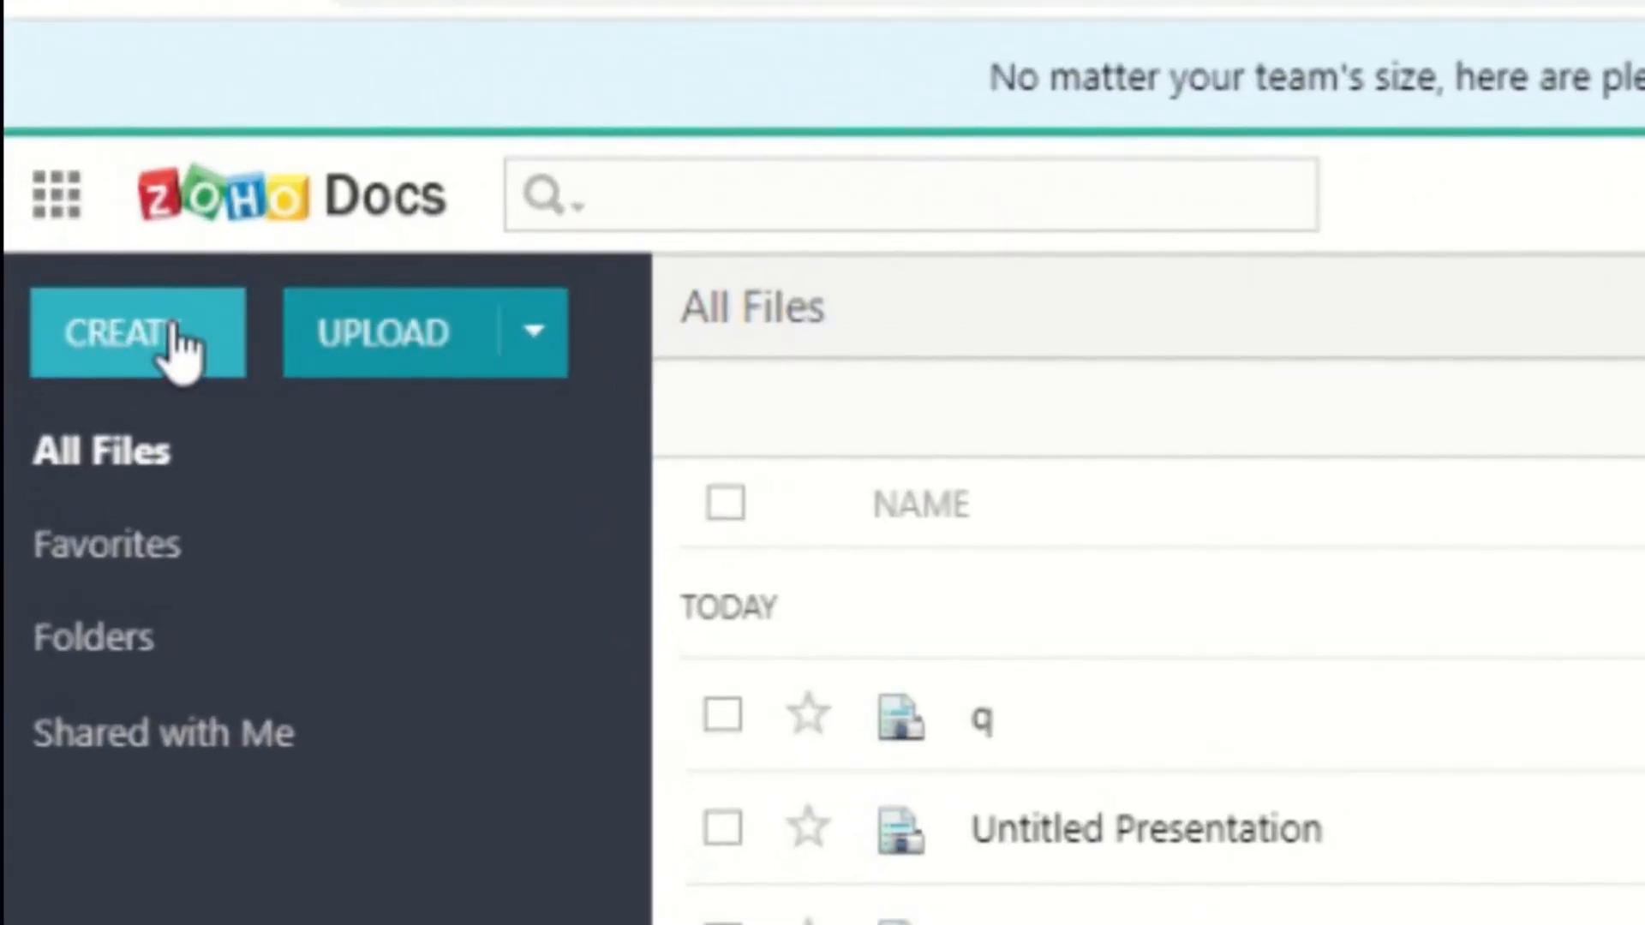
Create a new Presentation from the Docs CREATE menu.
left_click(125, 333)
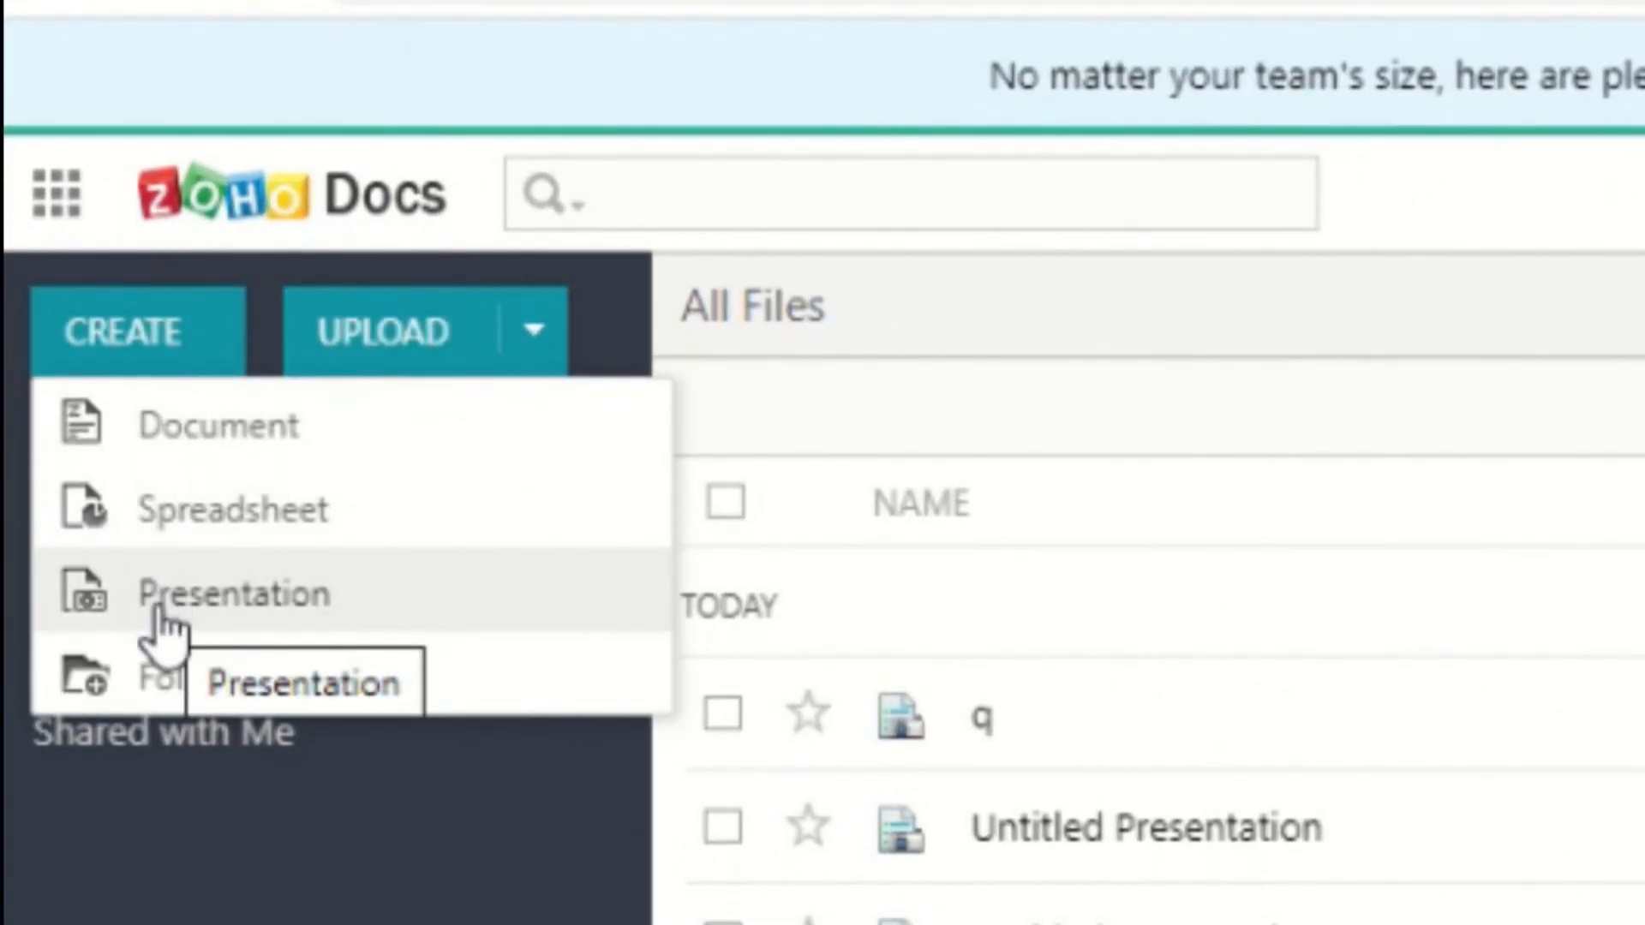
left_click(235, 593)
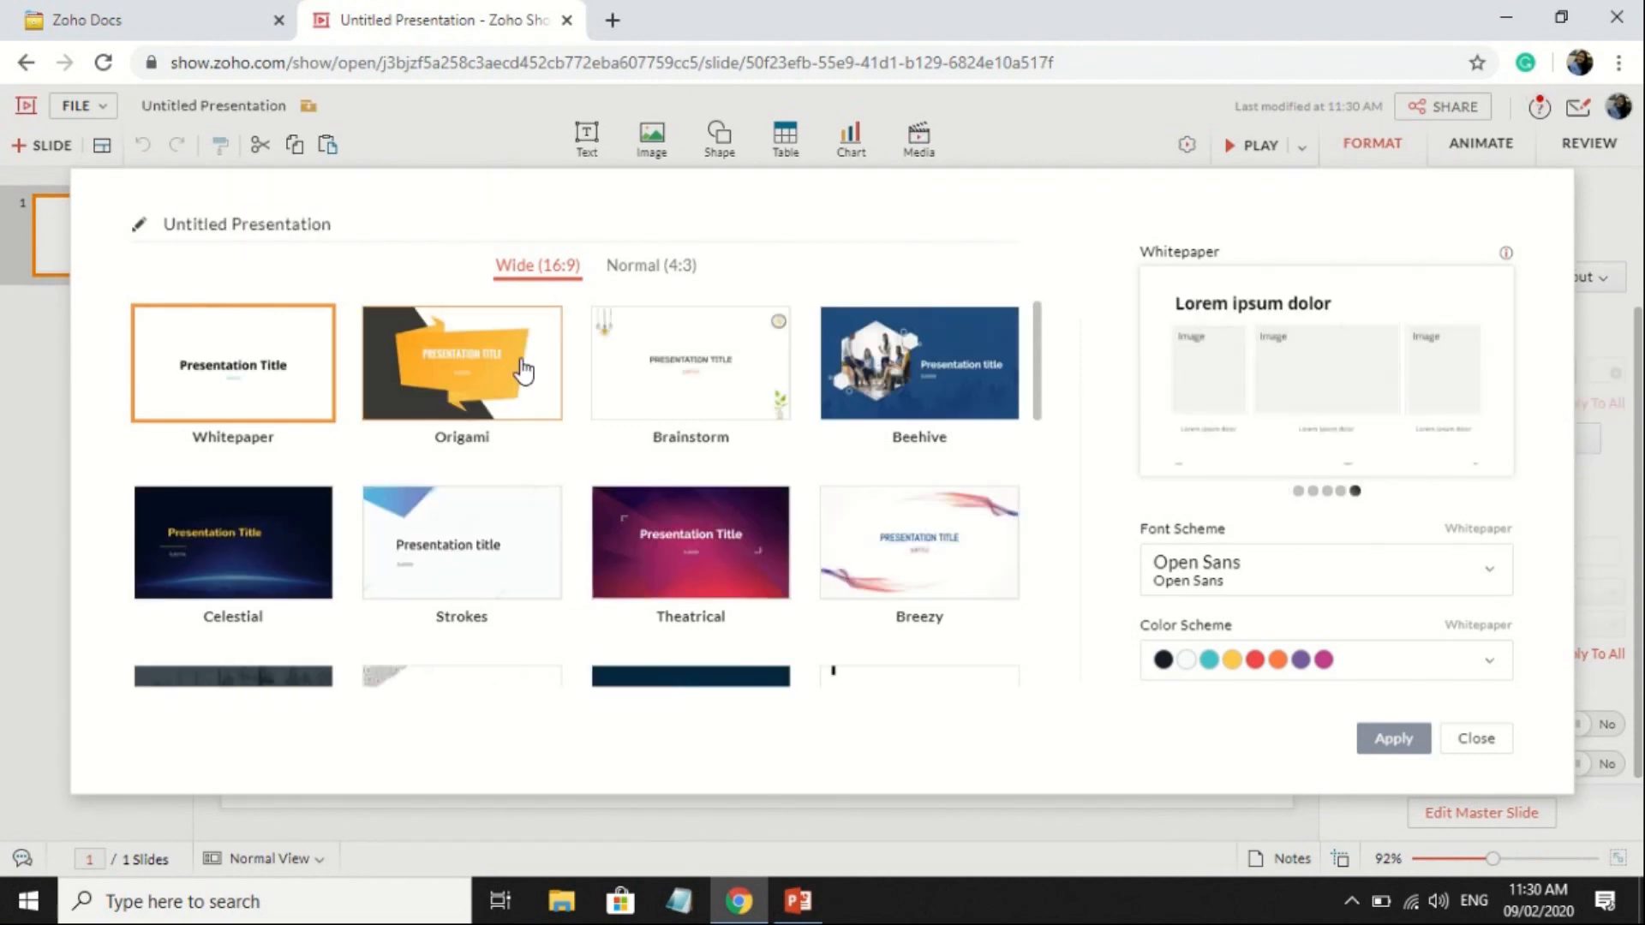
Choose and apply the Origami theme in the theme dialog.
left_click(461, 362)
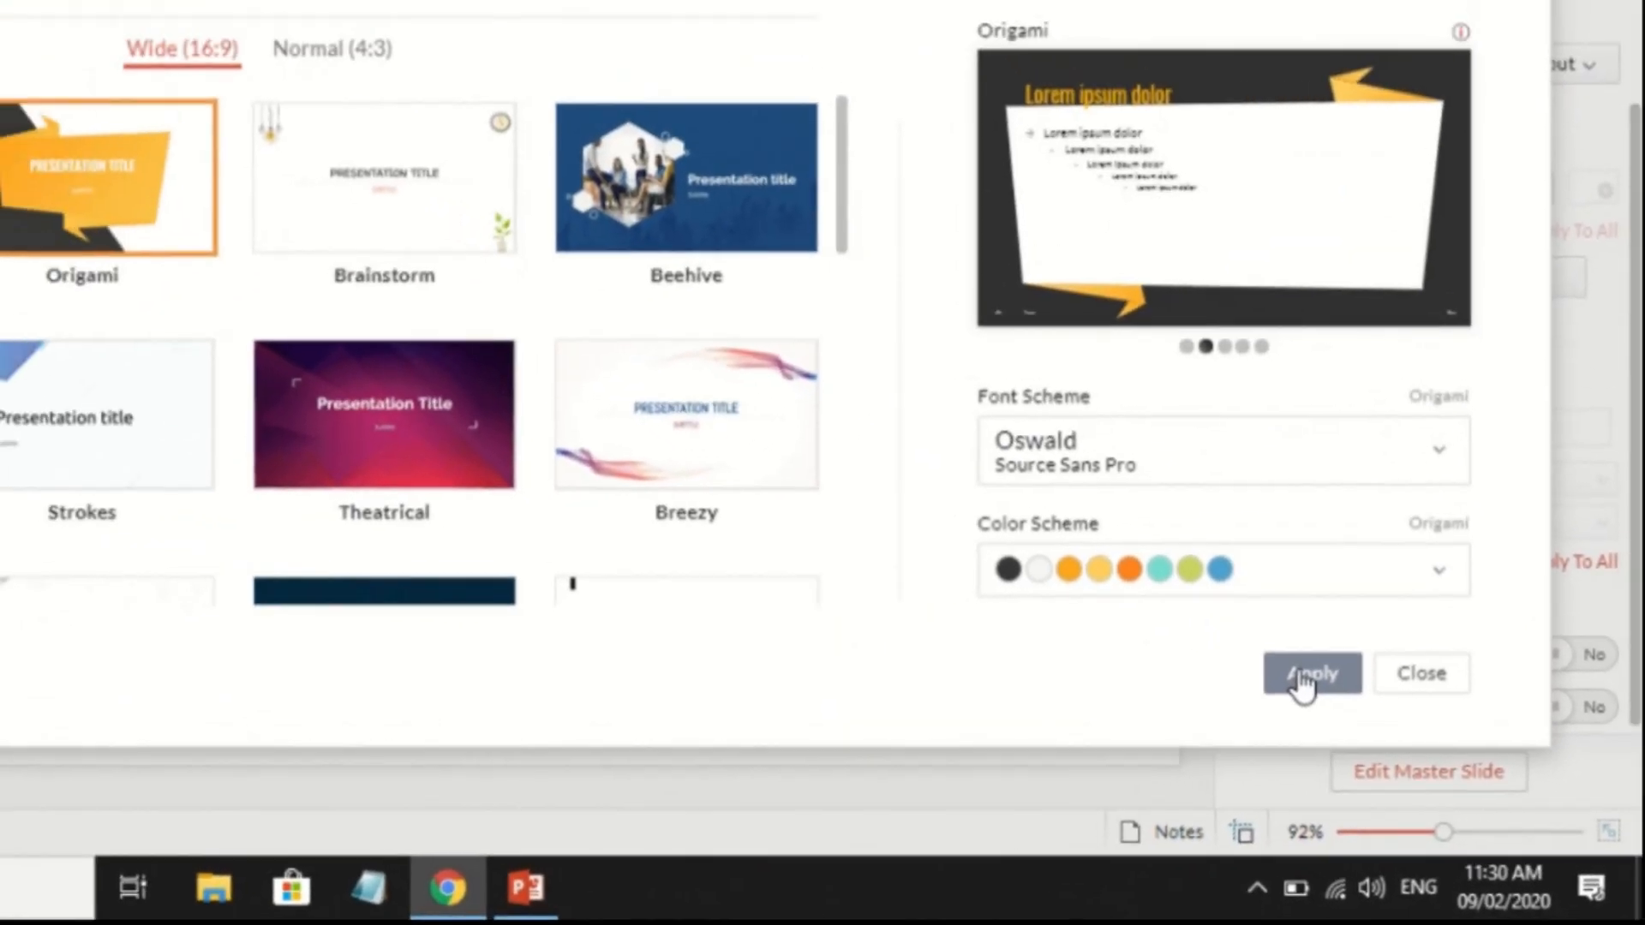
left_click(1310, 673)
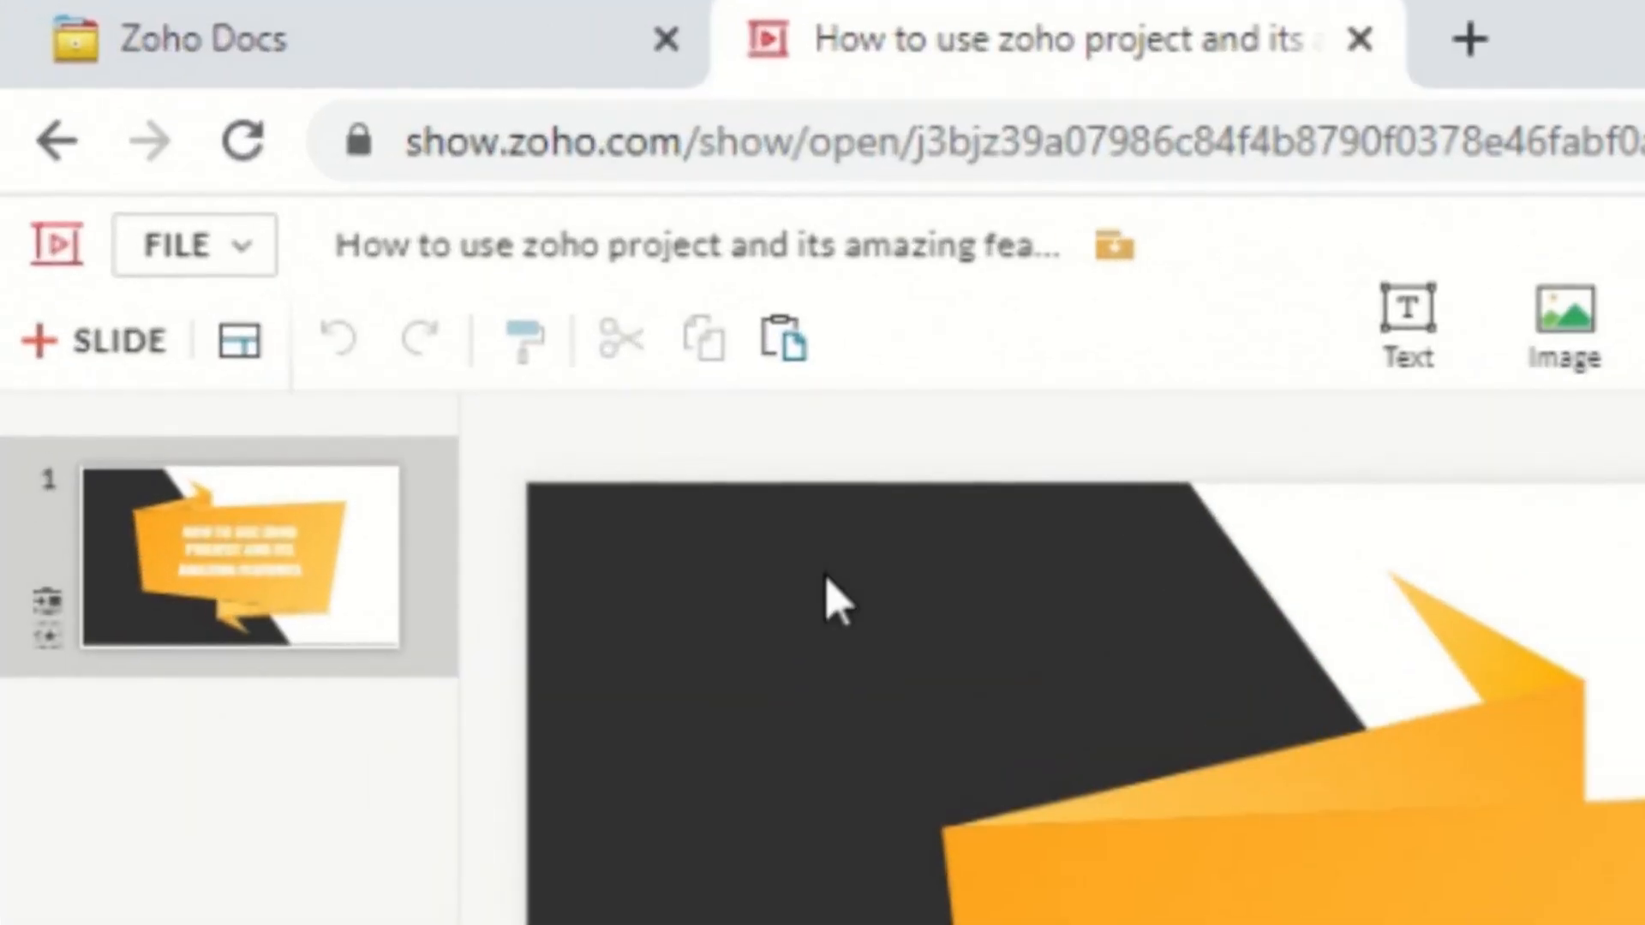
mouse_move(117, 337)
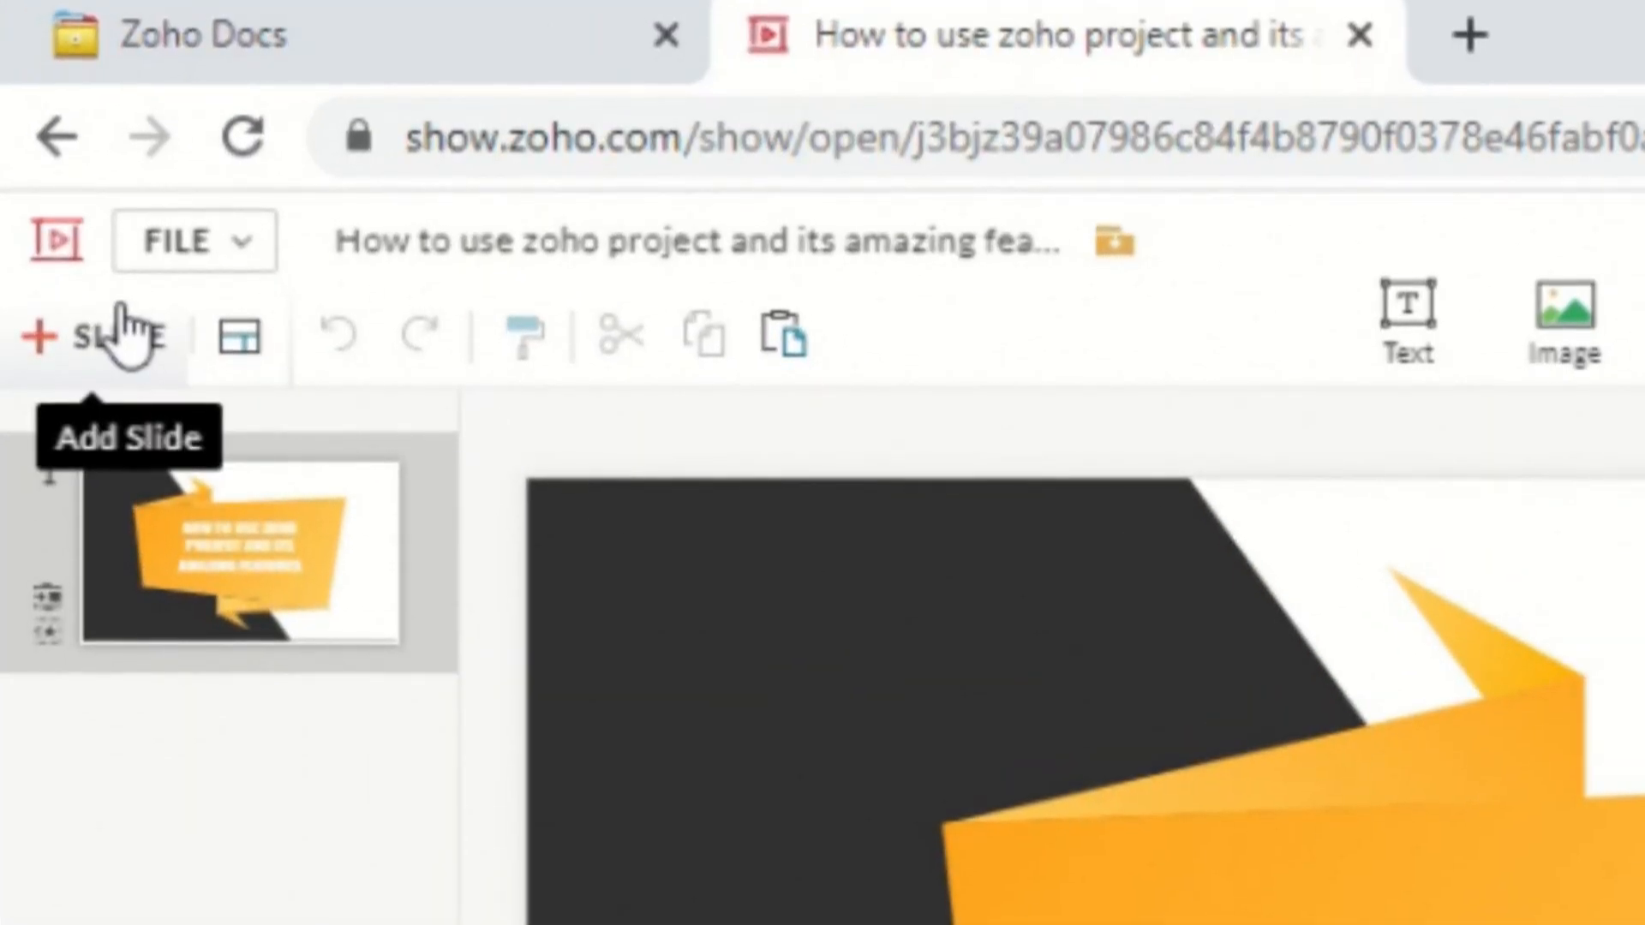
left_click(99, 333)
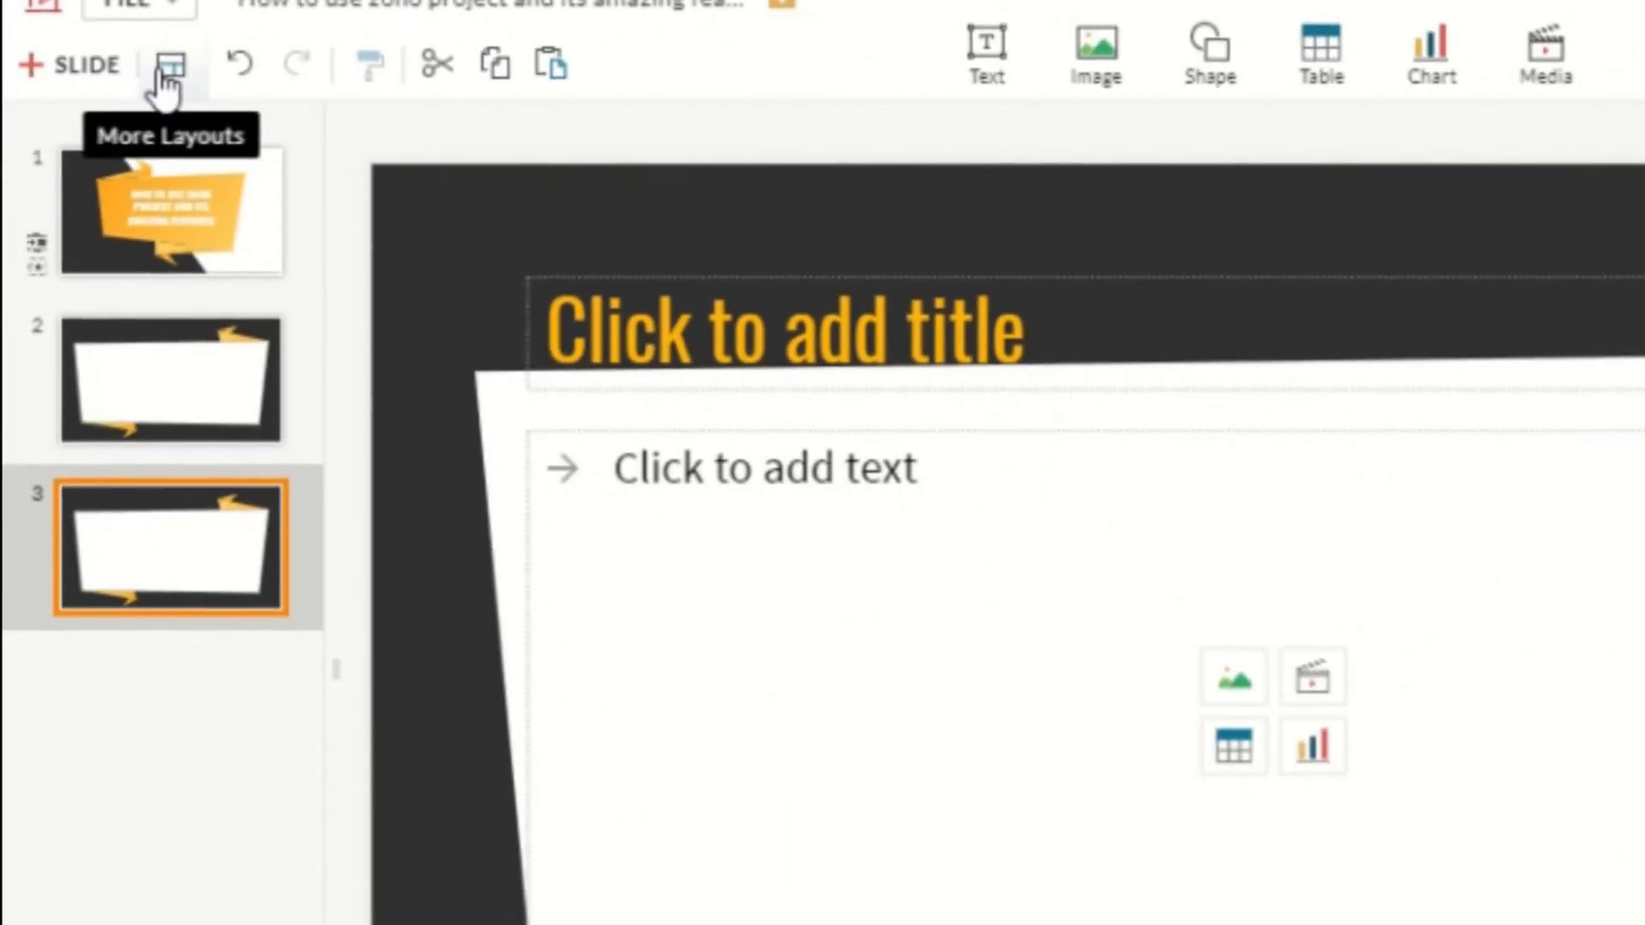
left_click(171, 63)
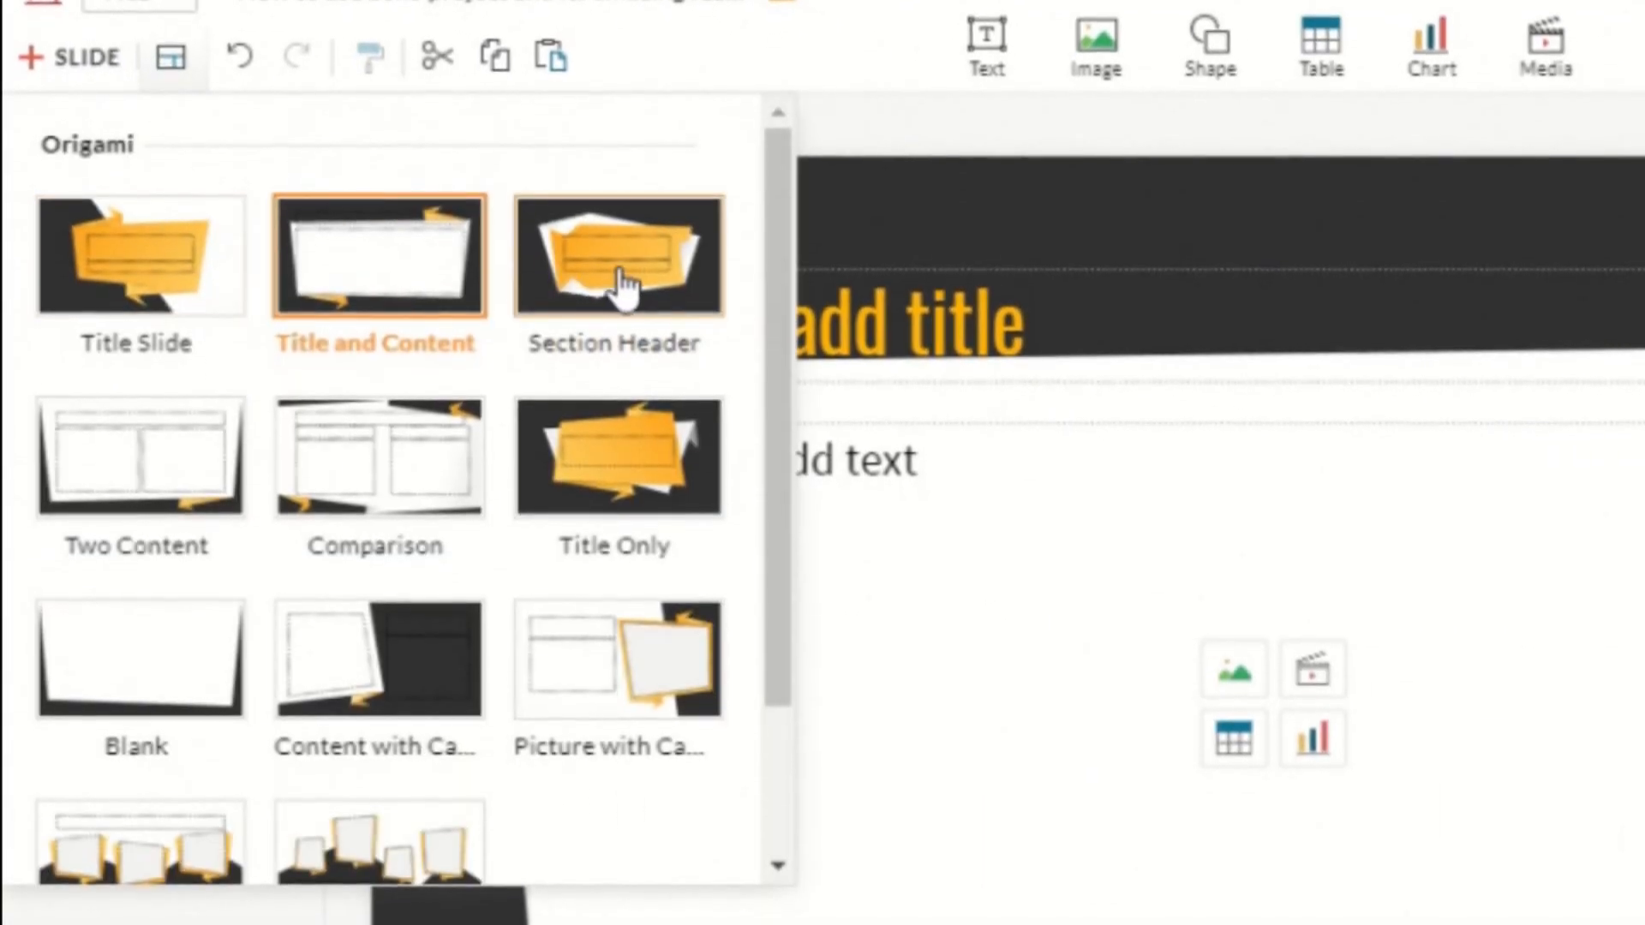
scroll("down", 3)
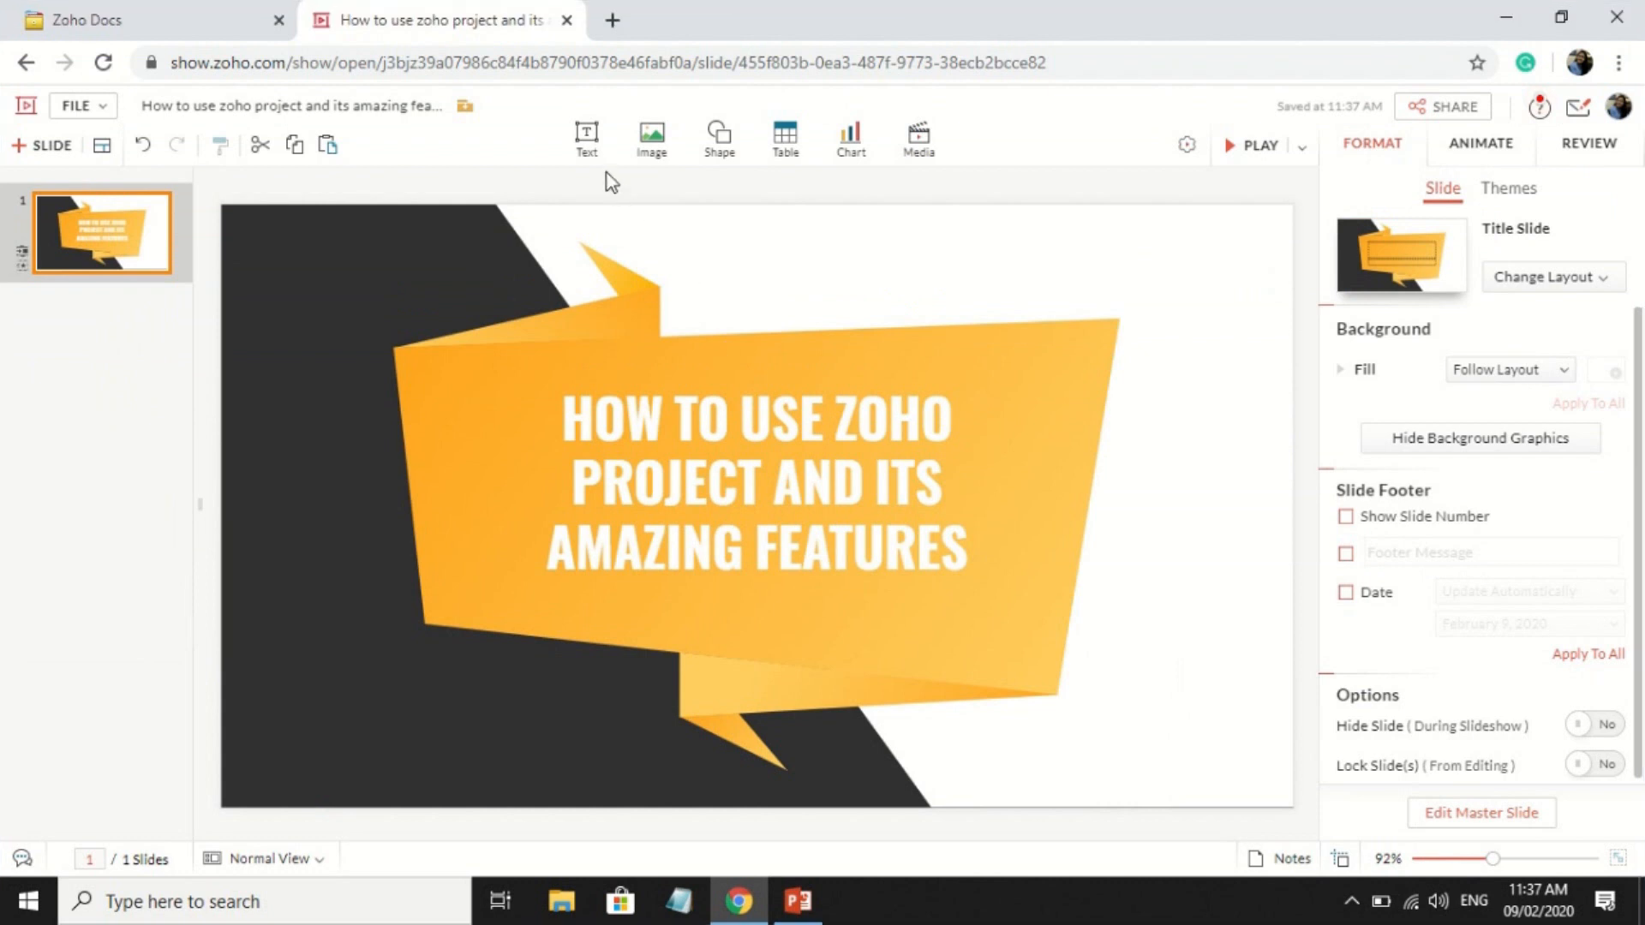
left_click(587, 136)
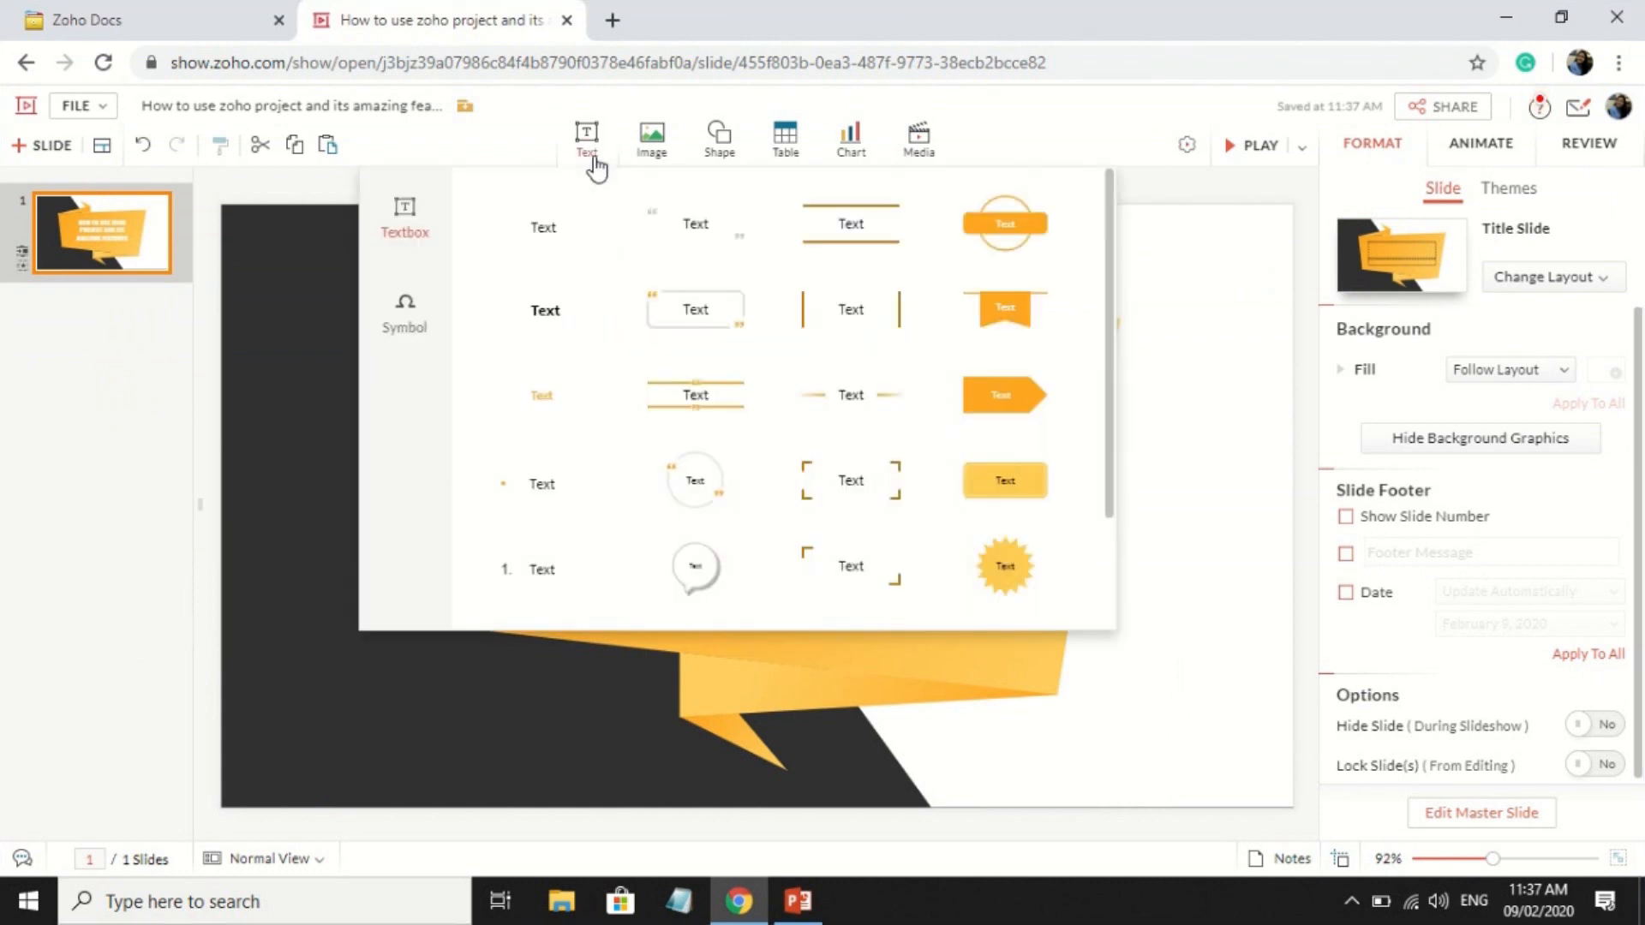
left_click(650, 136)
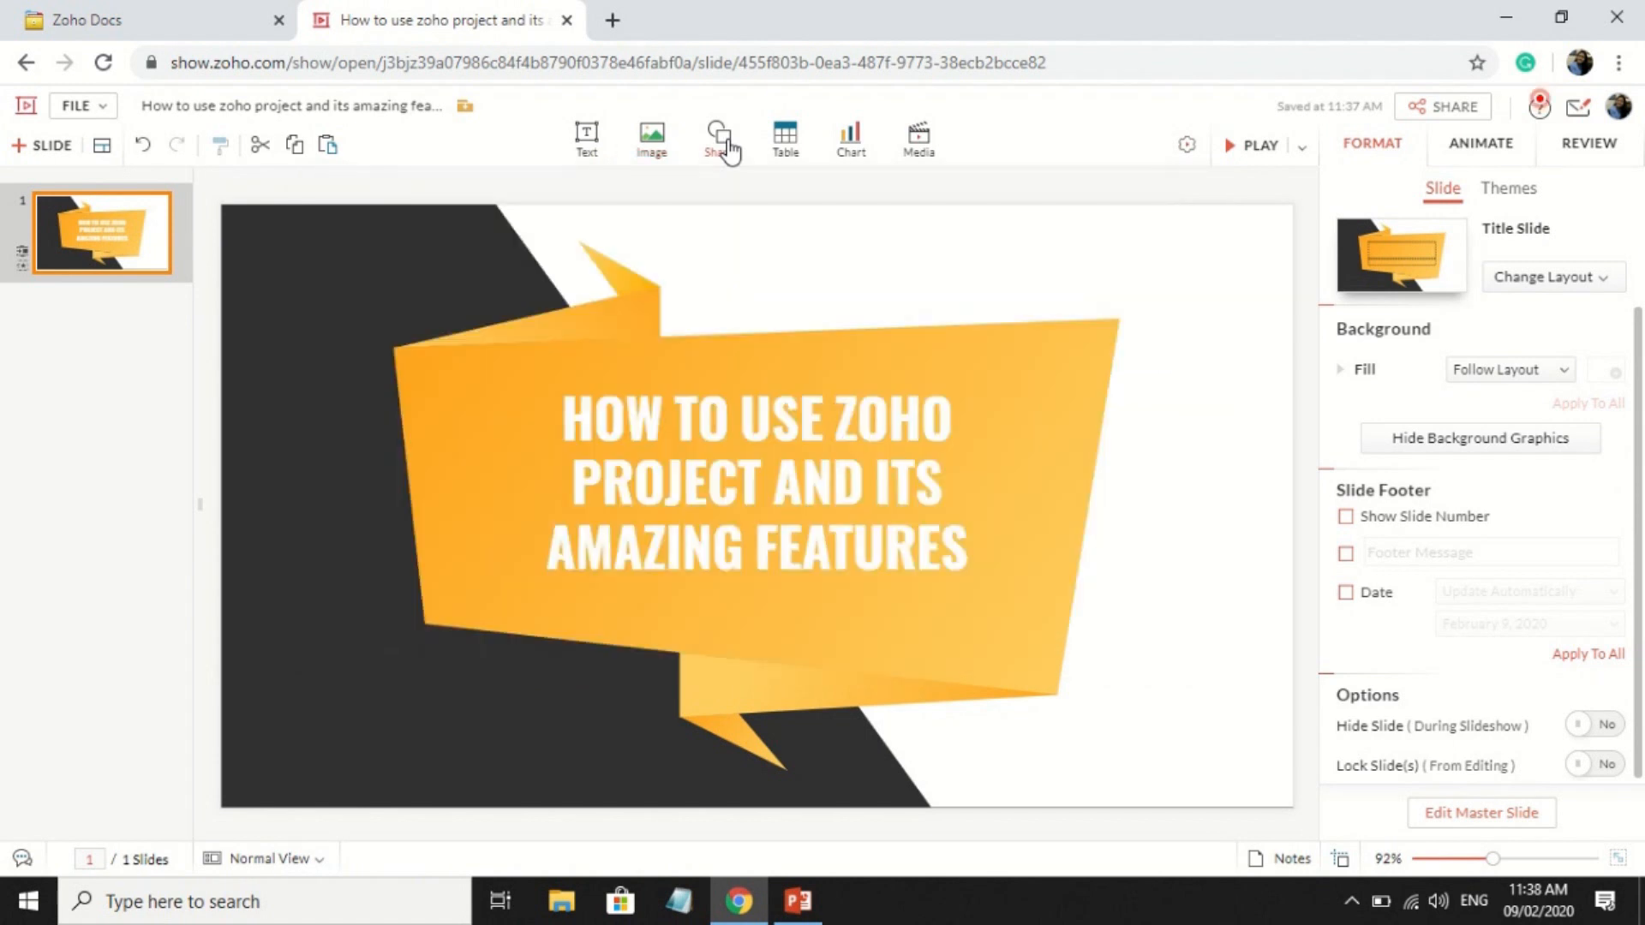
left_click(722, 136)
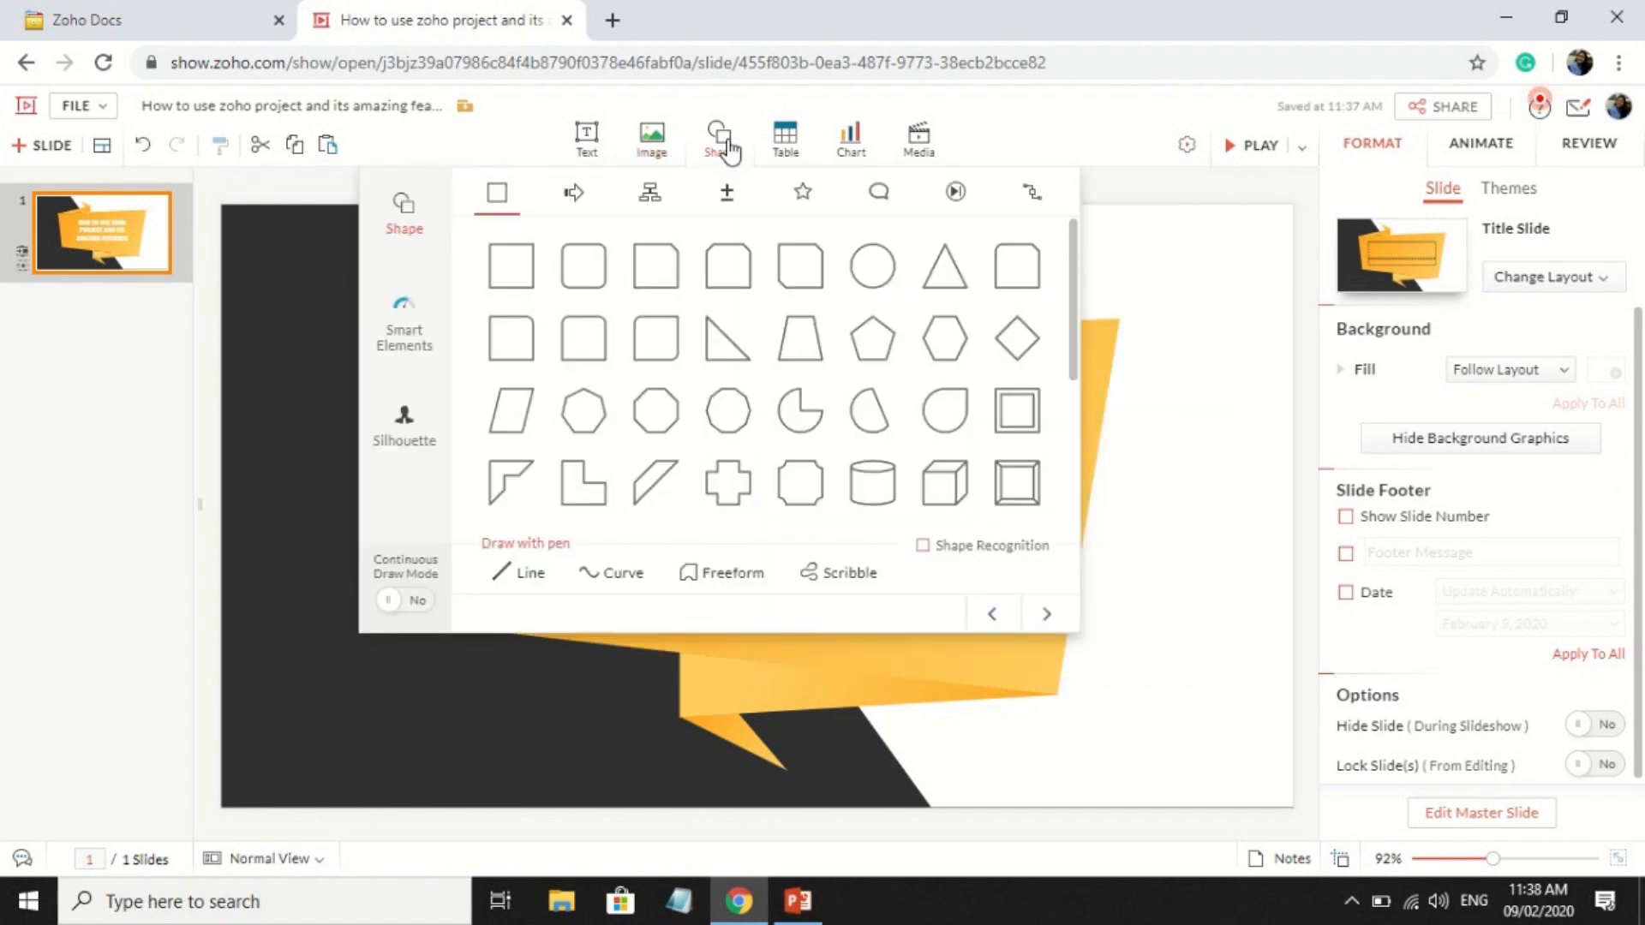
left_click(784, 136)
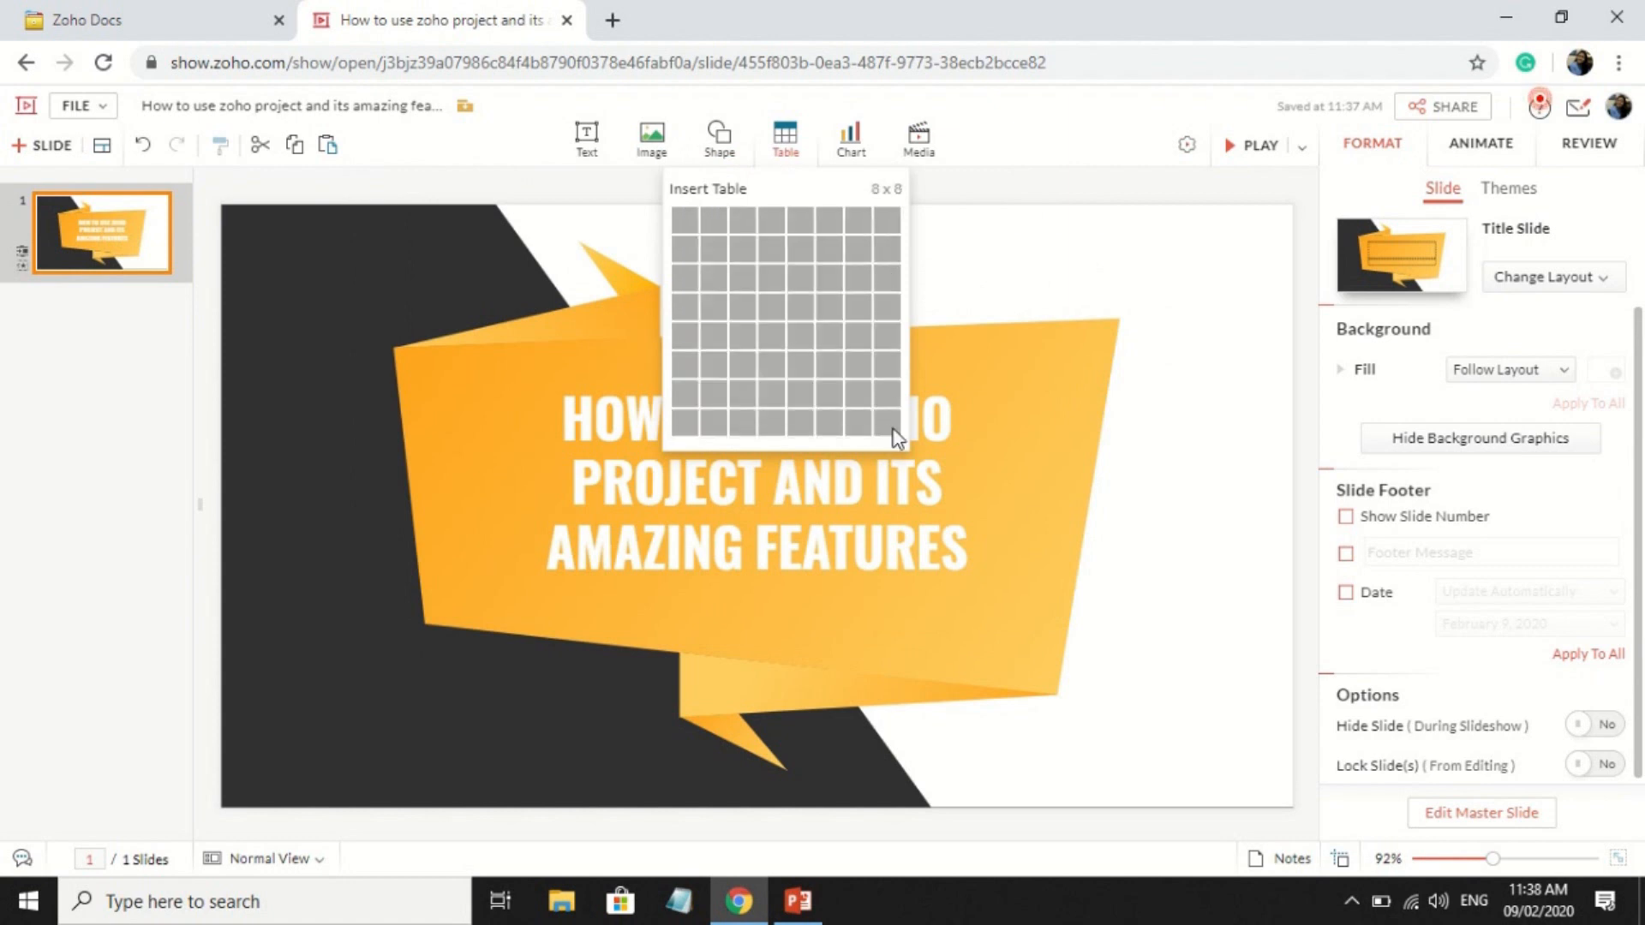
left_click(850, 136)
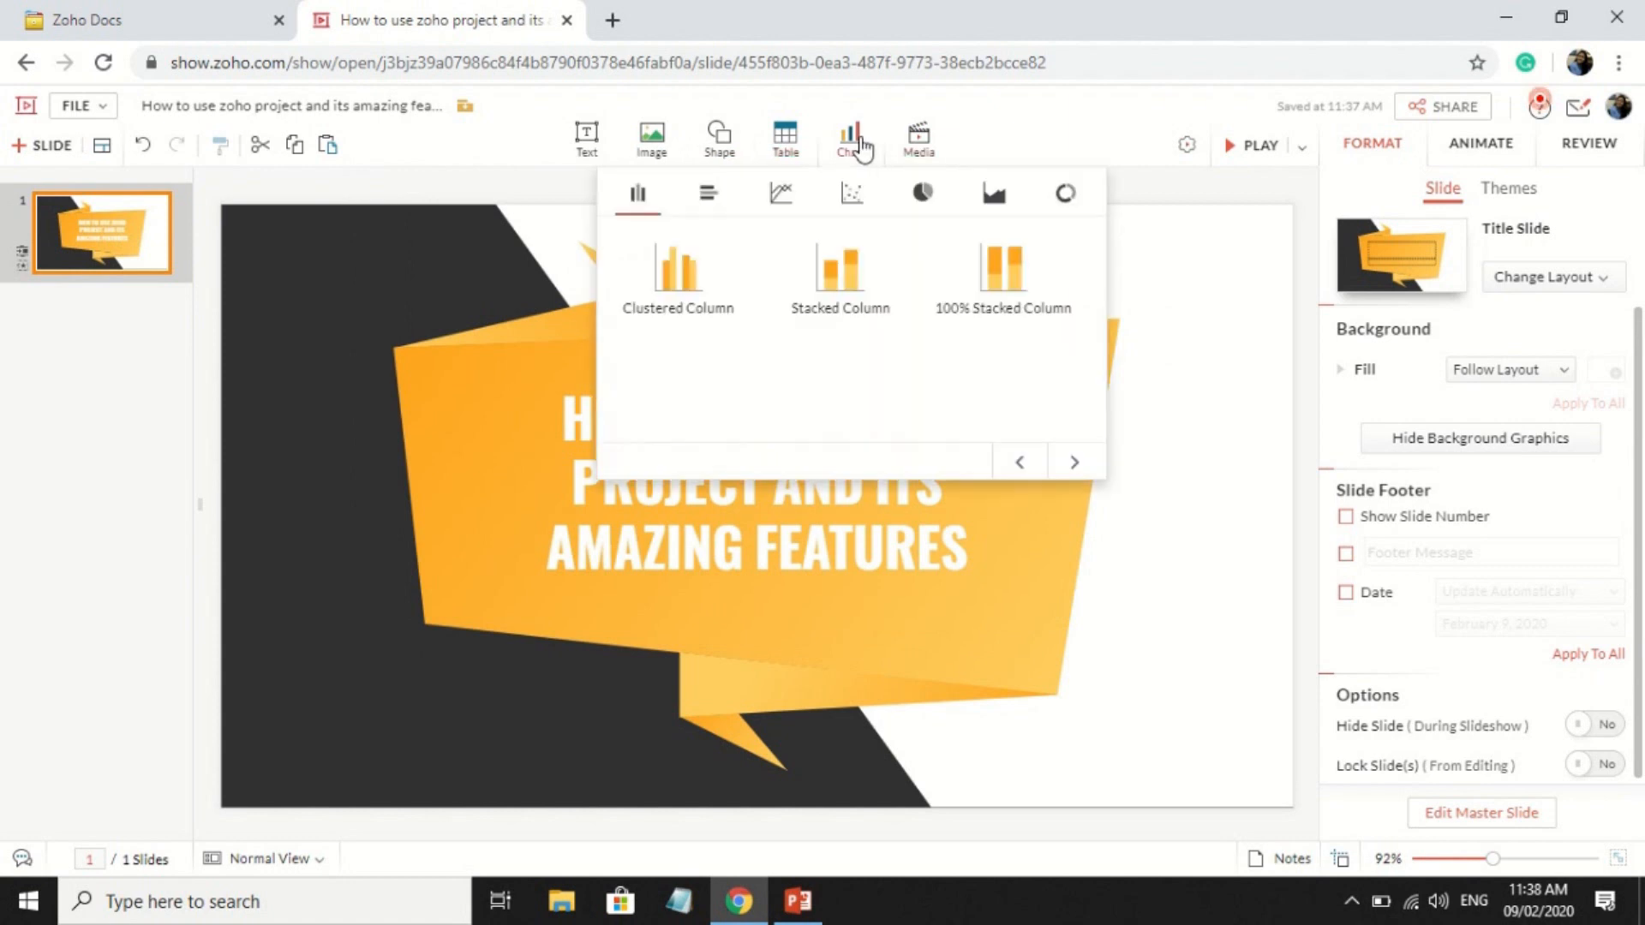
left_click(917, 136)
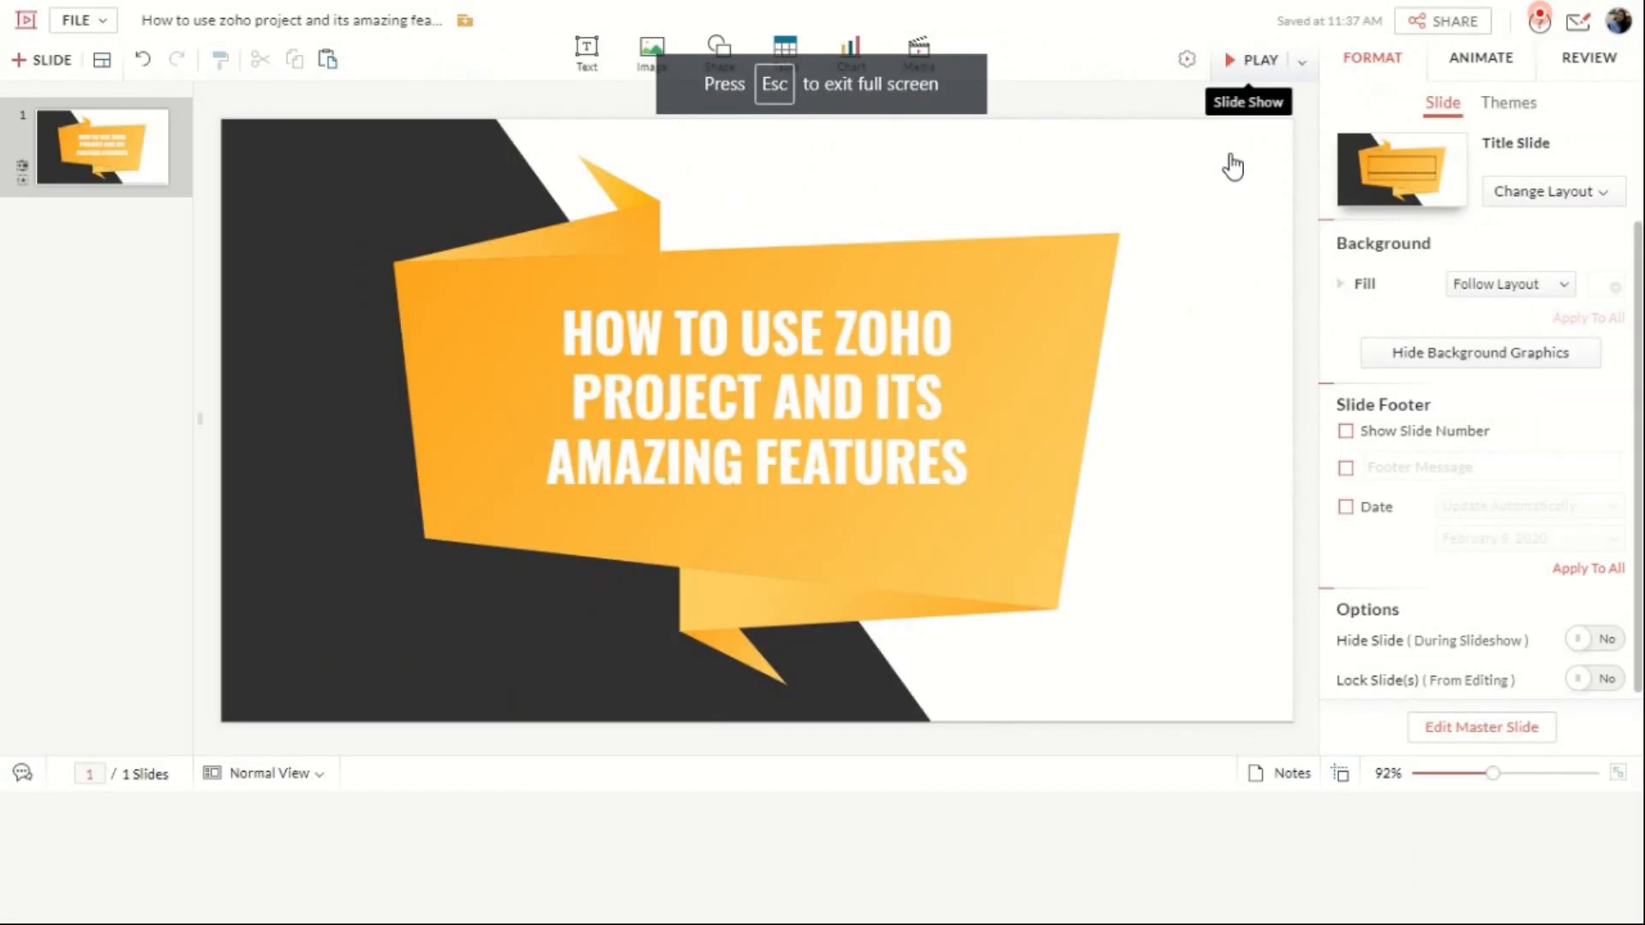
left_click(1257, 60)
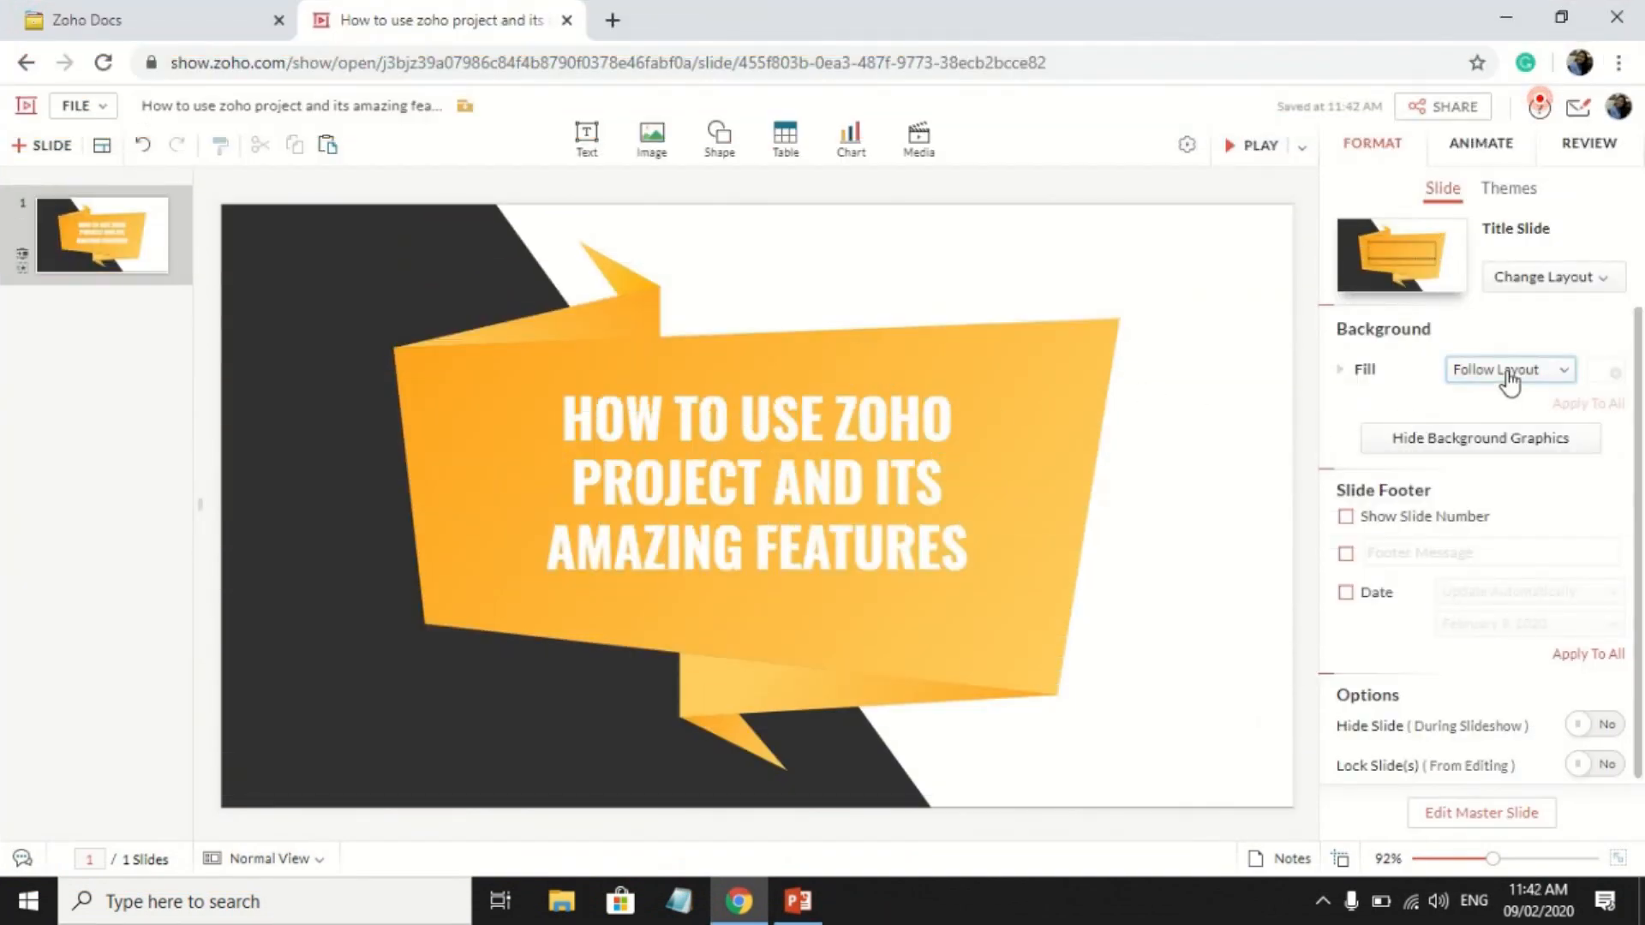
left_click(1509, 369)
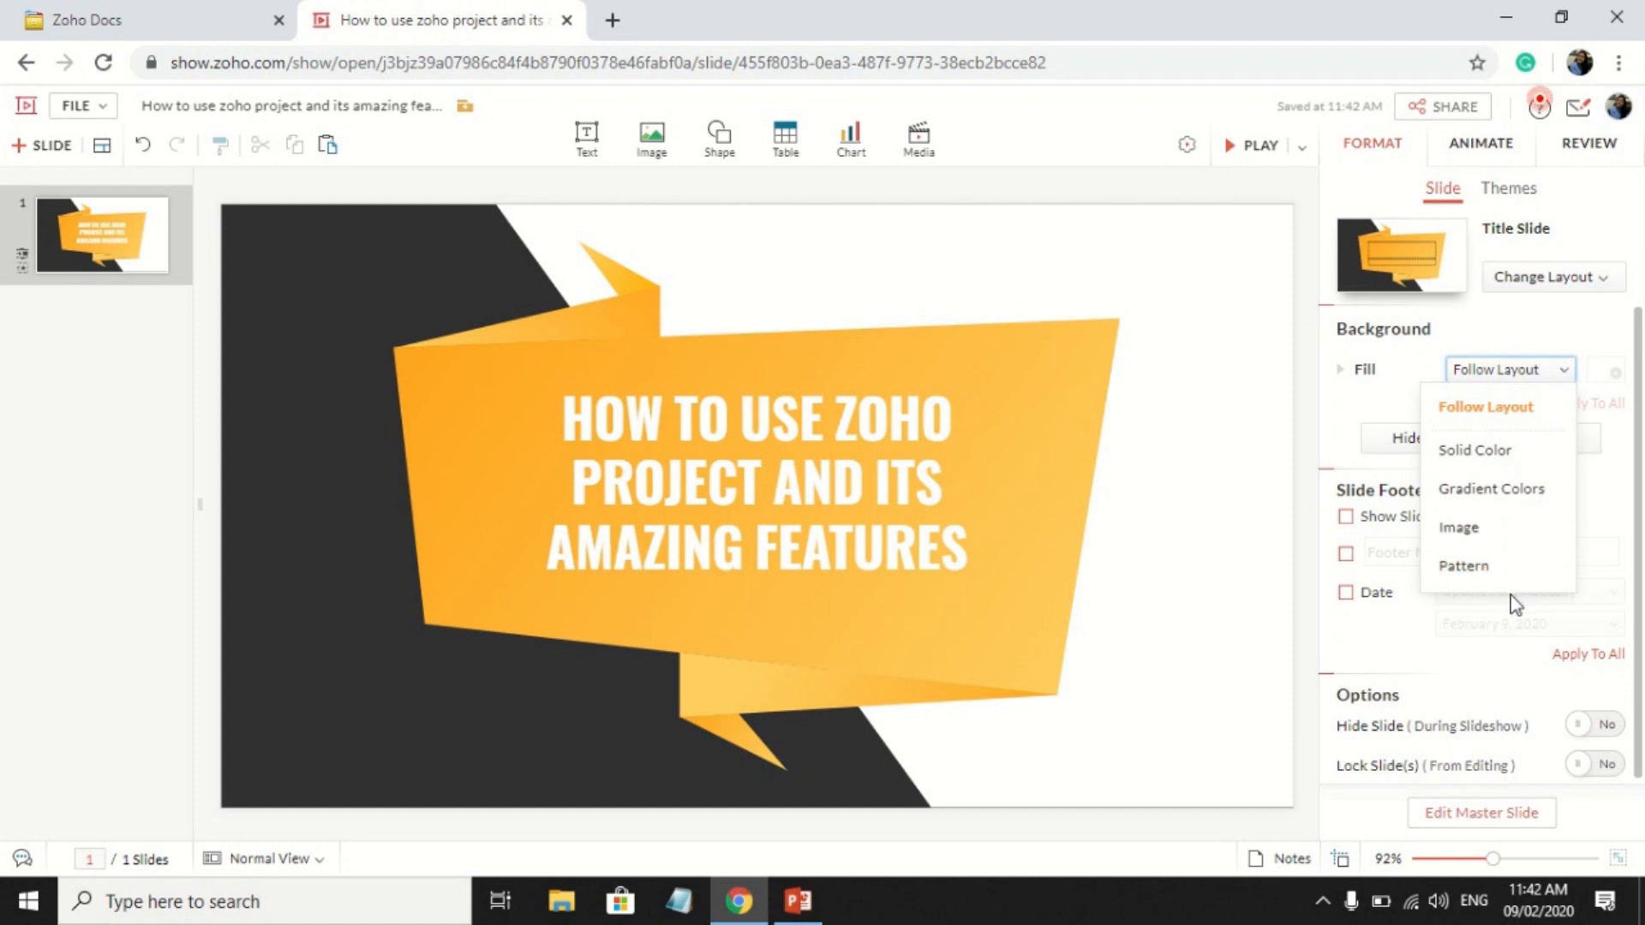
mouse_move(1350, 523)
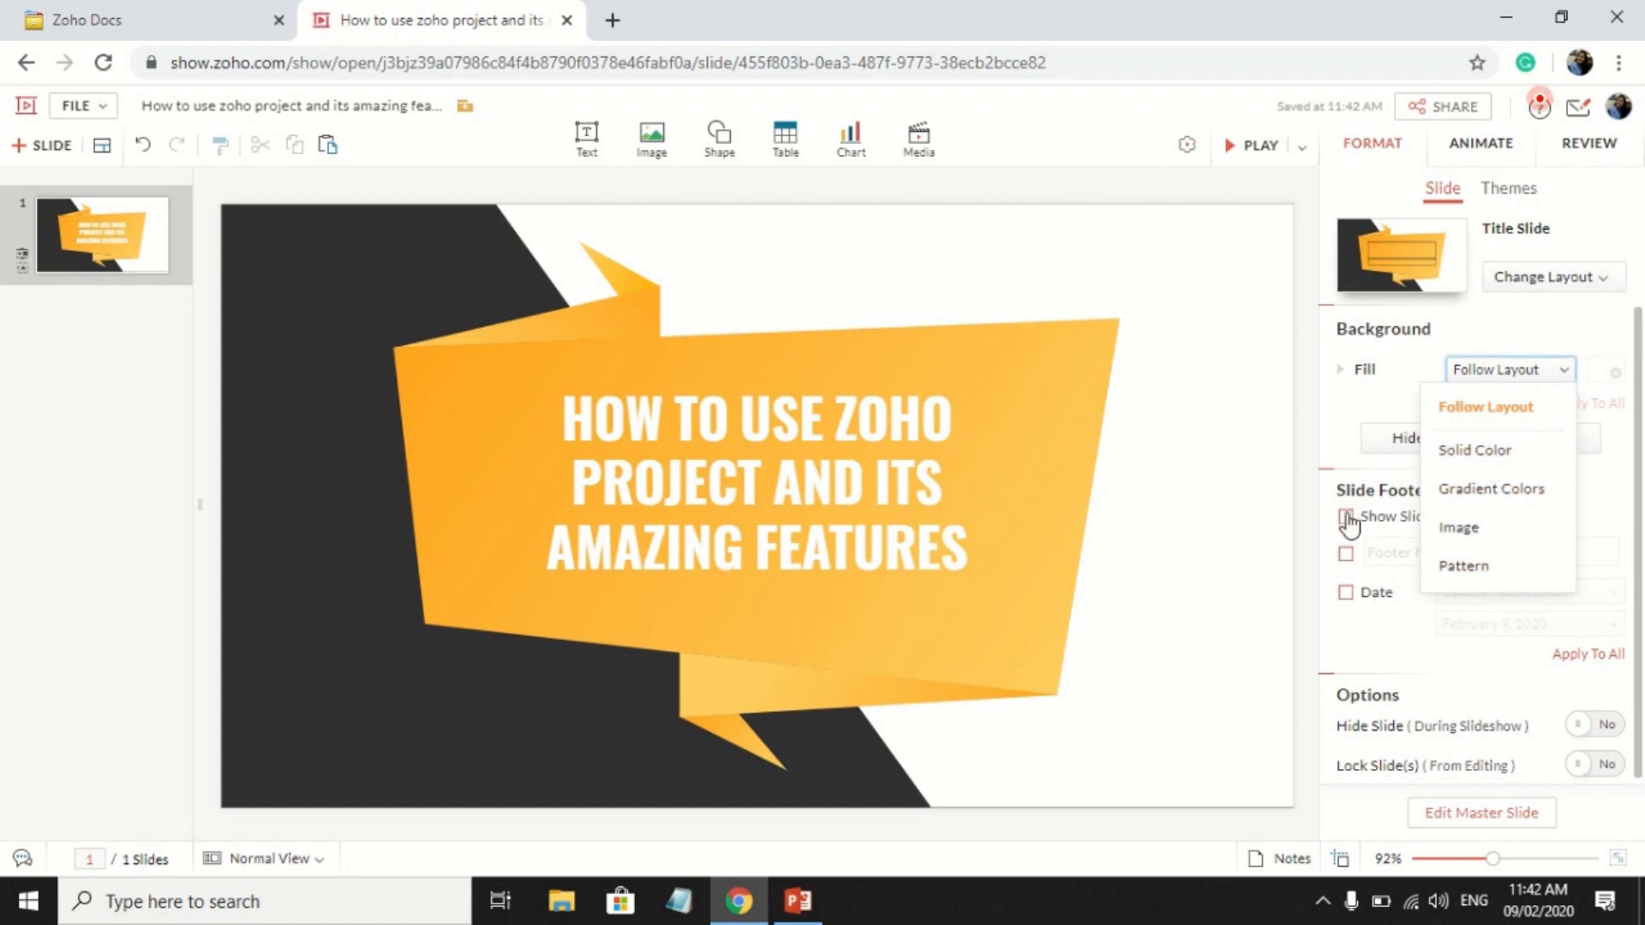
left_click(1347, 515)
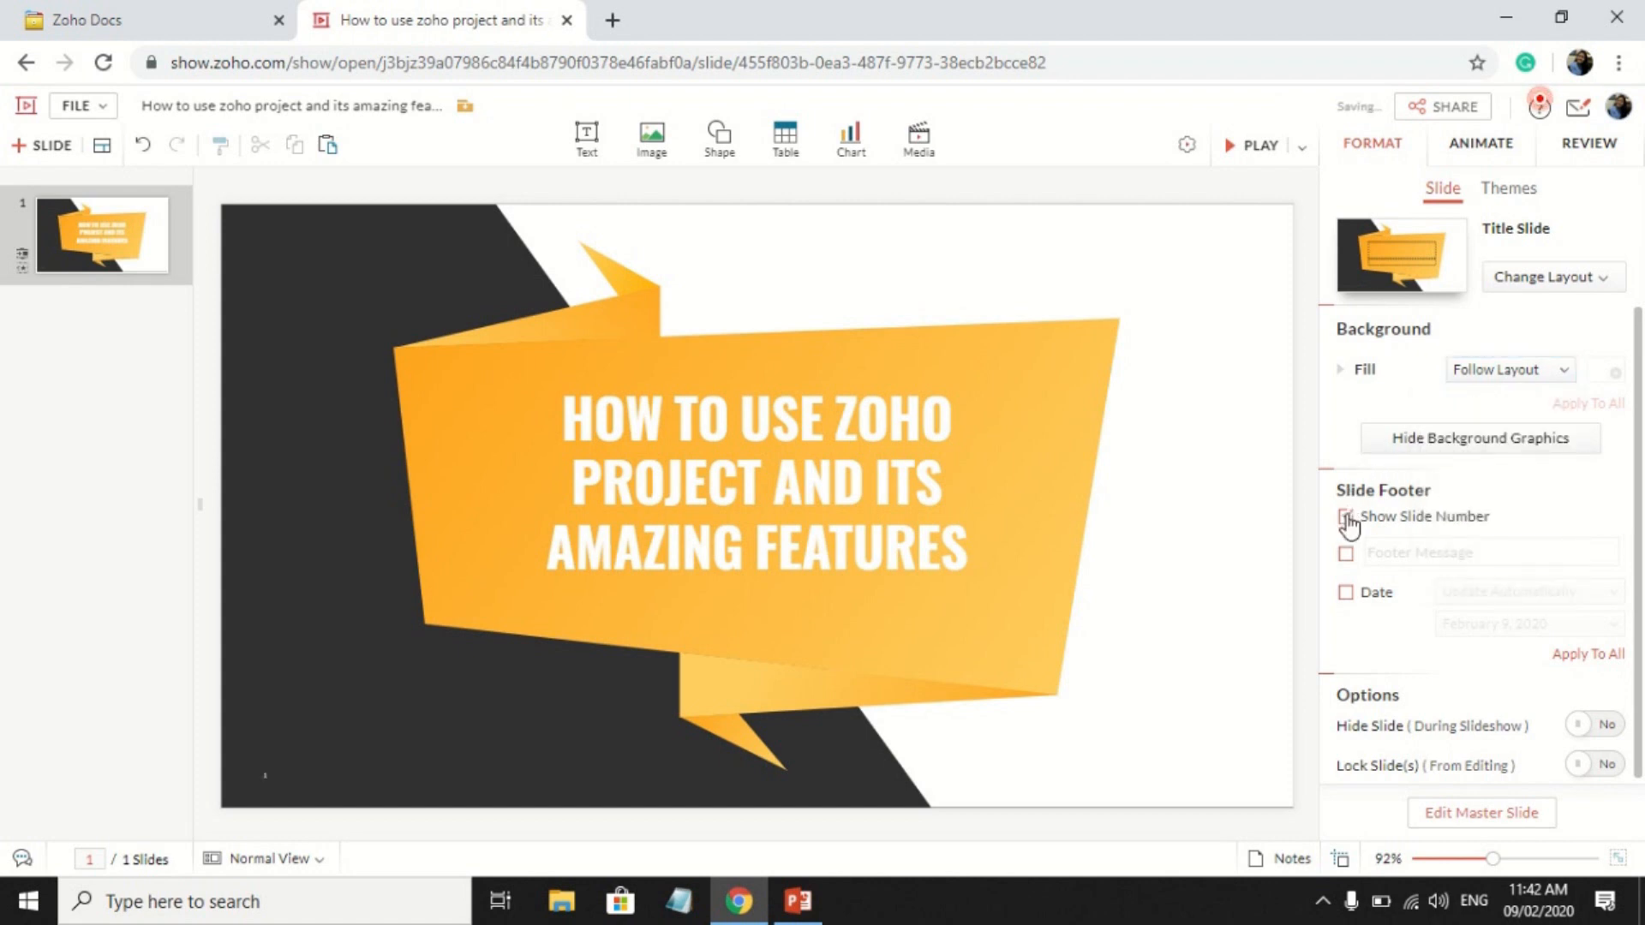
left_click(1347, 515)
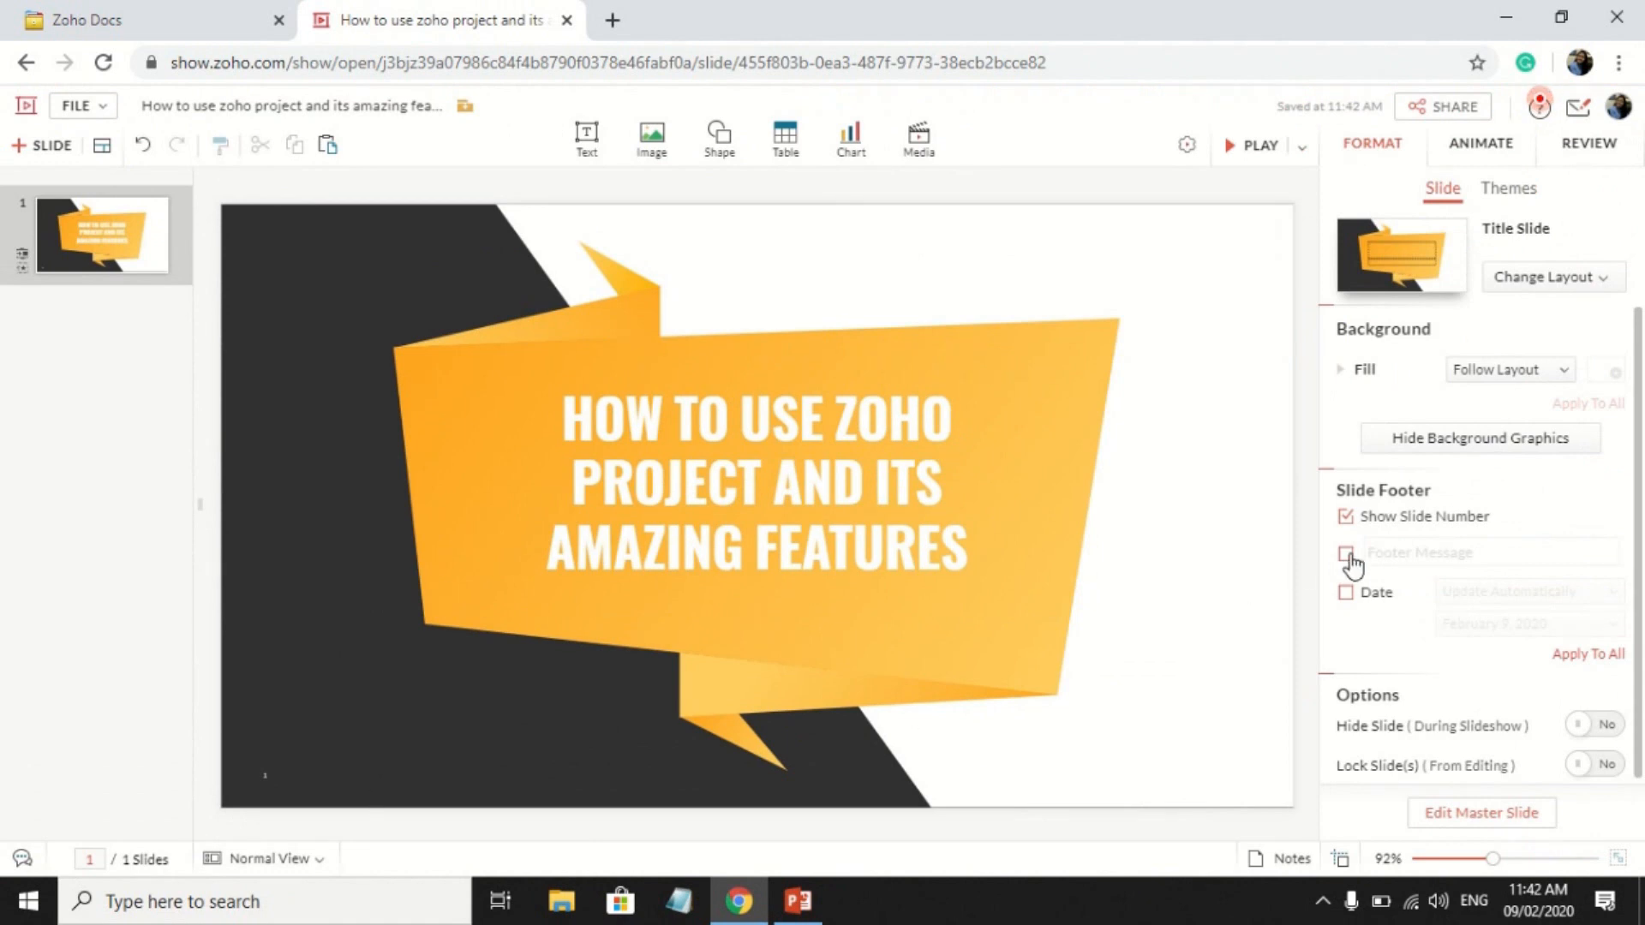
left_click(1347, 553)
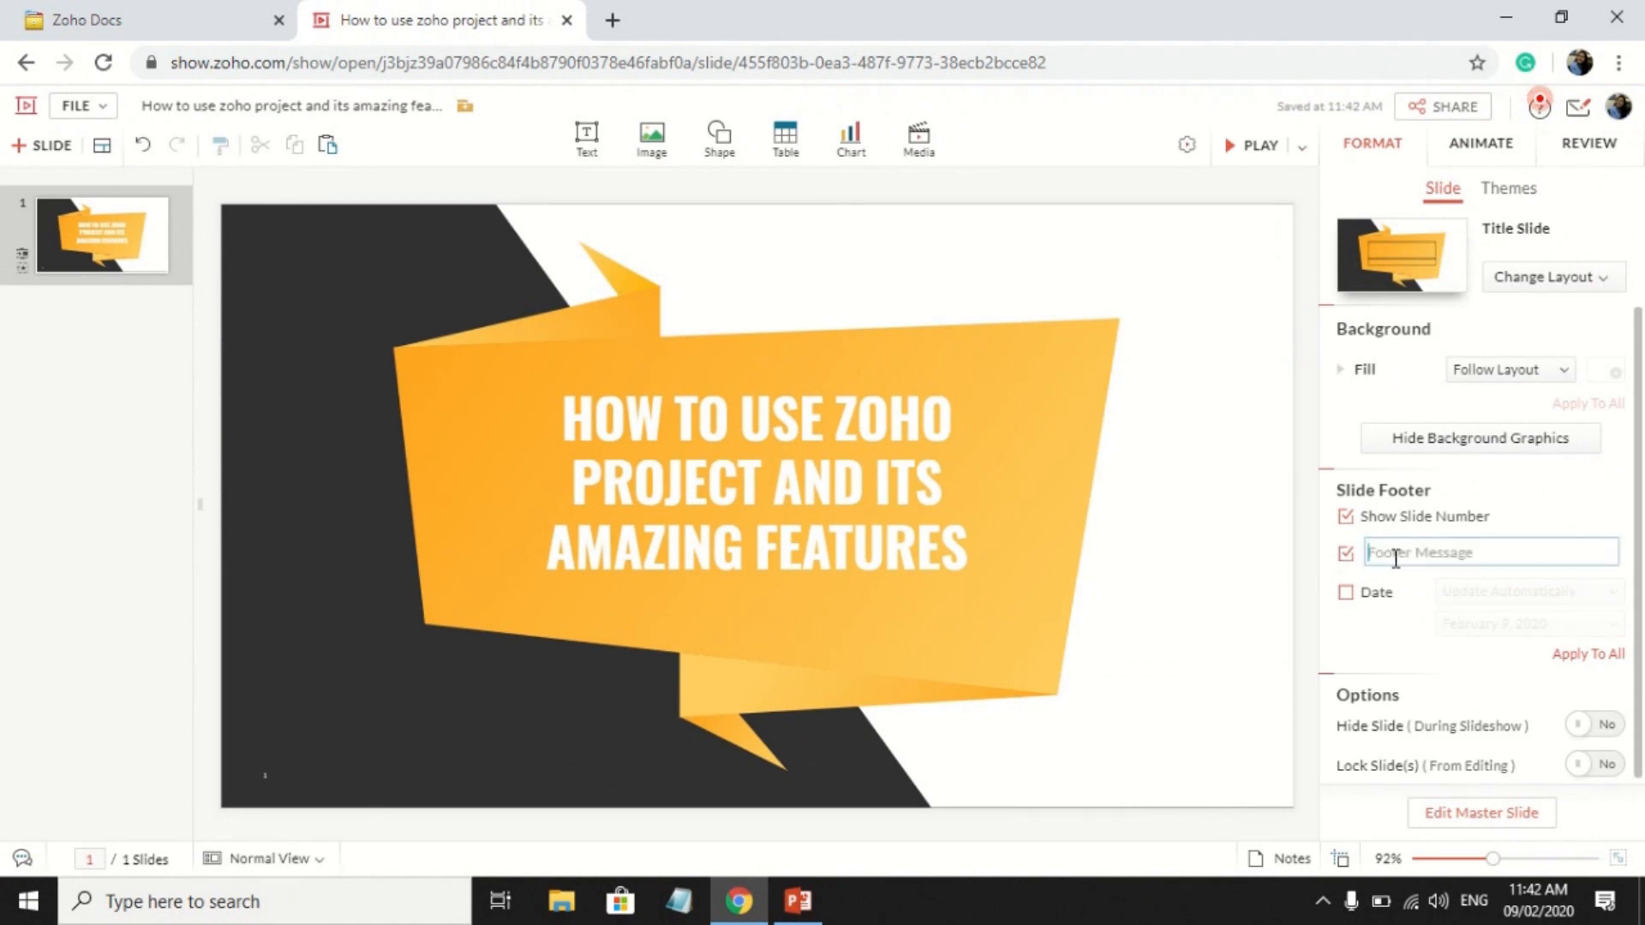
type("ASDFGHJ")
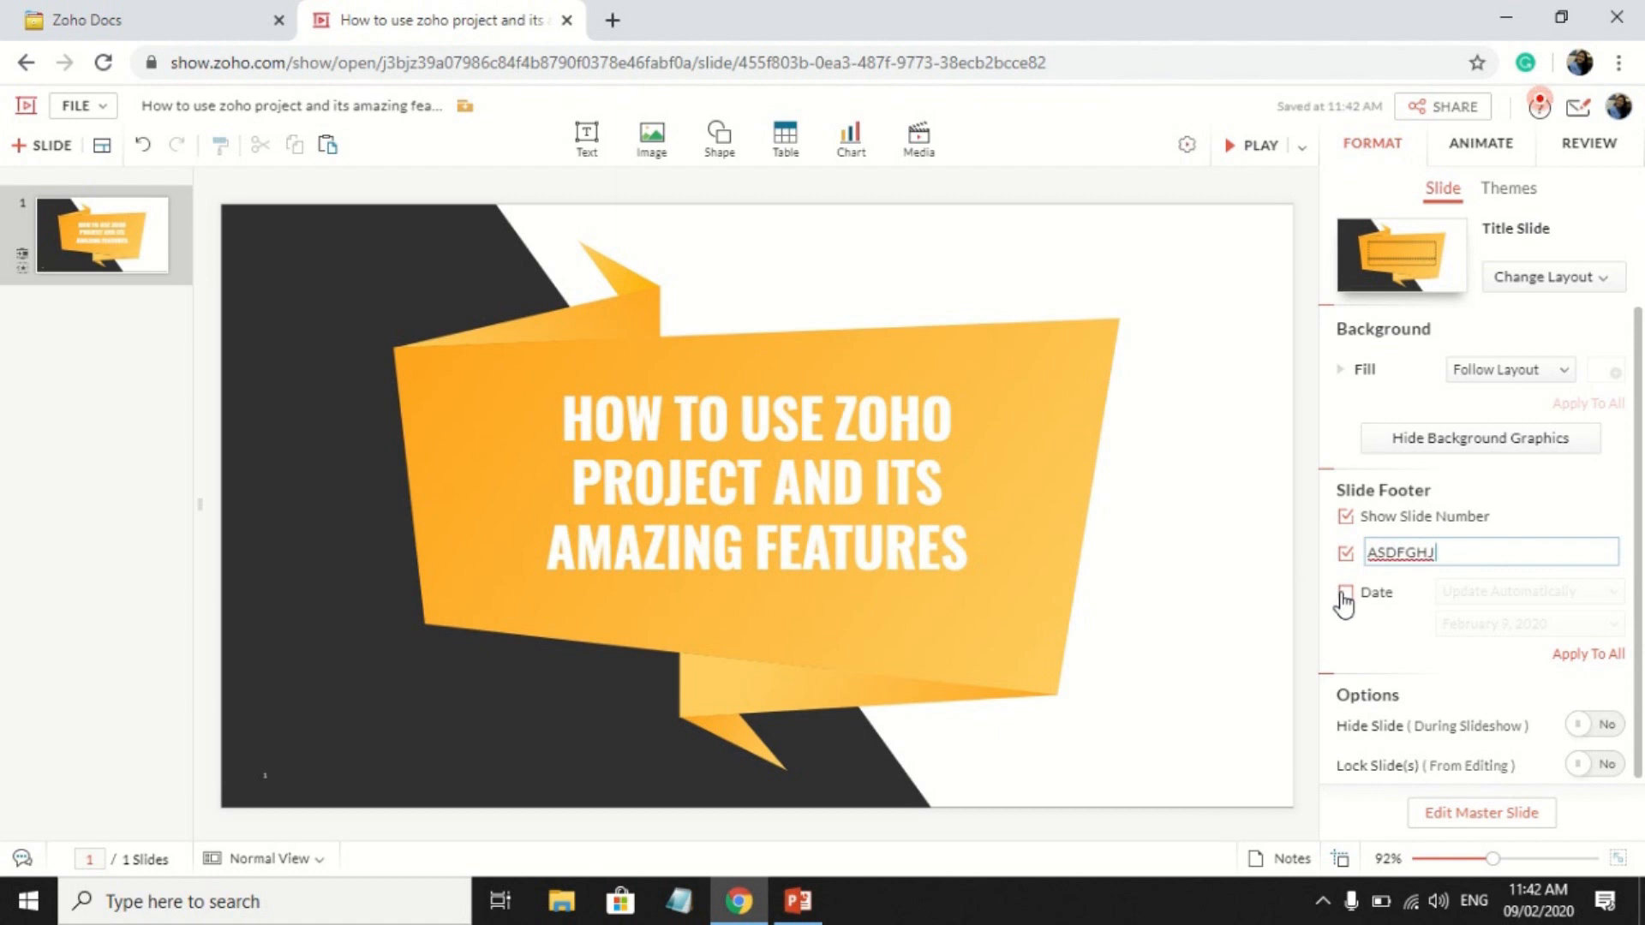
left_click(1346, 593)
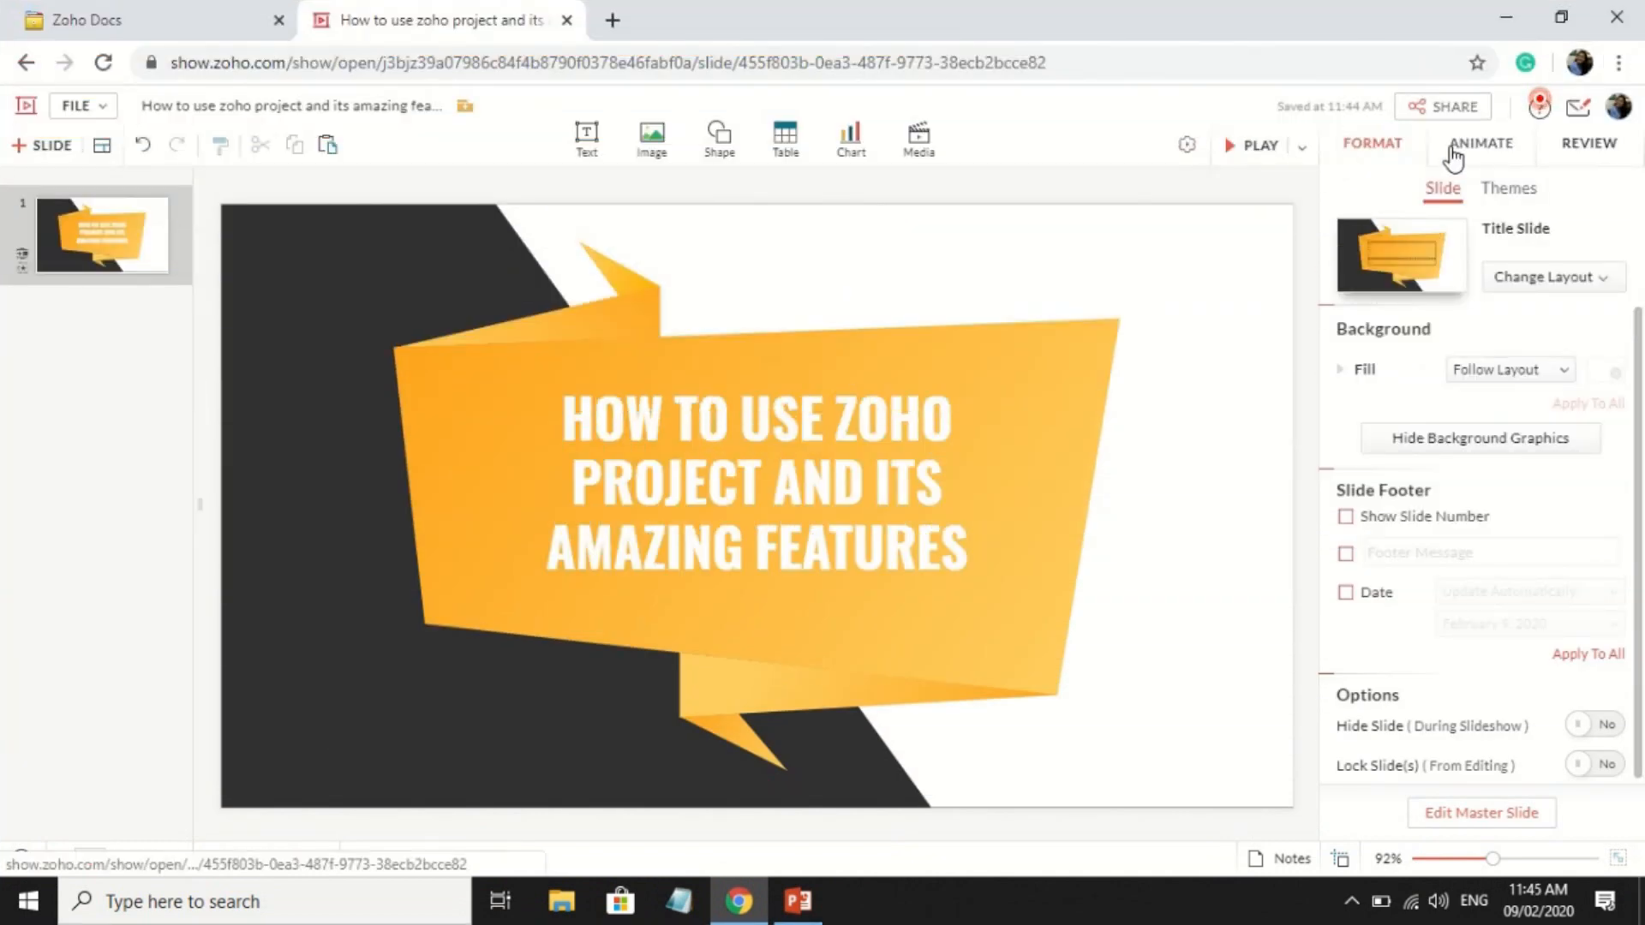
Apply a rightward 1-second Gallery transition that auto-advances after 2 seconds, not on click.
left_click(1480, 144)
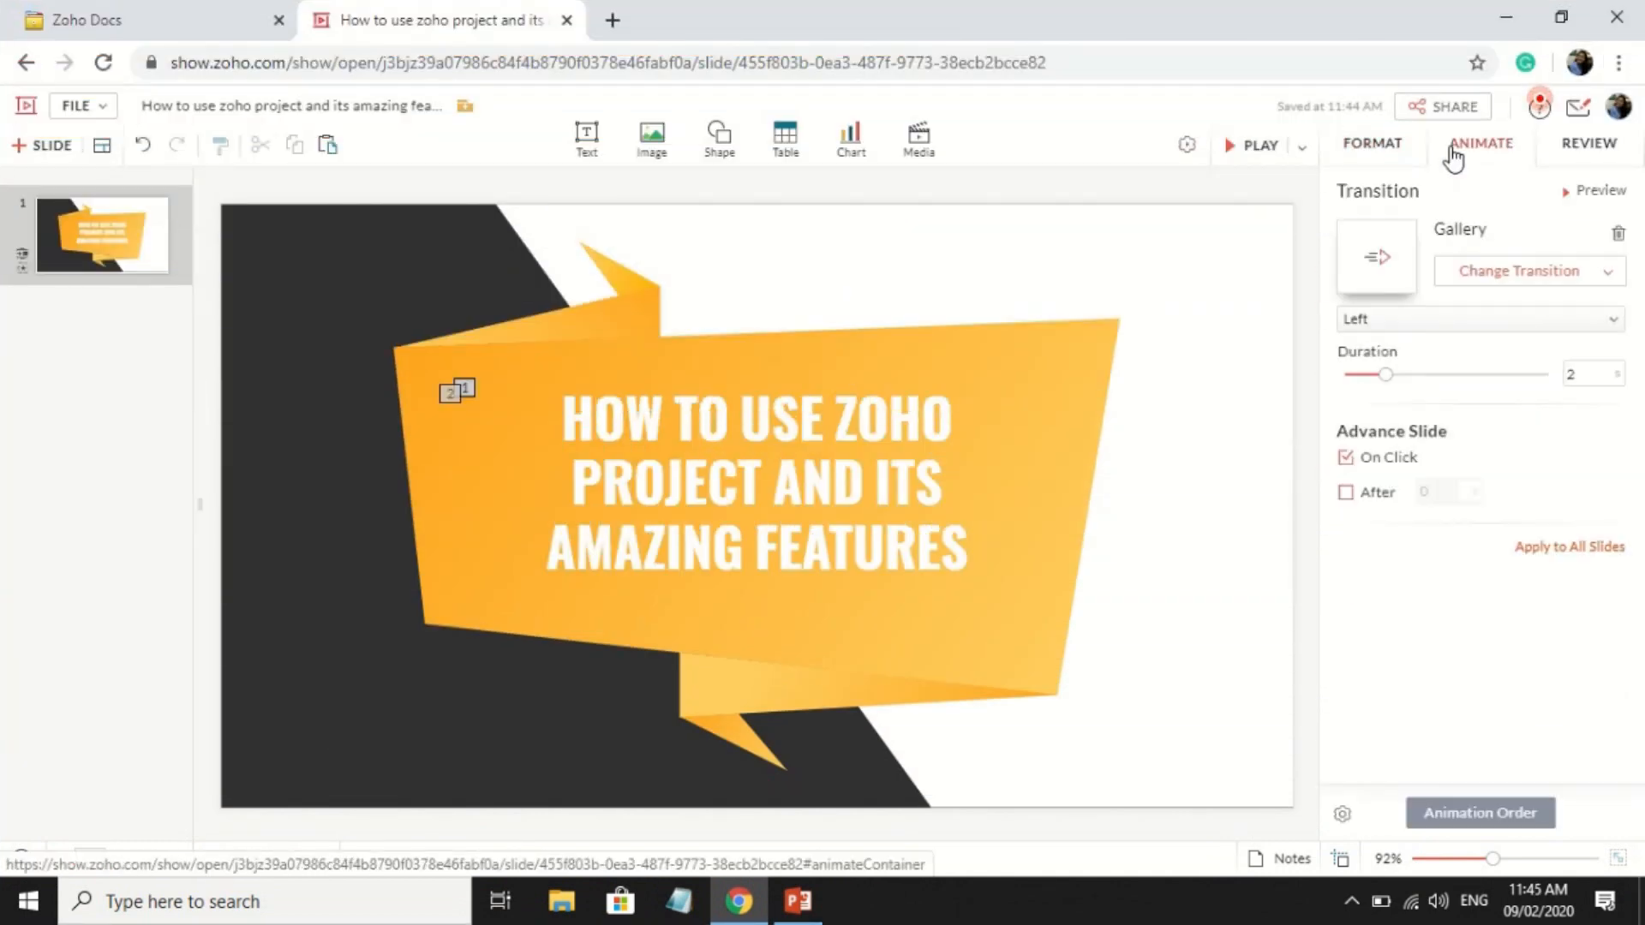
left_click(1519, 271)
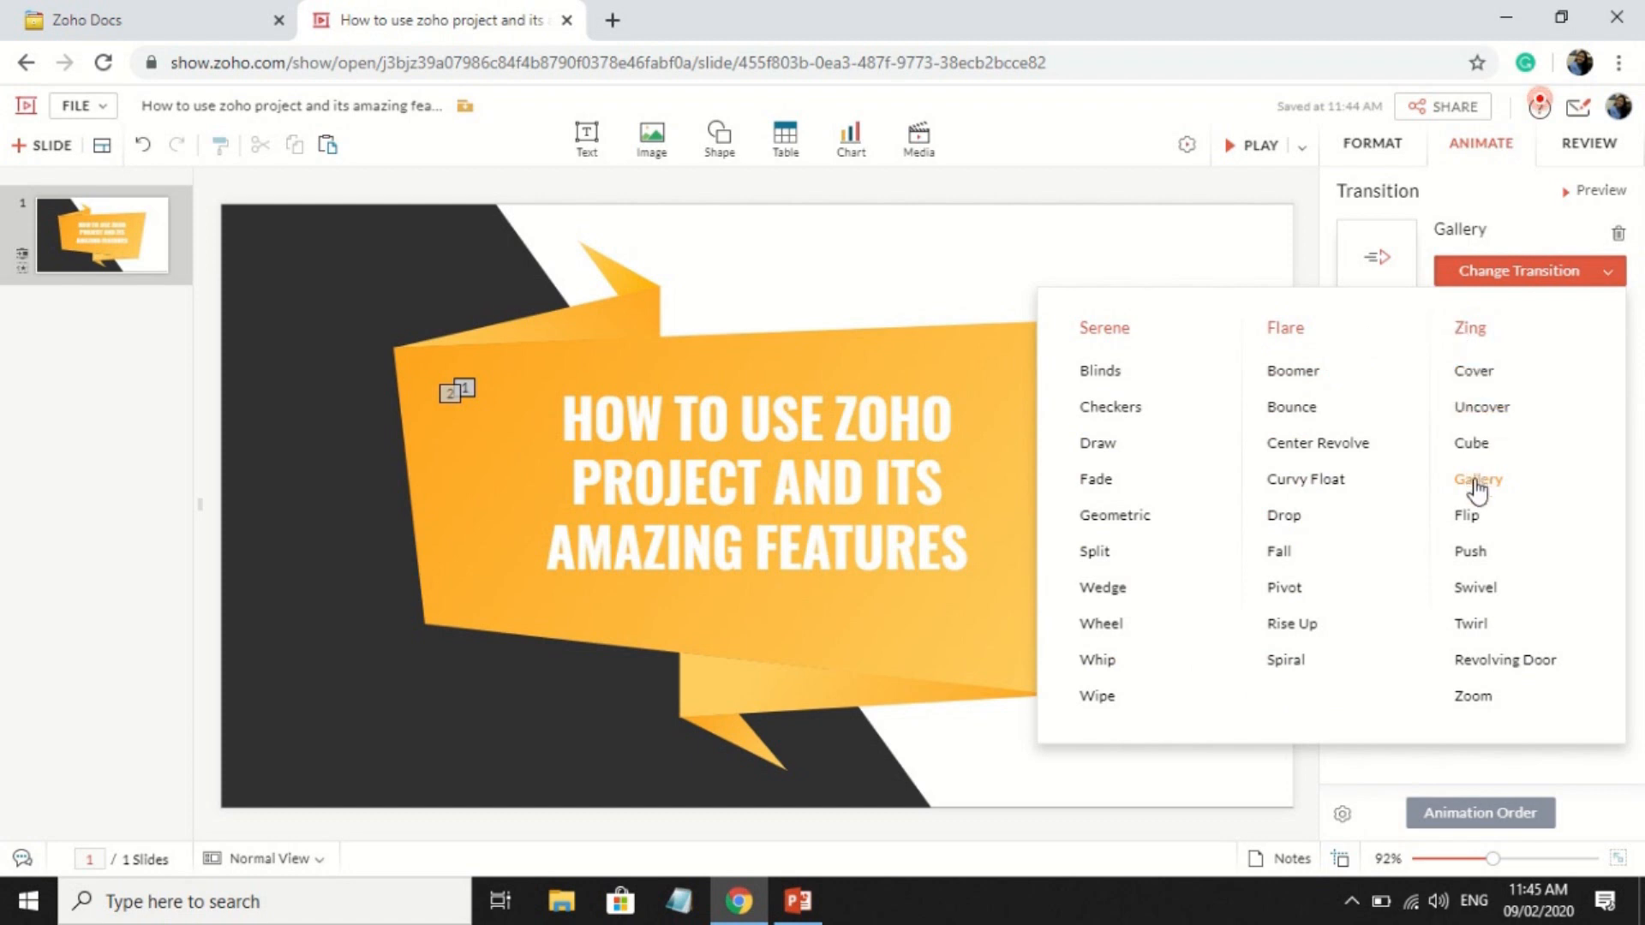
left_click(1477, 480)
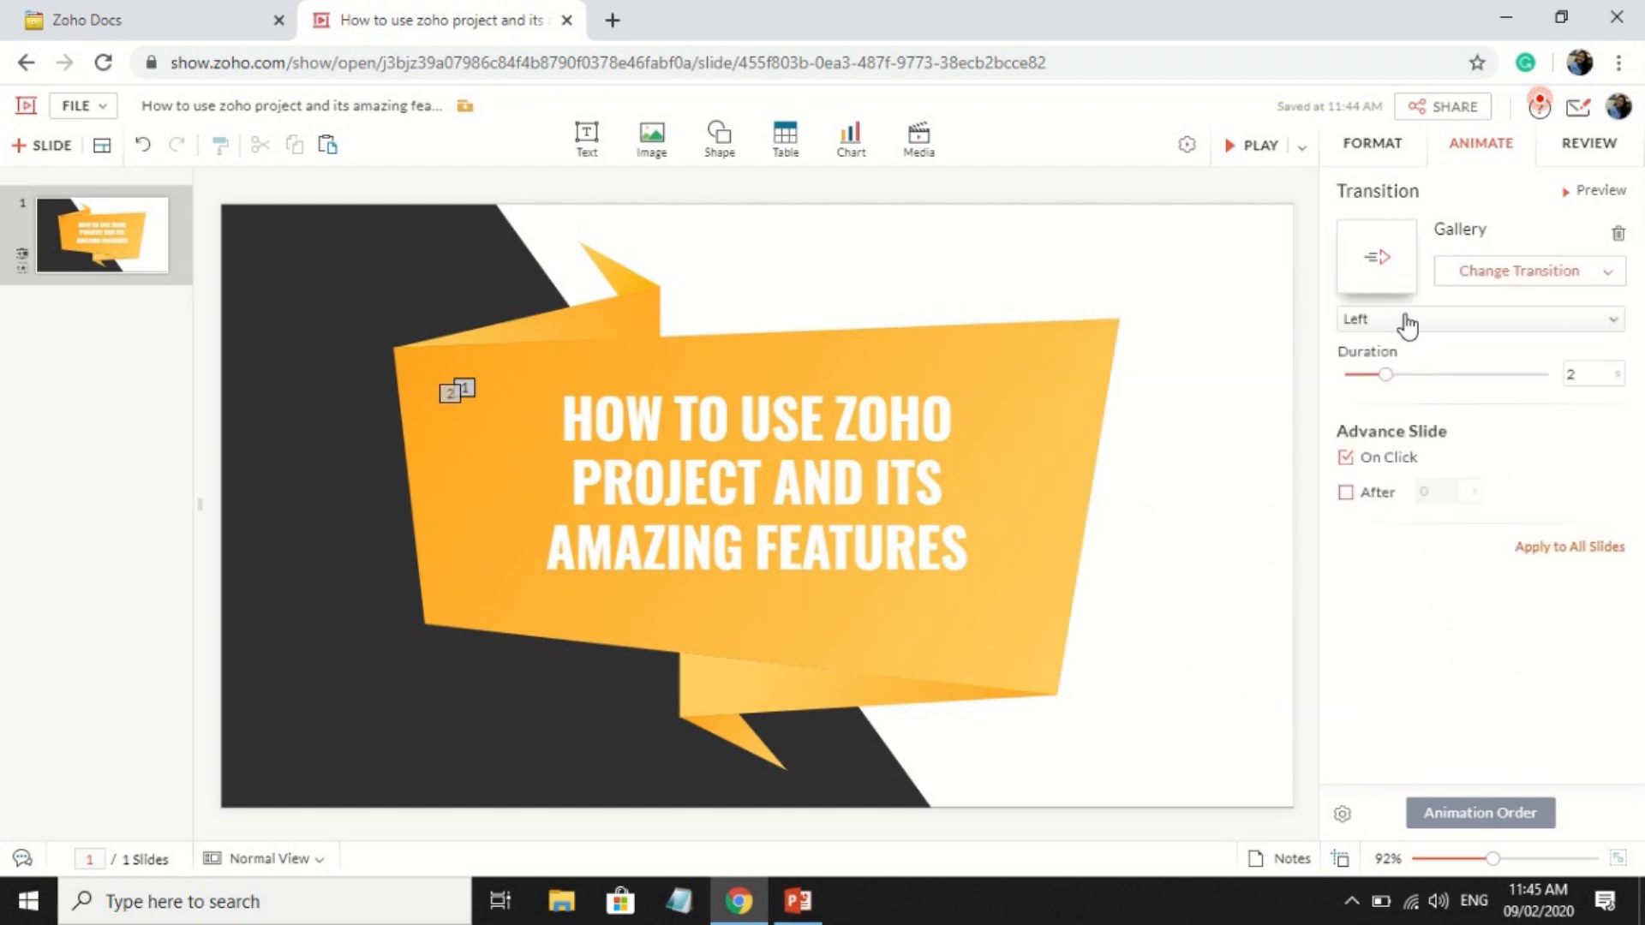
left_click(1474, 319)
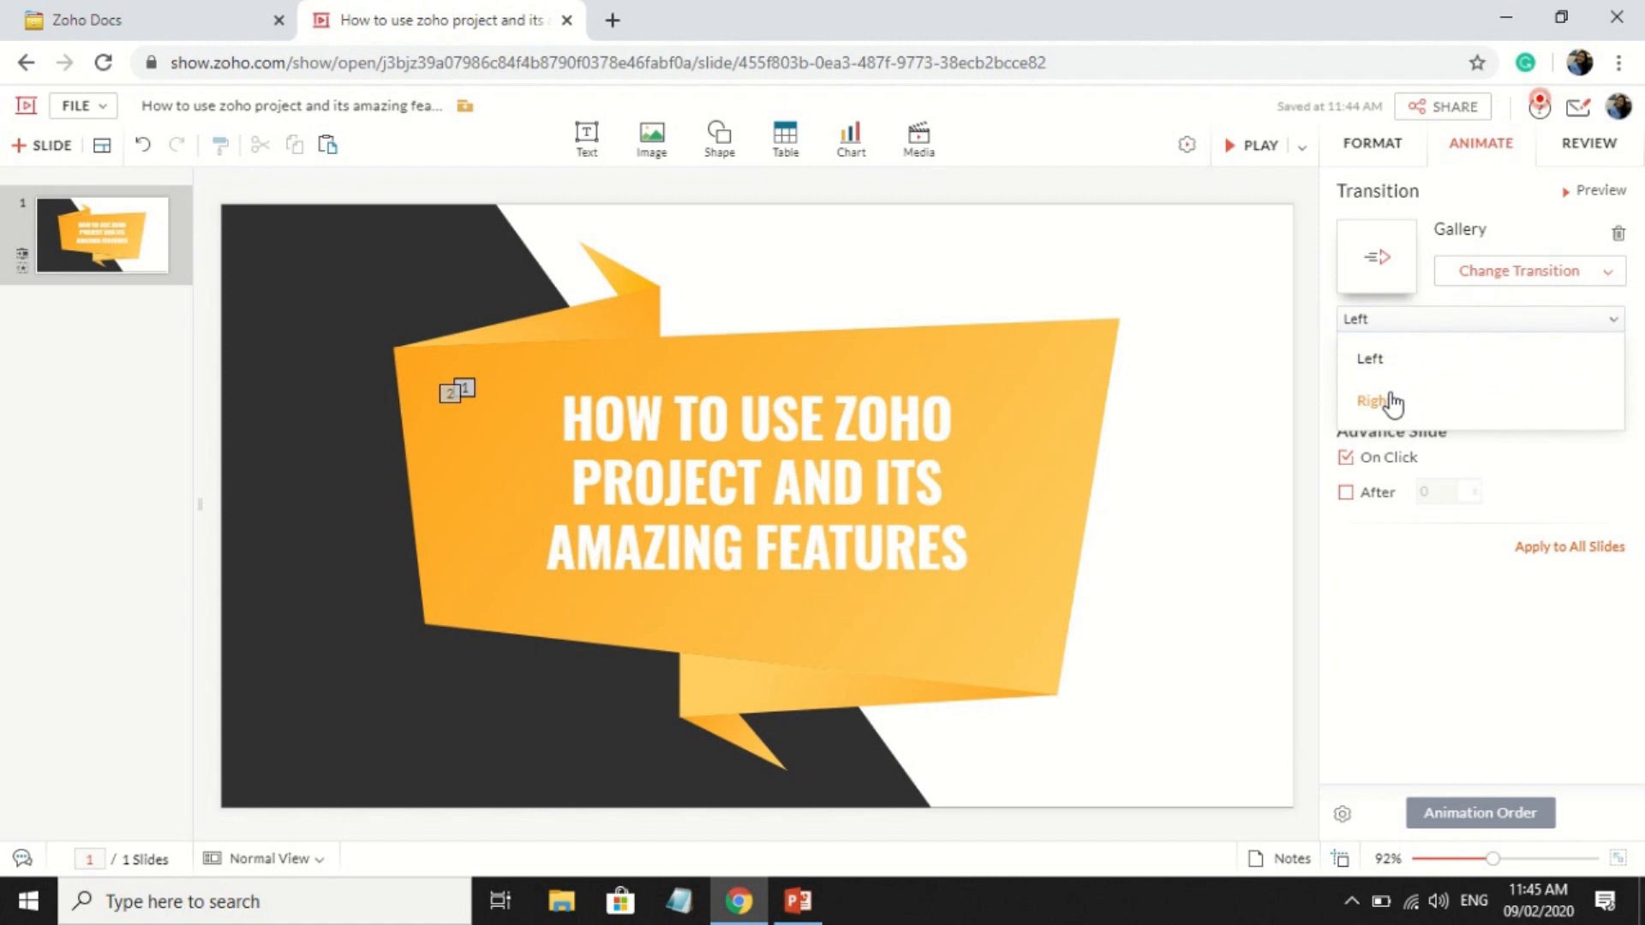
left_click(1376, 401)
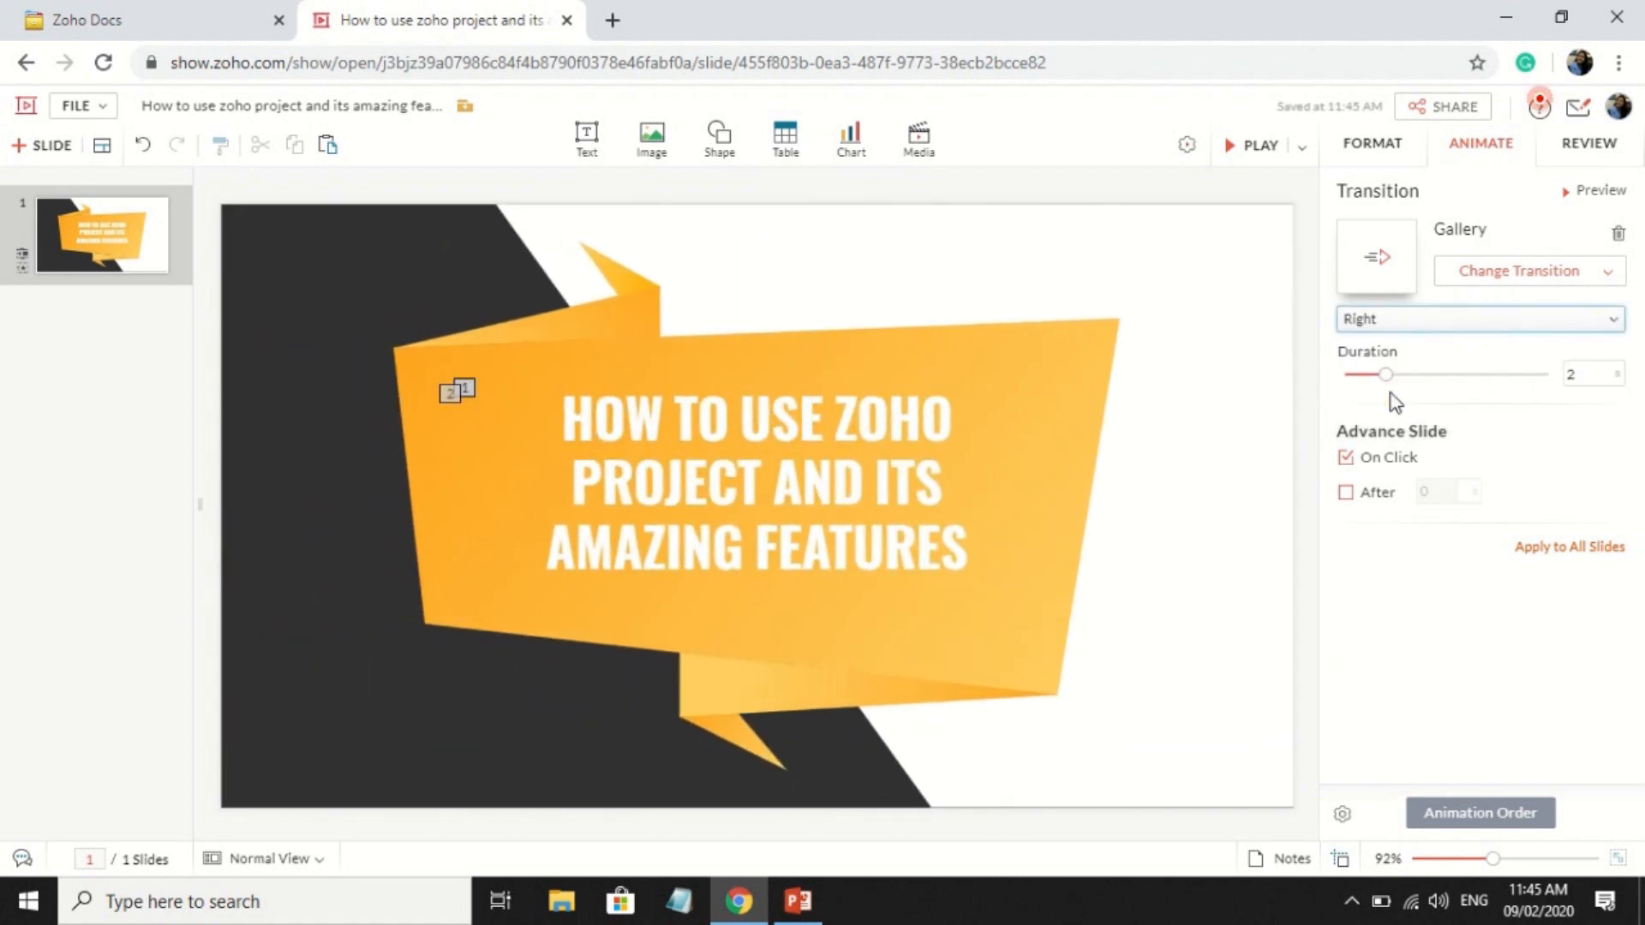
left_click_drag(1387, 374, 1474, 374)
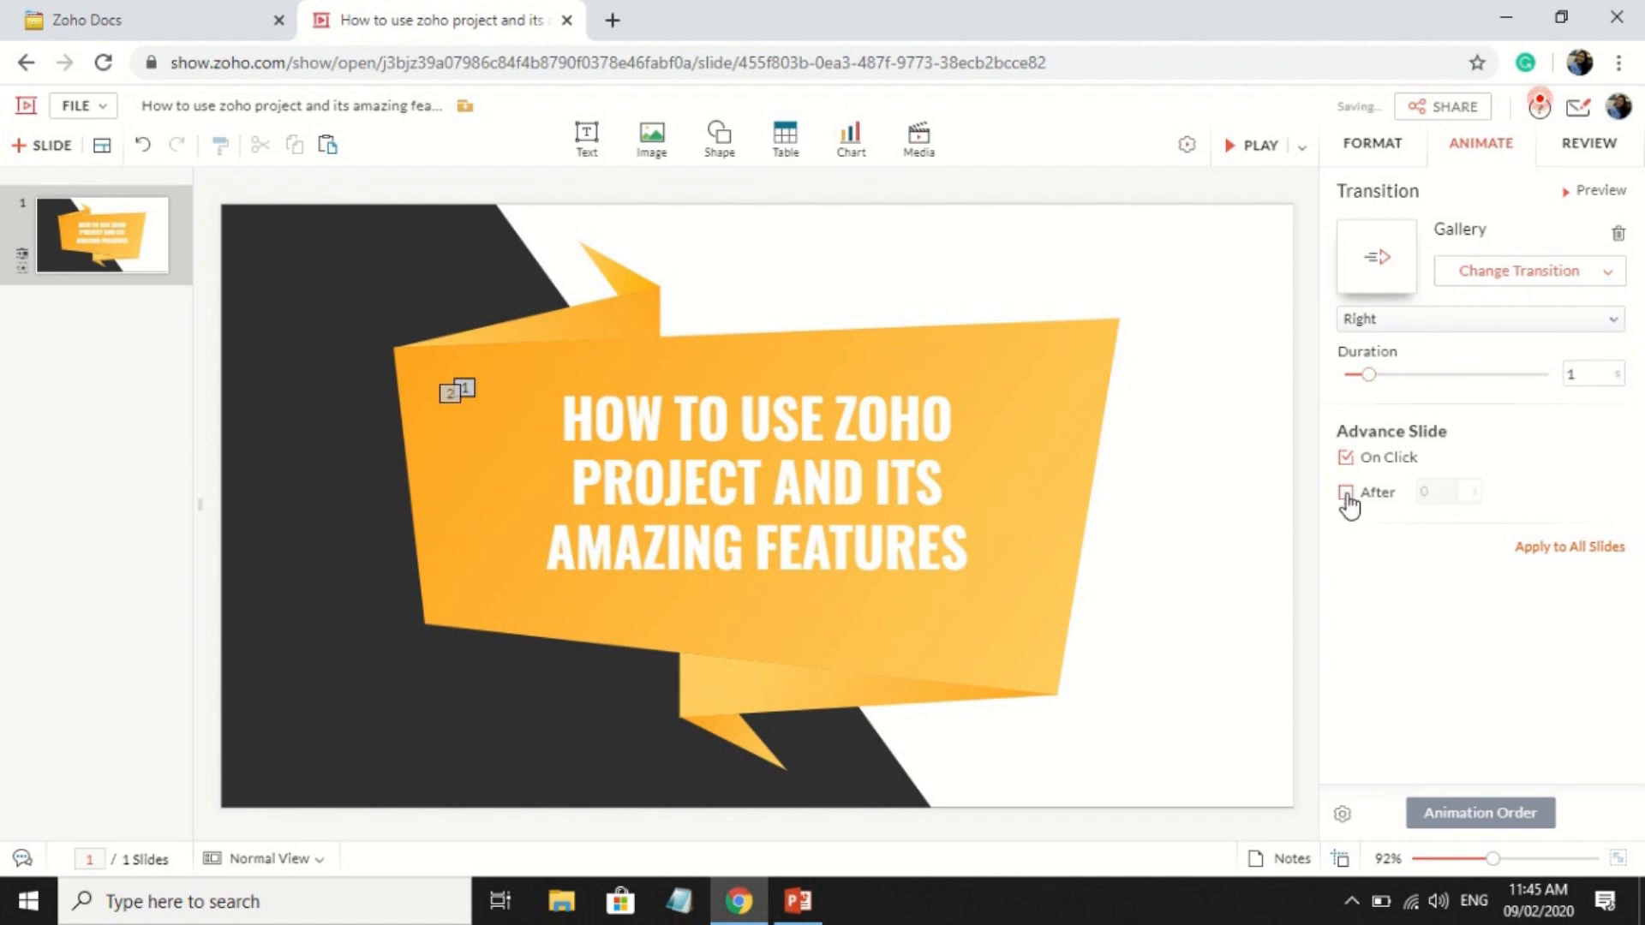
left_click(1346, 492)
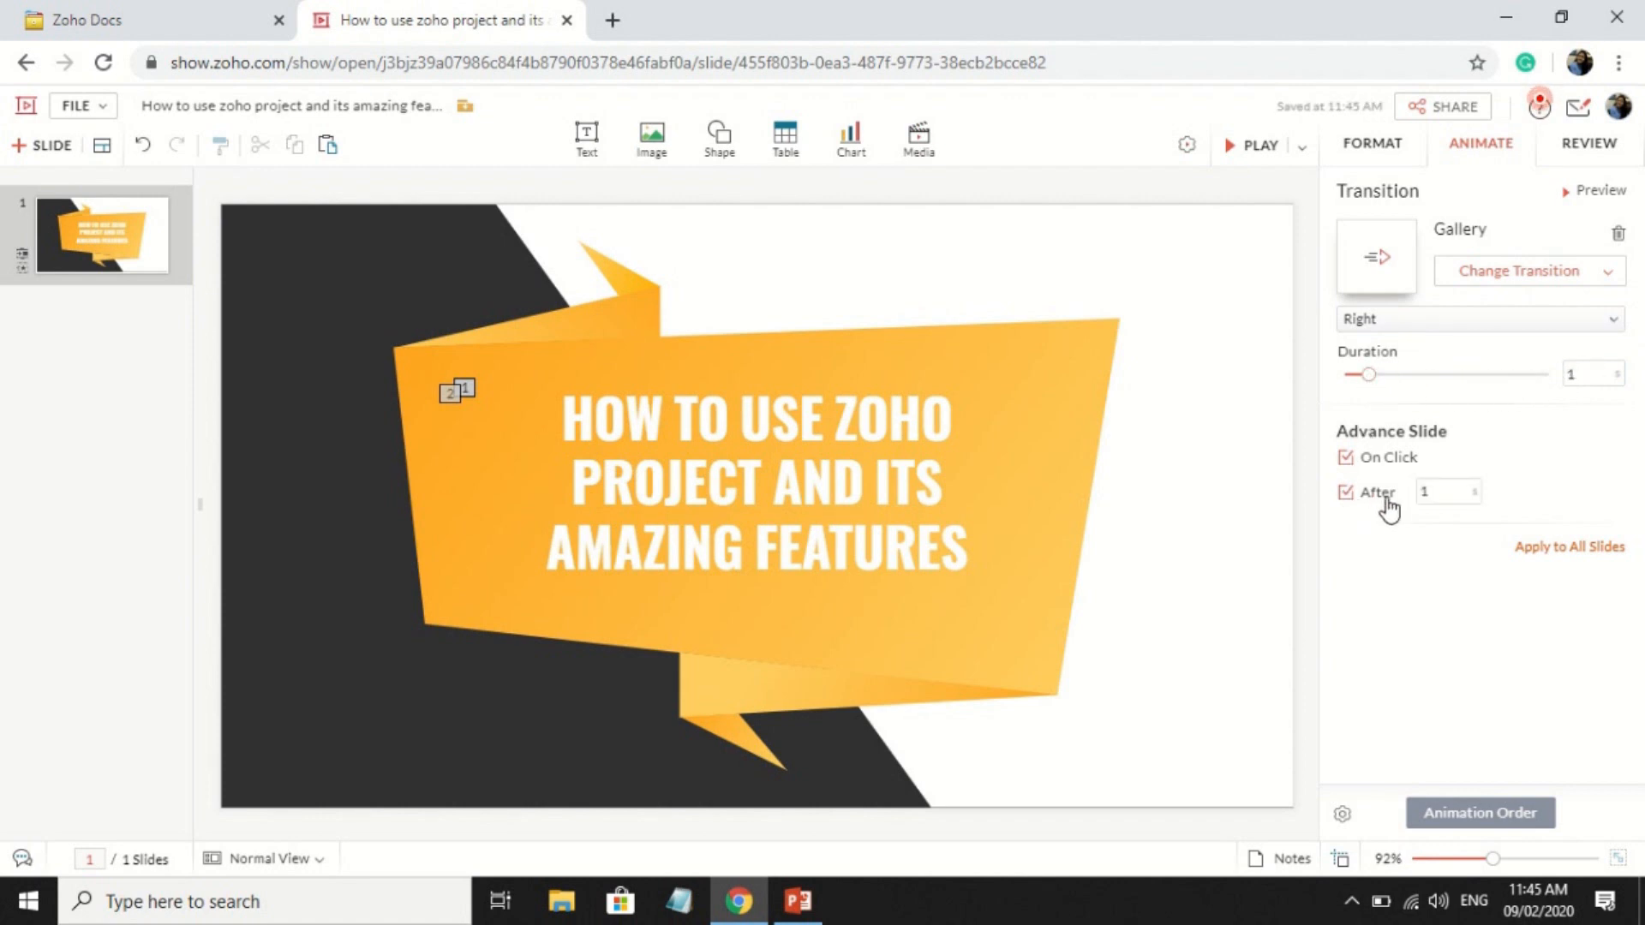
left_click(1347, 456)
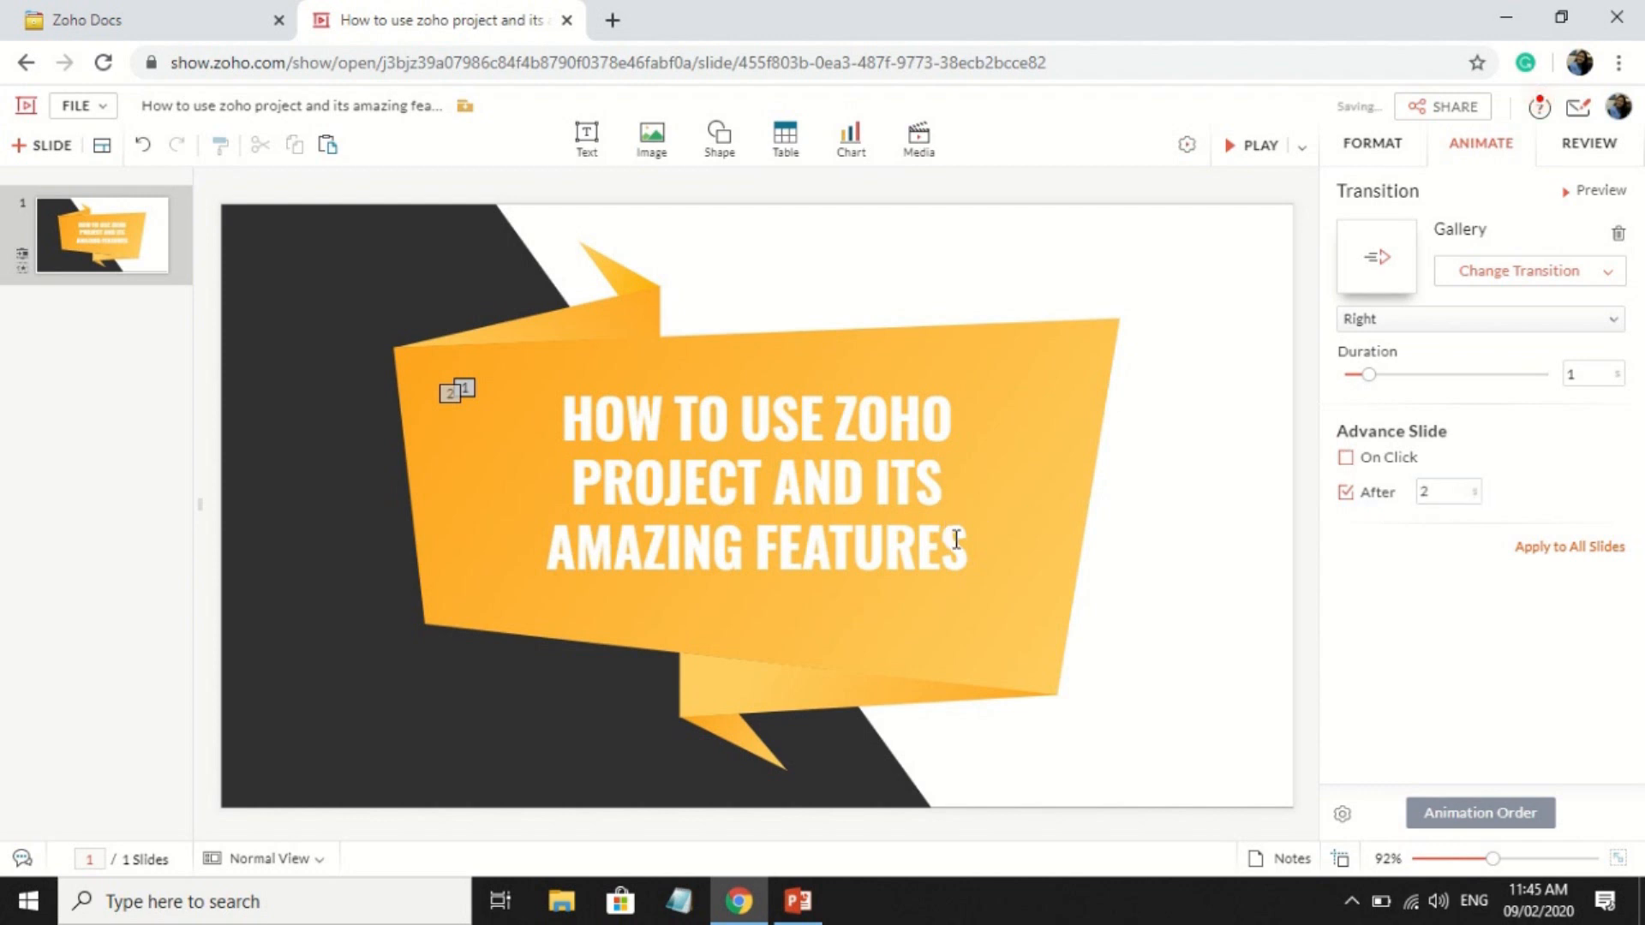
left_click(756, 481)
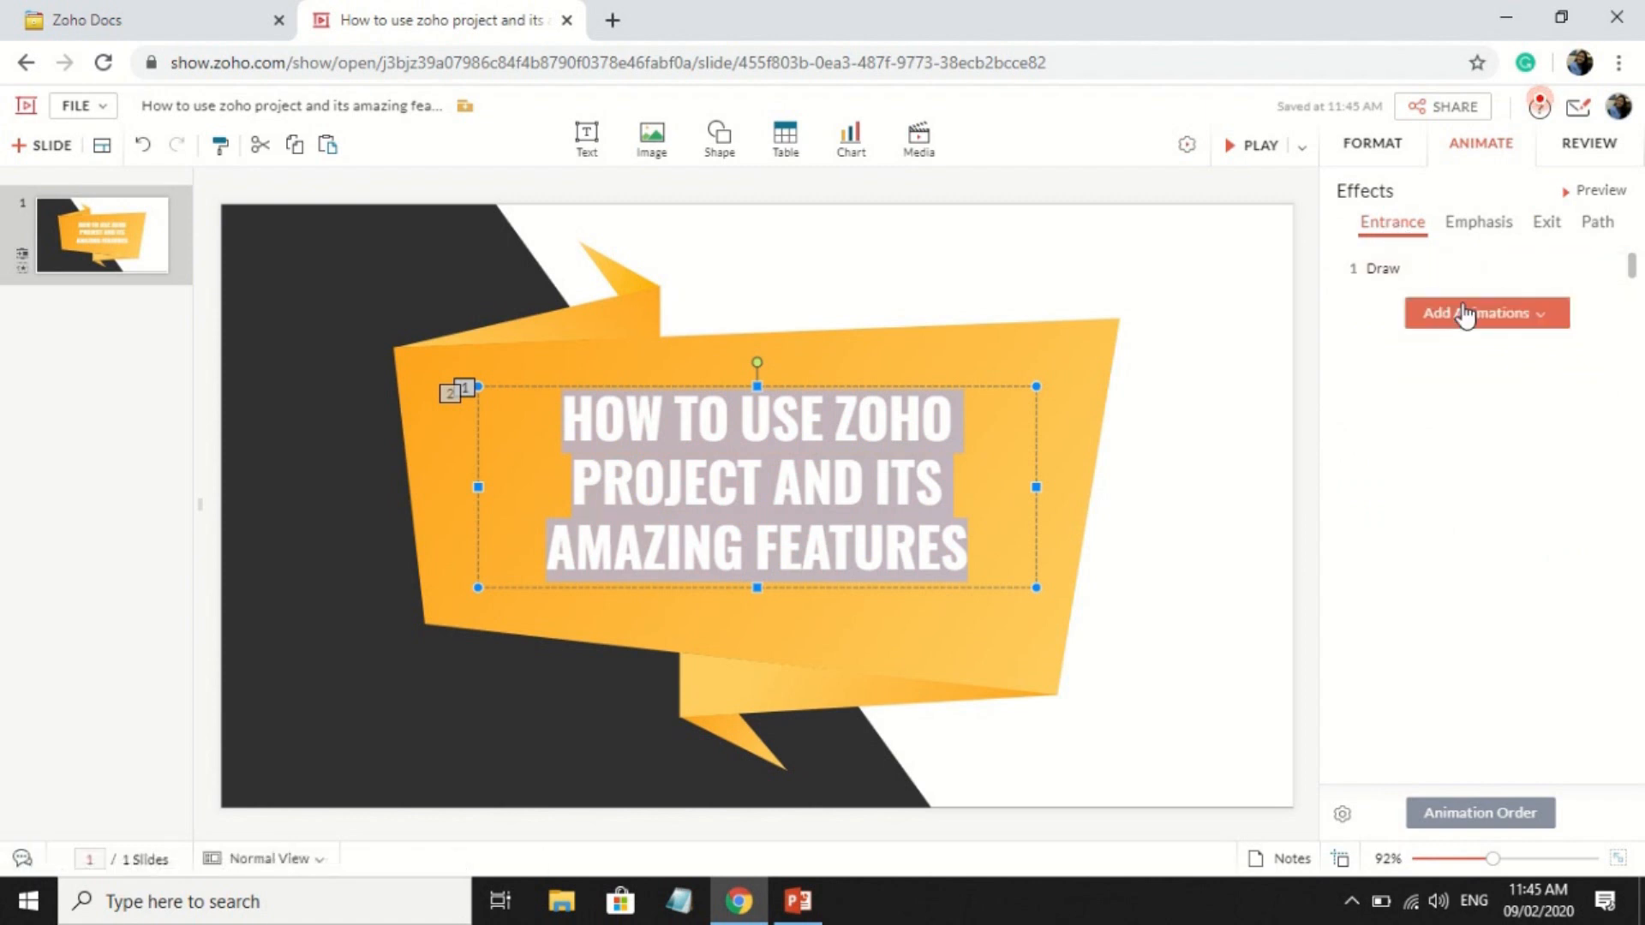
Add the Entrance > Draw effect to the selected title text box.
left_click(1484, 312)
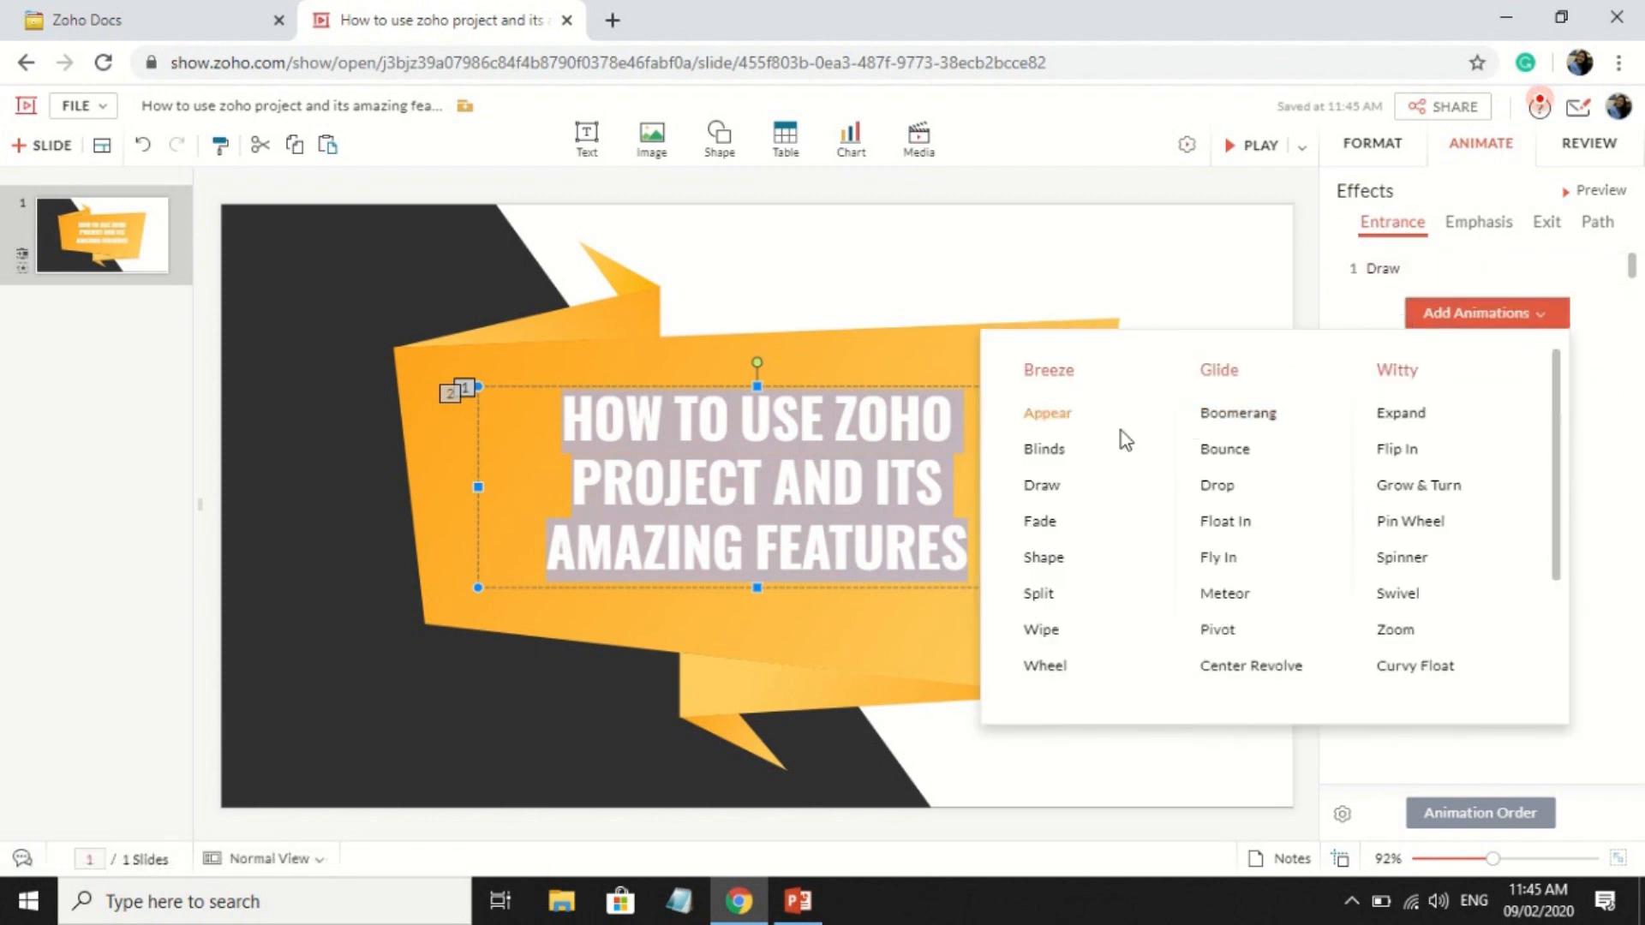
left_click(1041, 485)
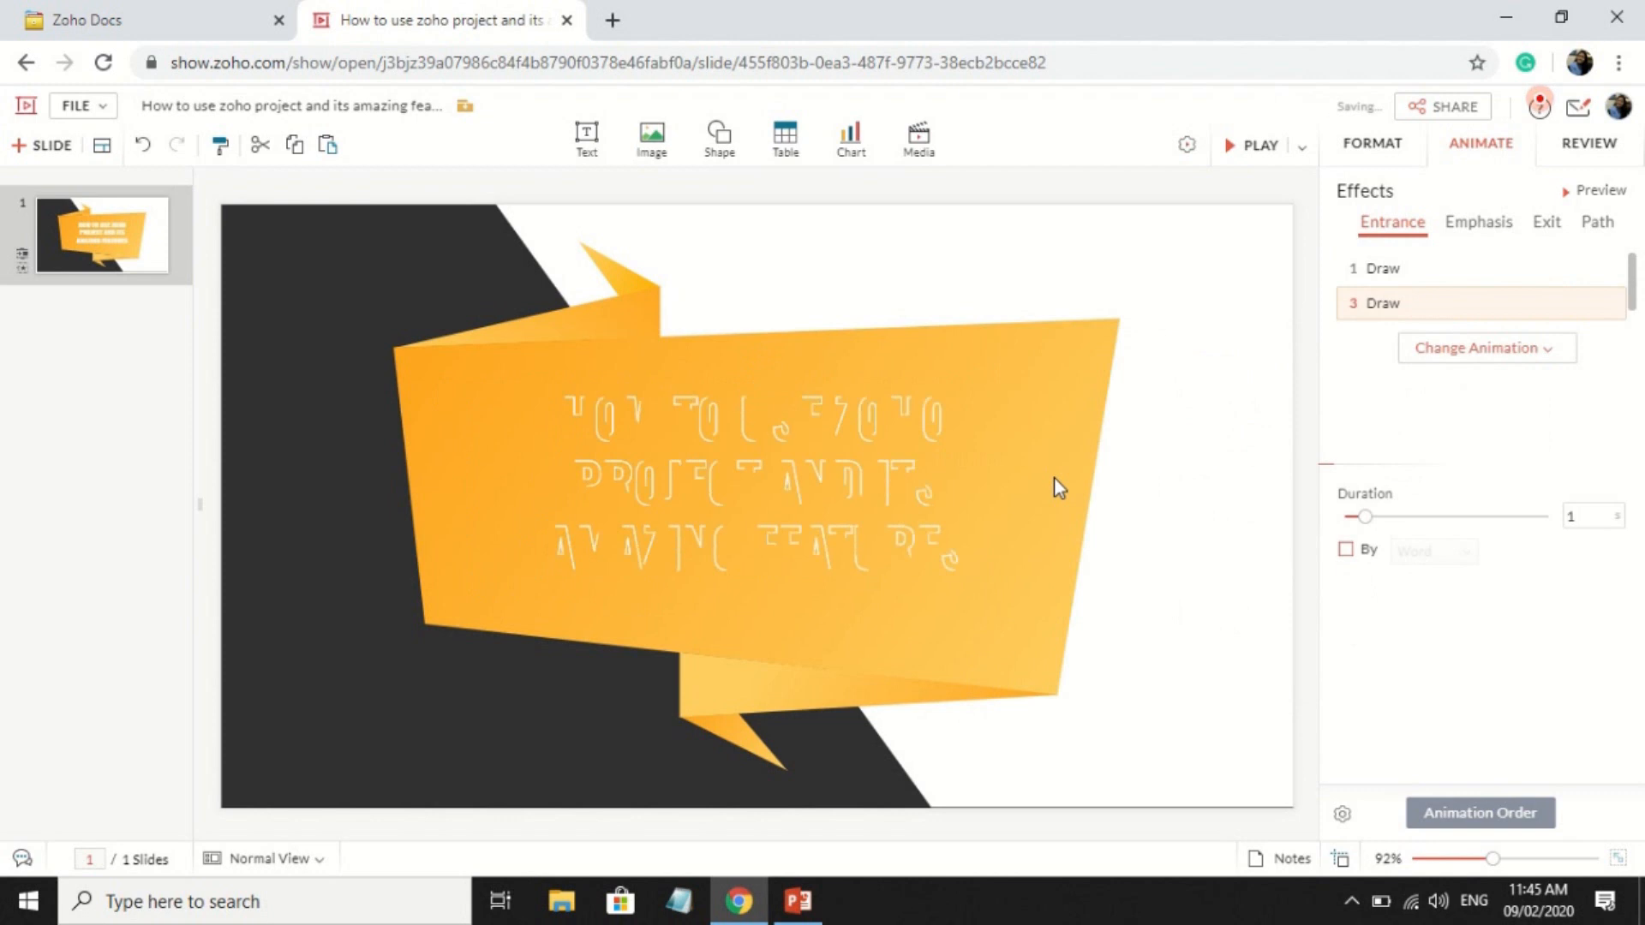
left_click(1187, 145)
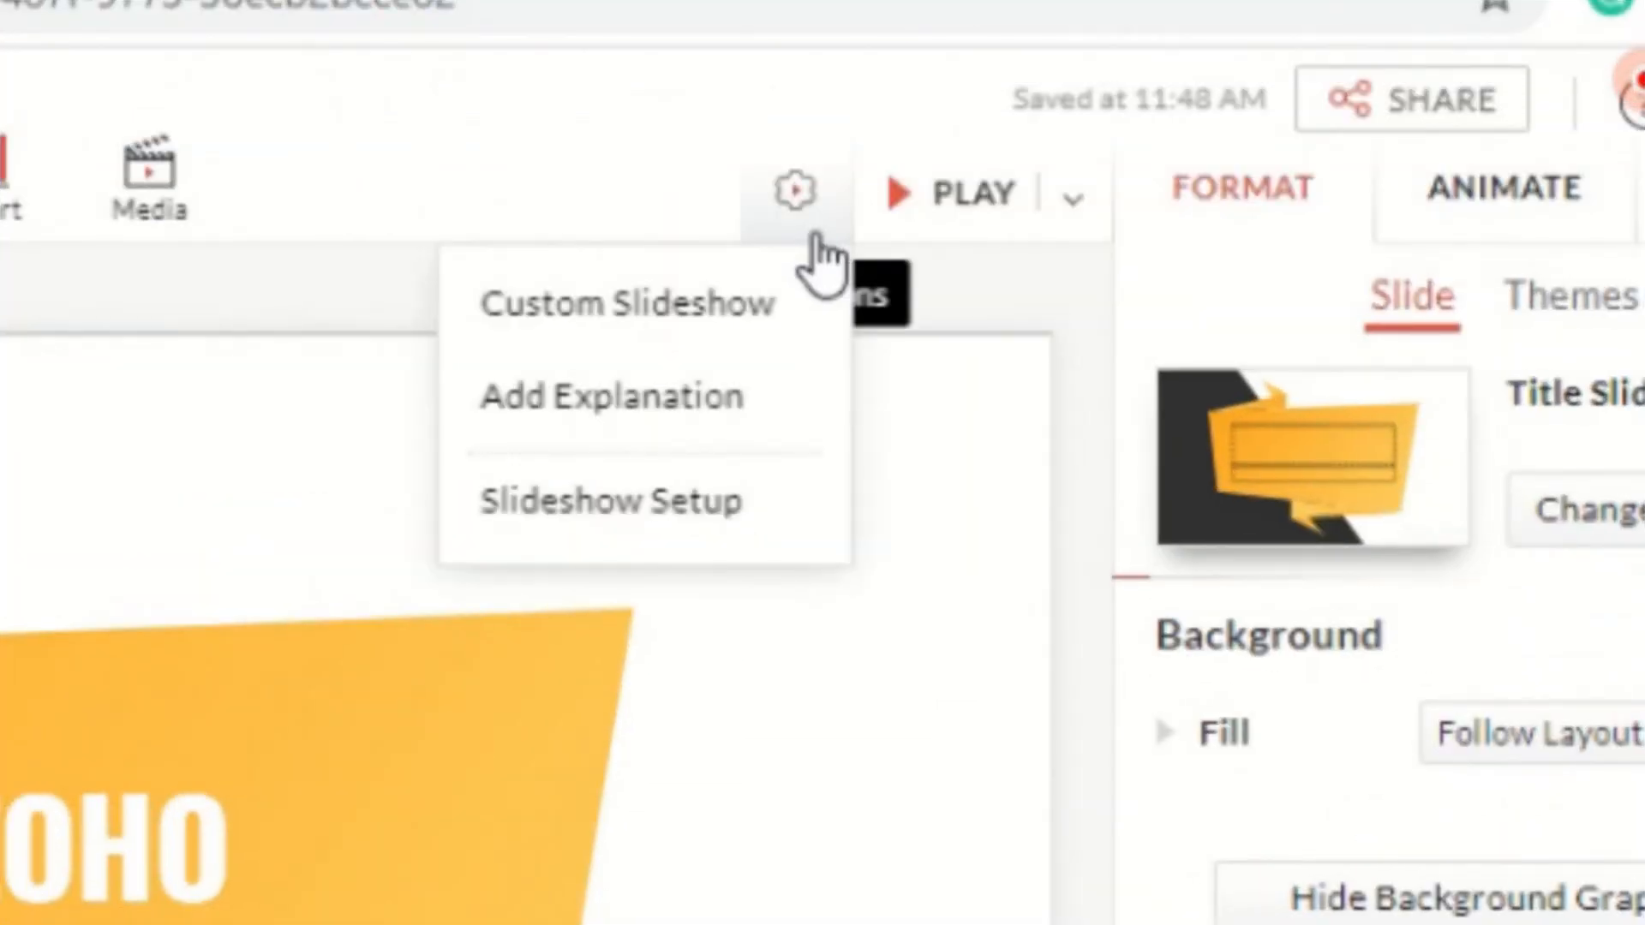
Add a placeholder explanation note 'a' for the slide and save it.
left_click(612, 395)
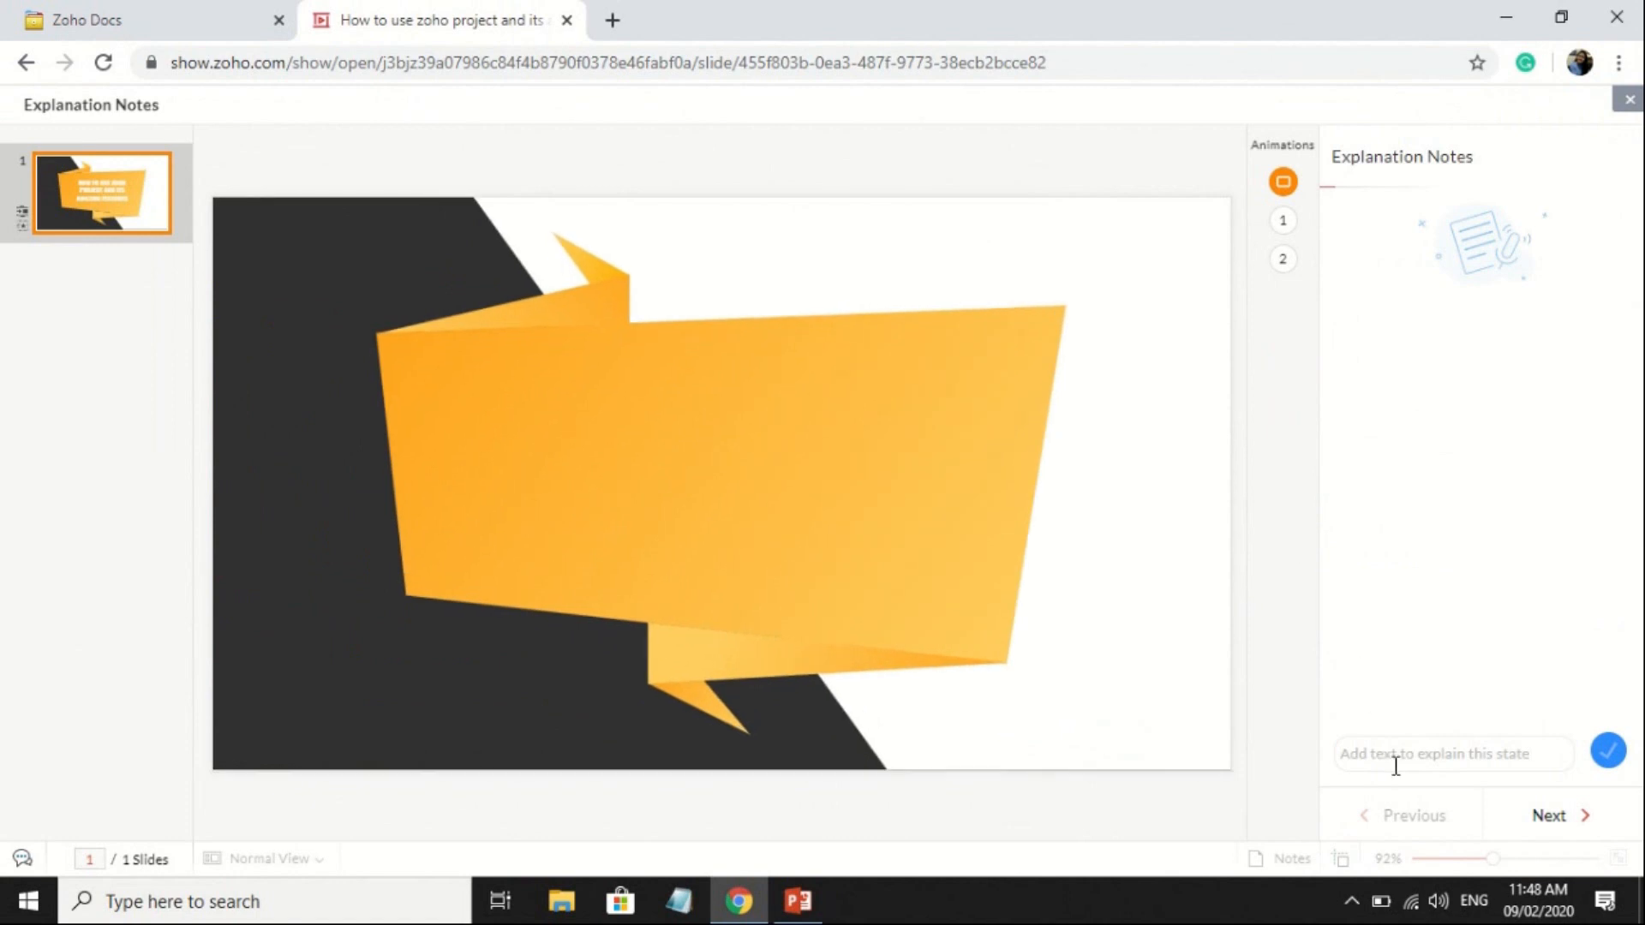
type("asdfghjk")
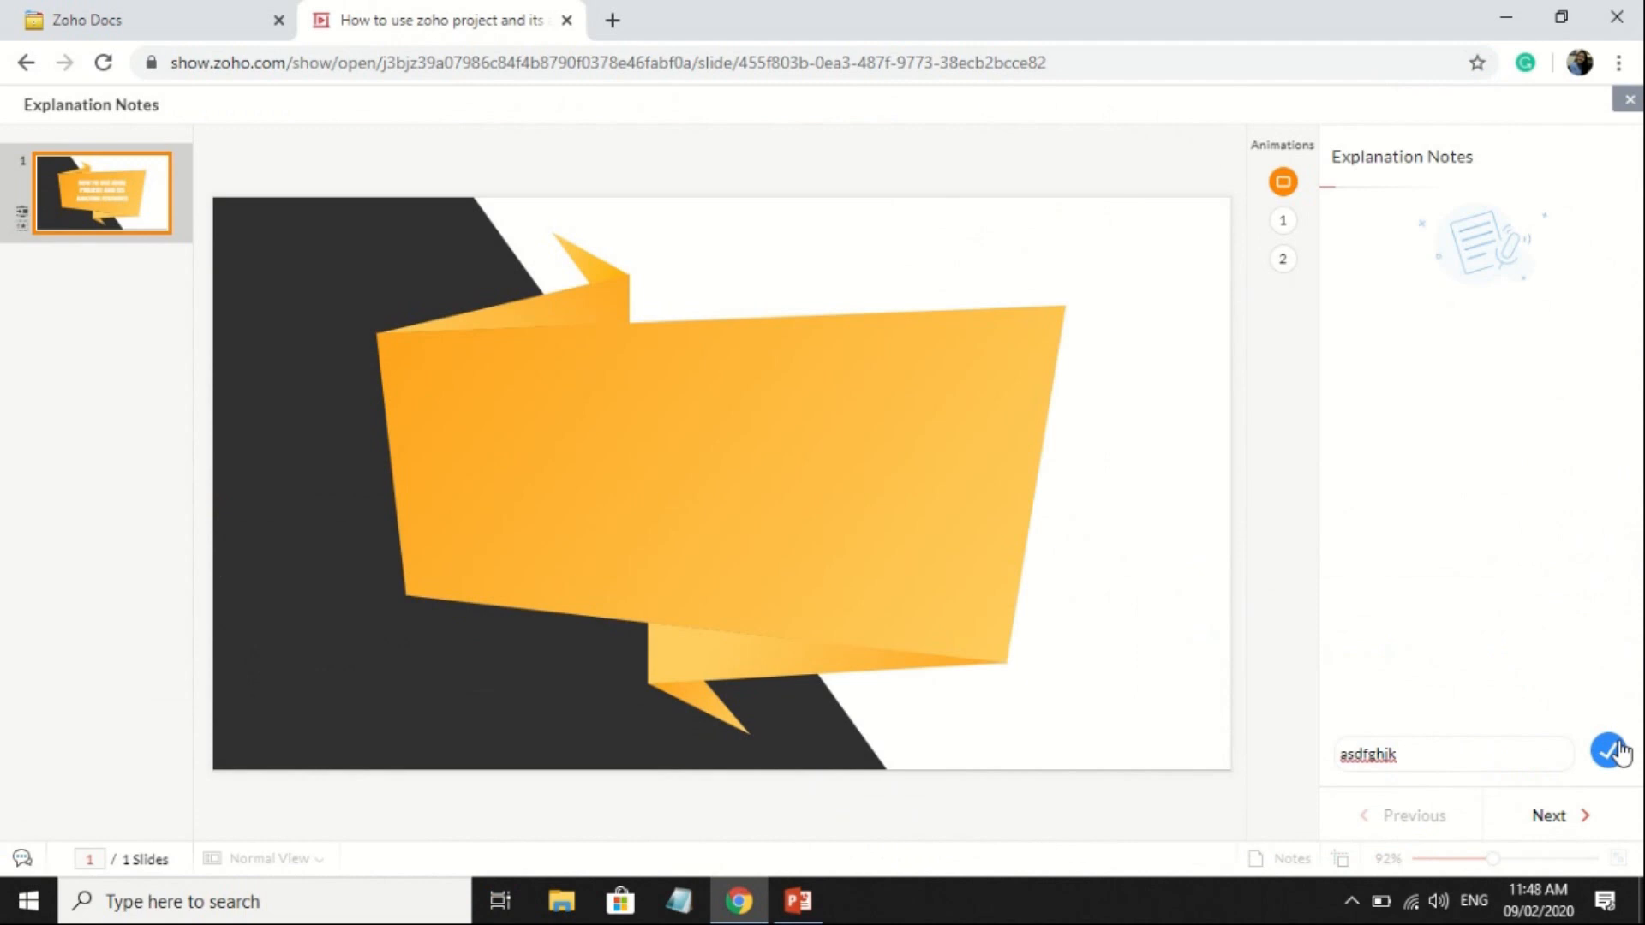
left_click(1612, 749)
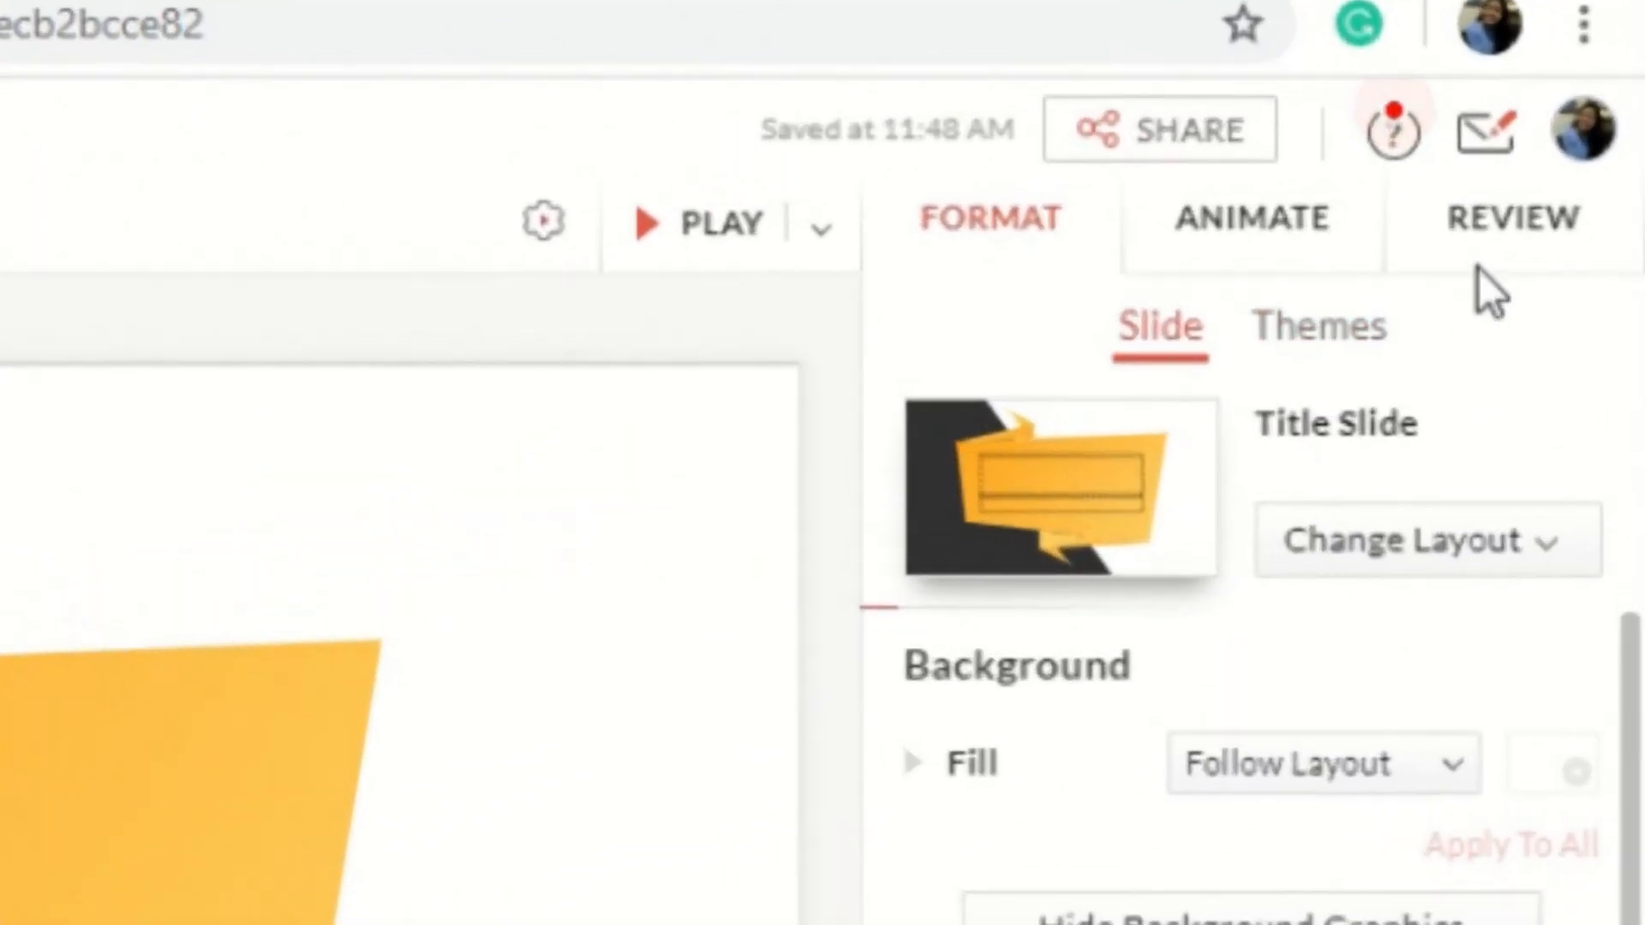
left_click(1511, 217)
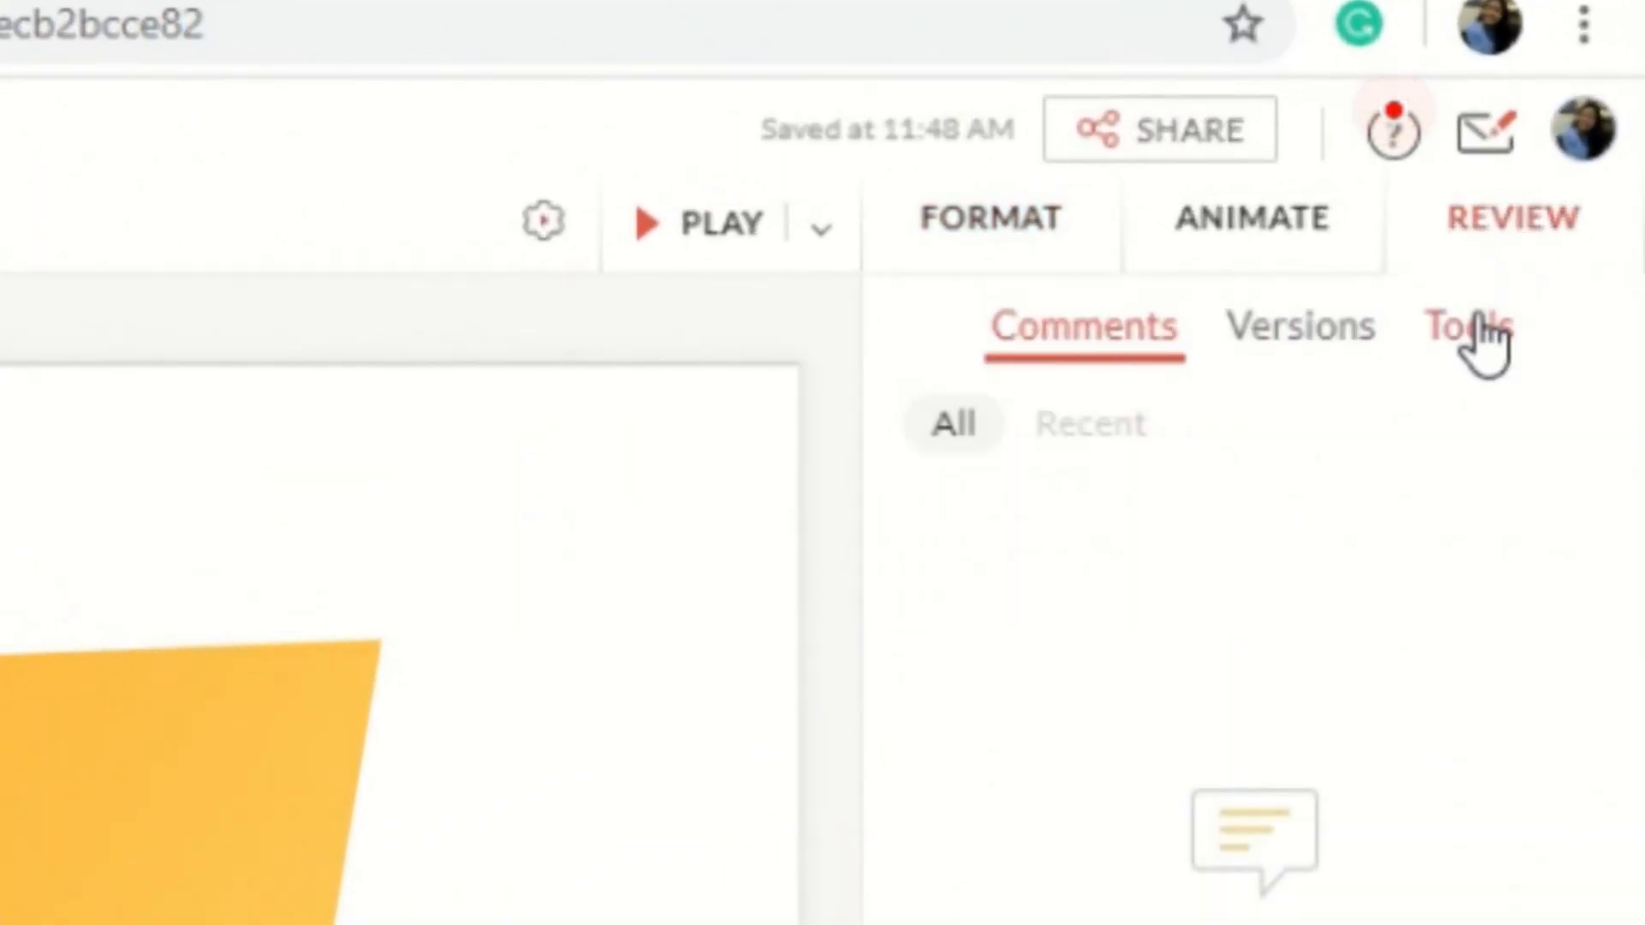
left_click(1571, 187)
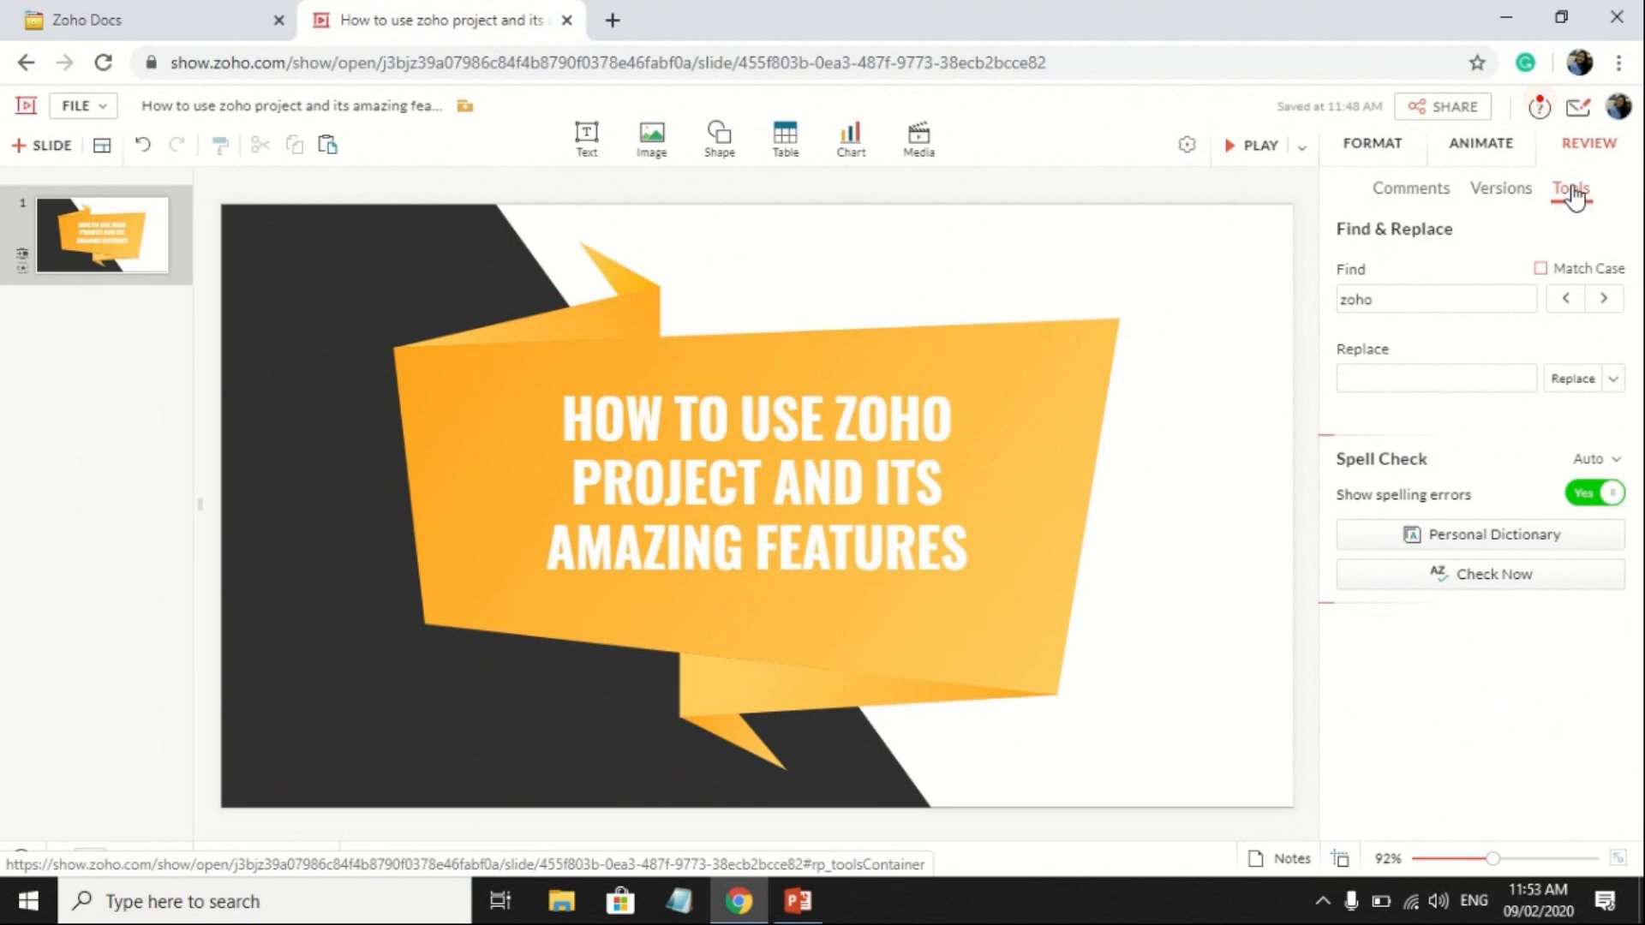
left_click(1436, 299)
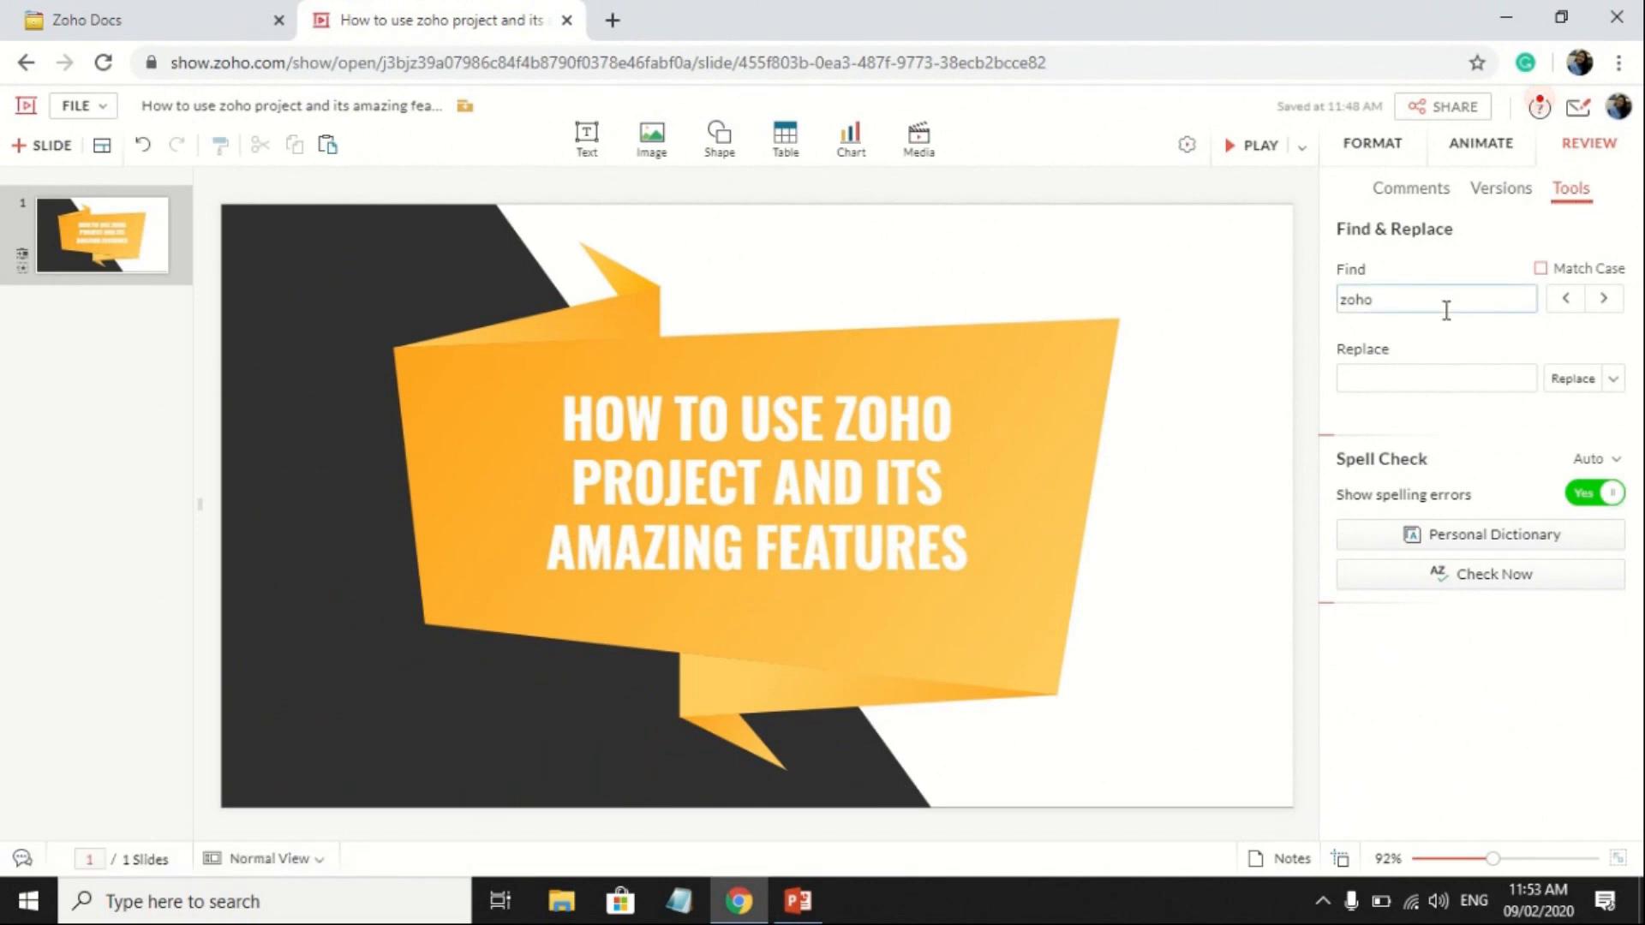
left_click(1603, 298)
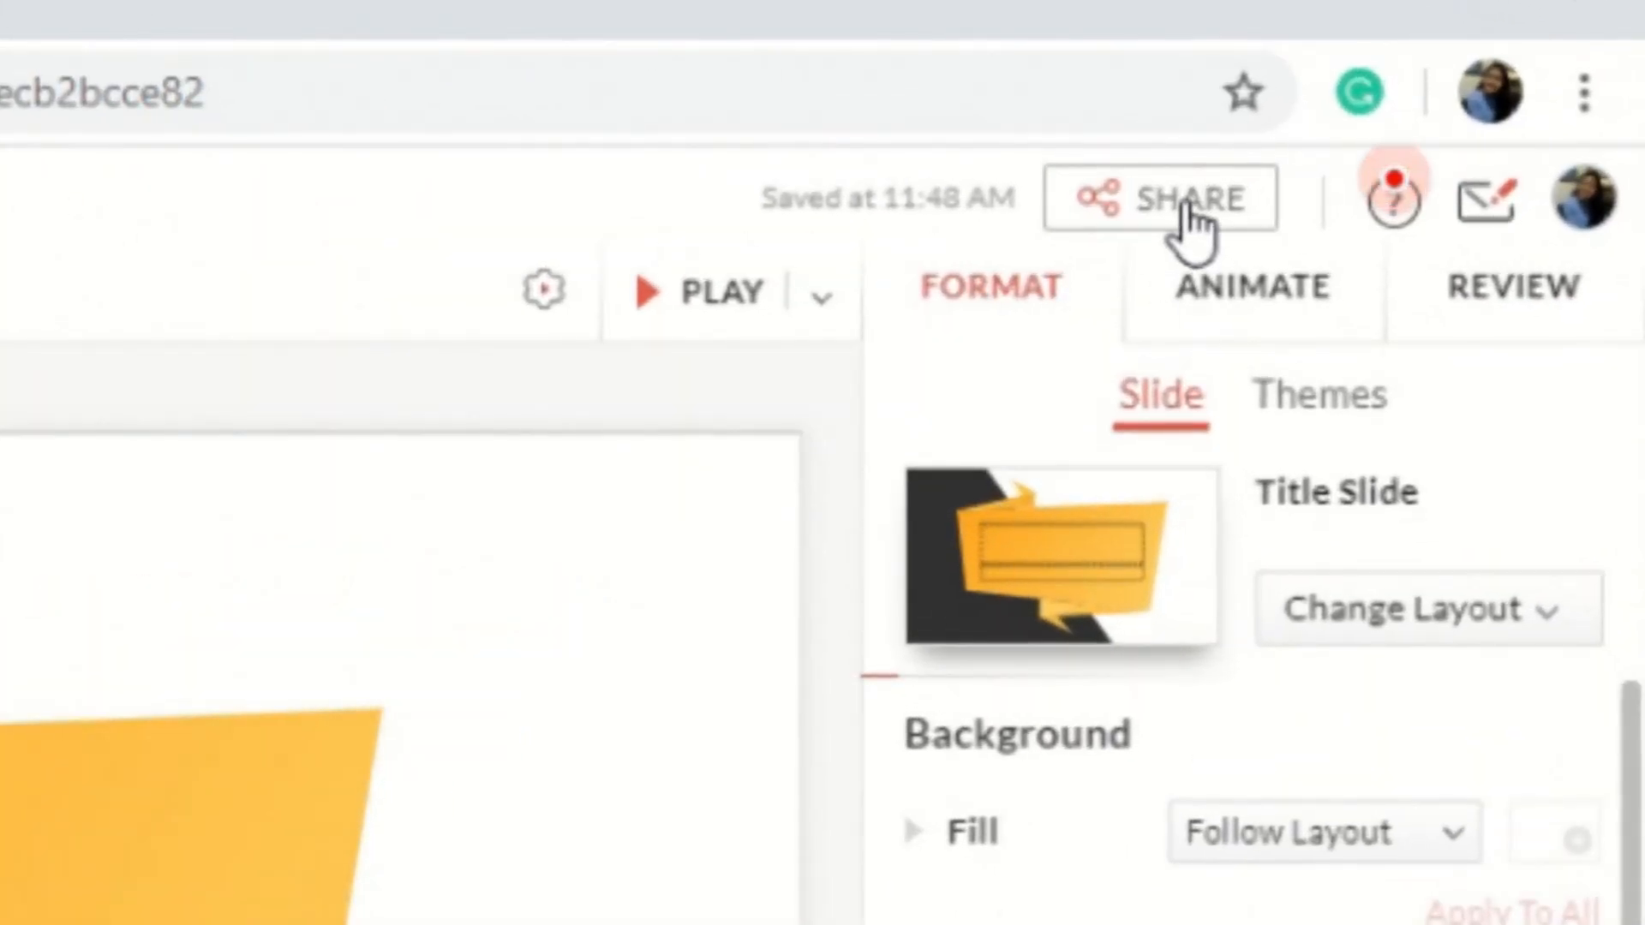
left_click(1157, 200)
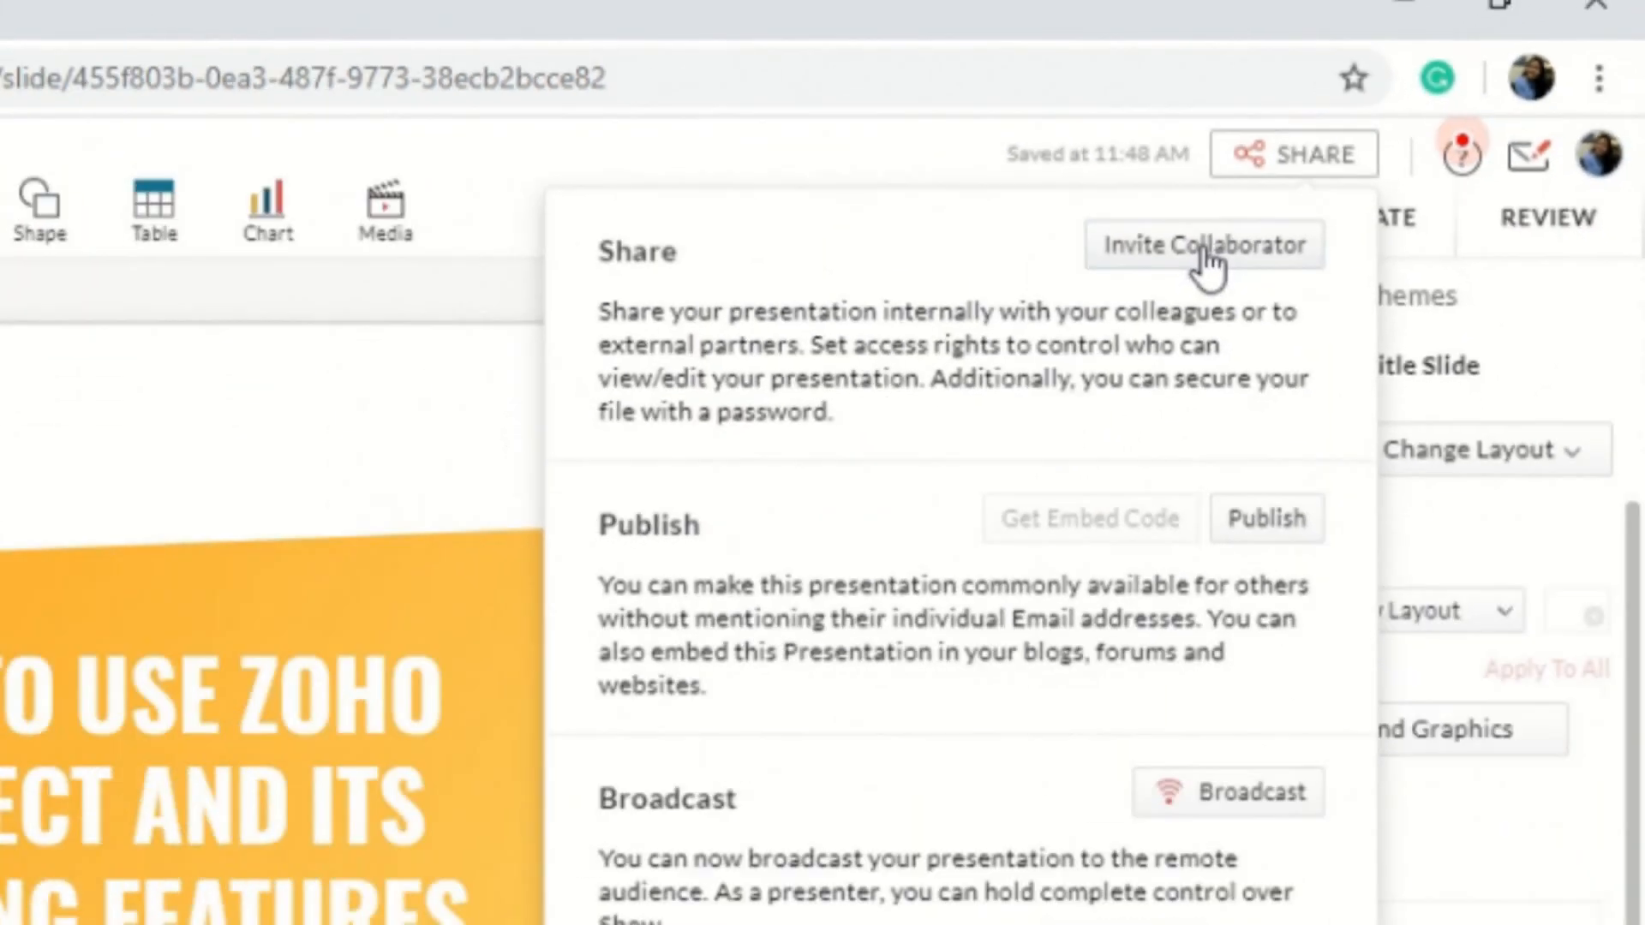
left_click(1203, 246)
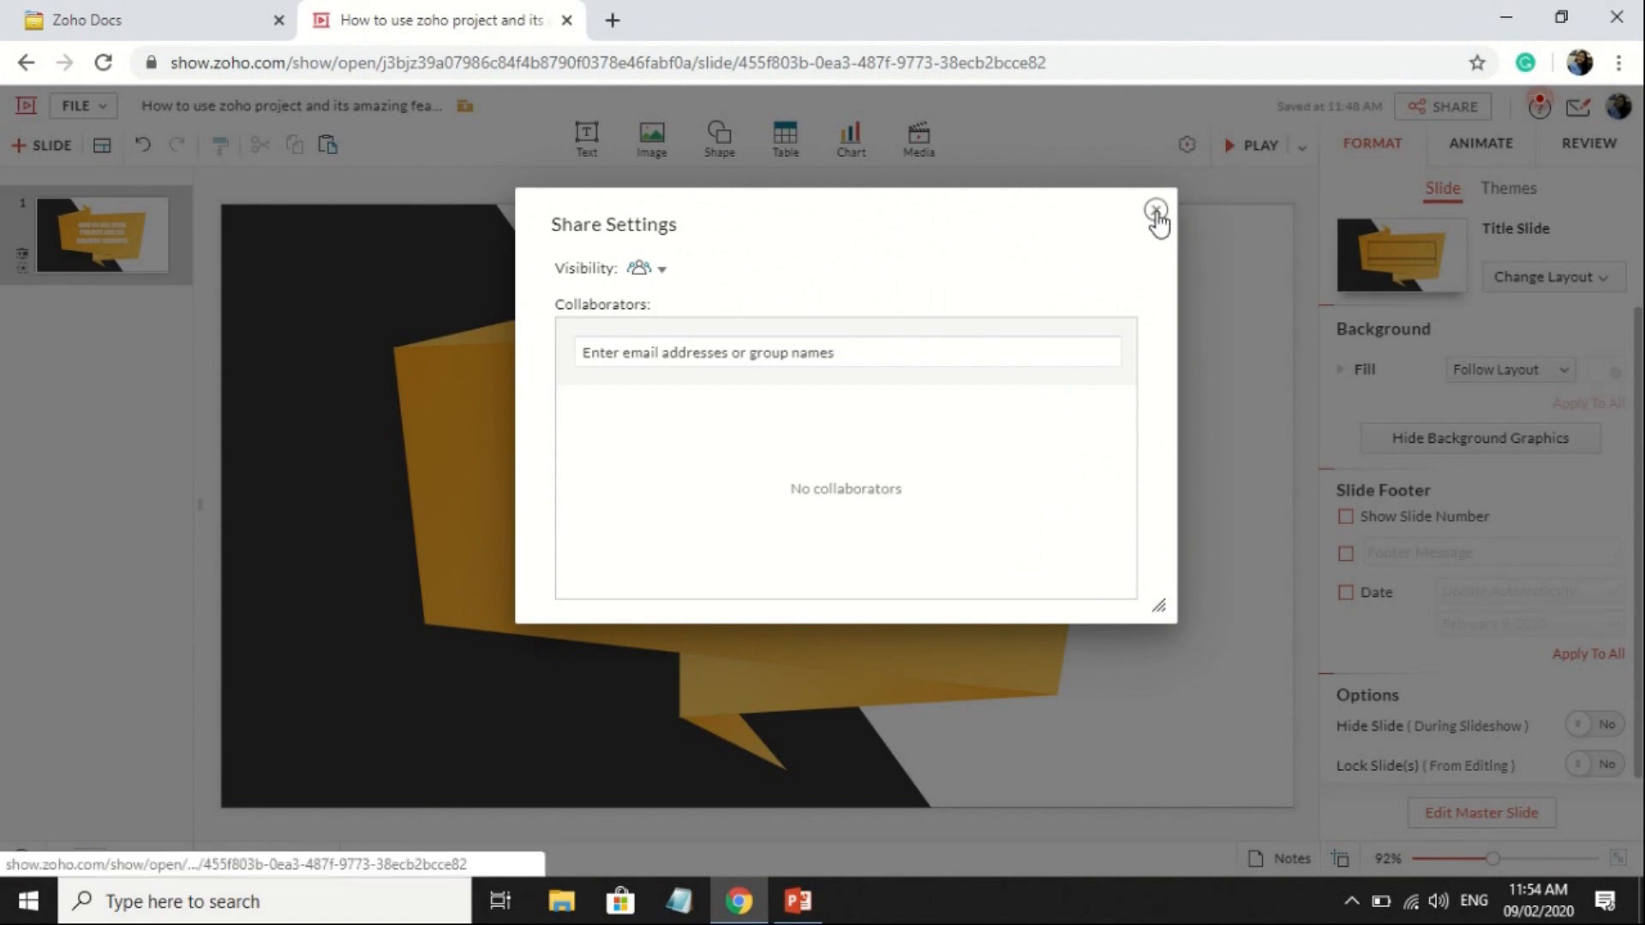
left_click(1156, 210)
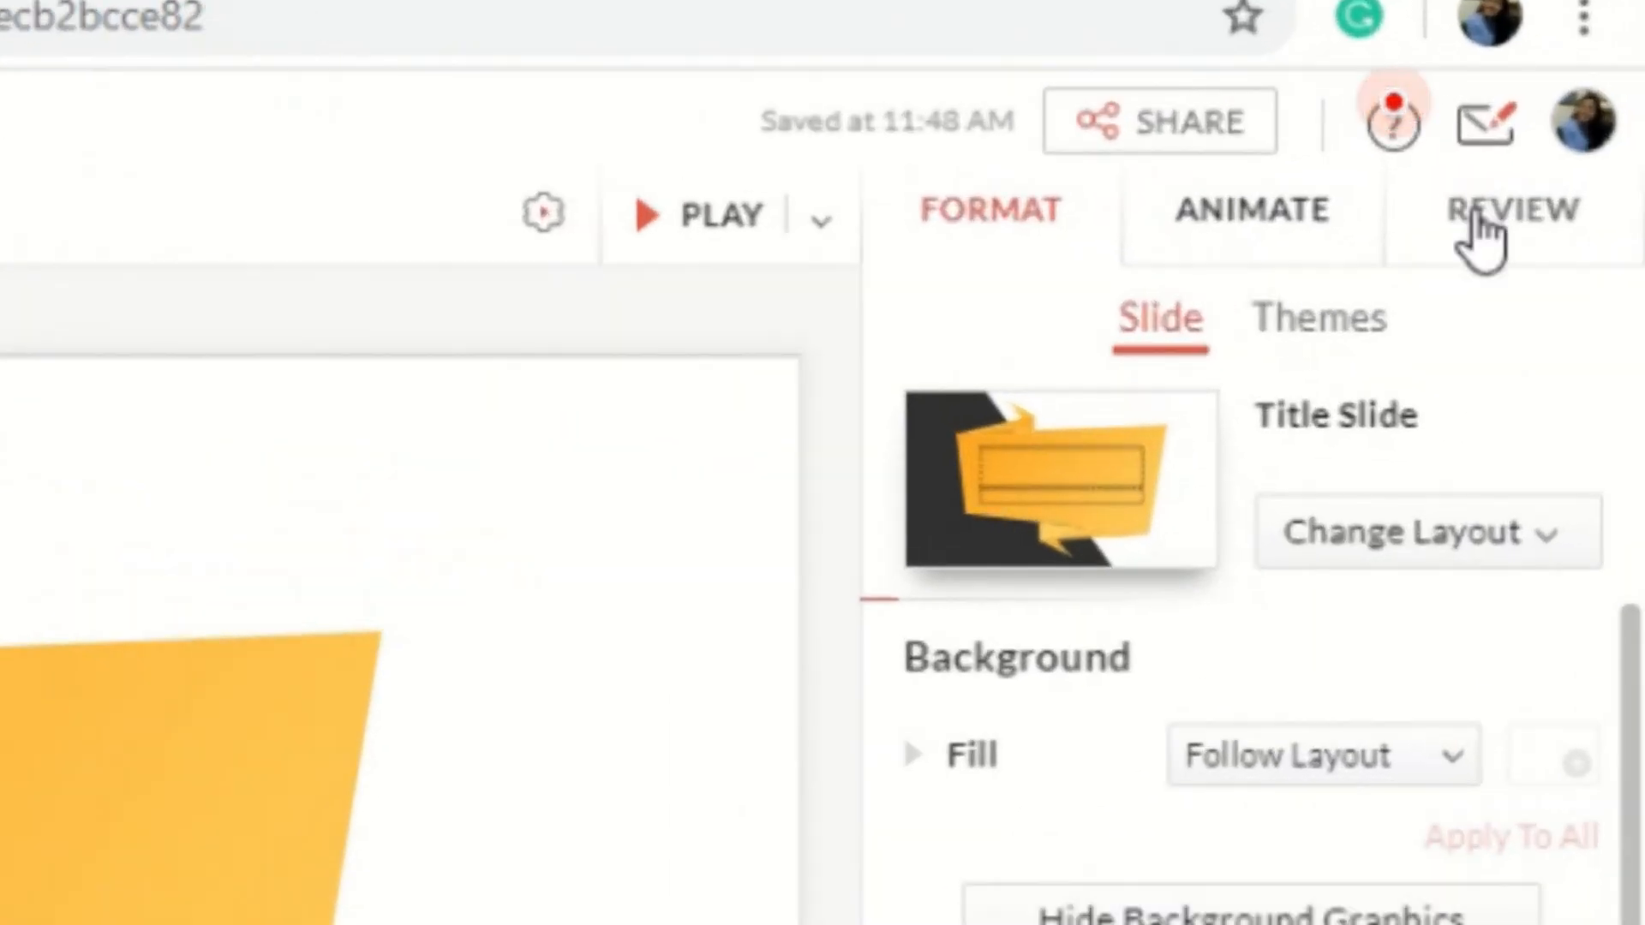
Post the comment 'Make it more visible' on slide 1 via Review > Comments.
left_click(1511, 210)
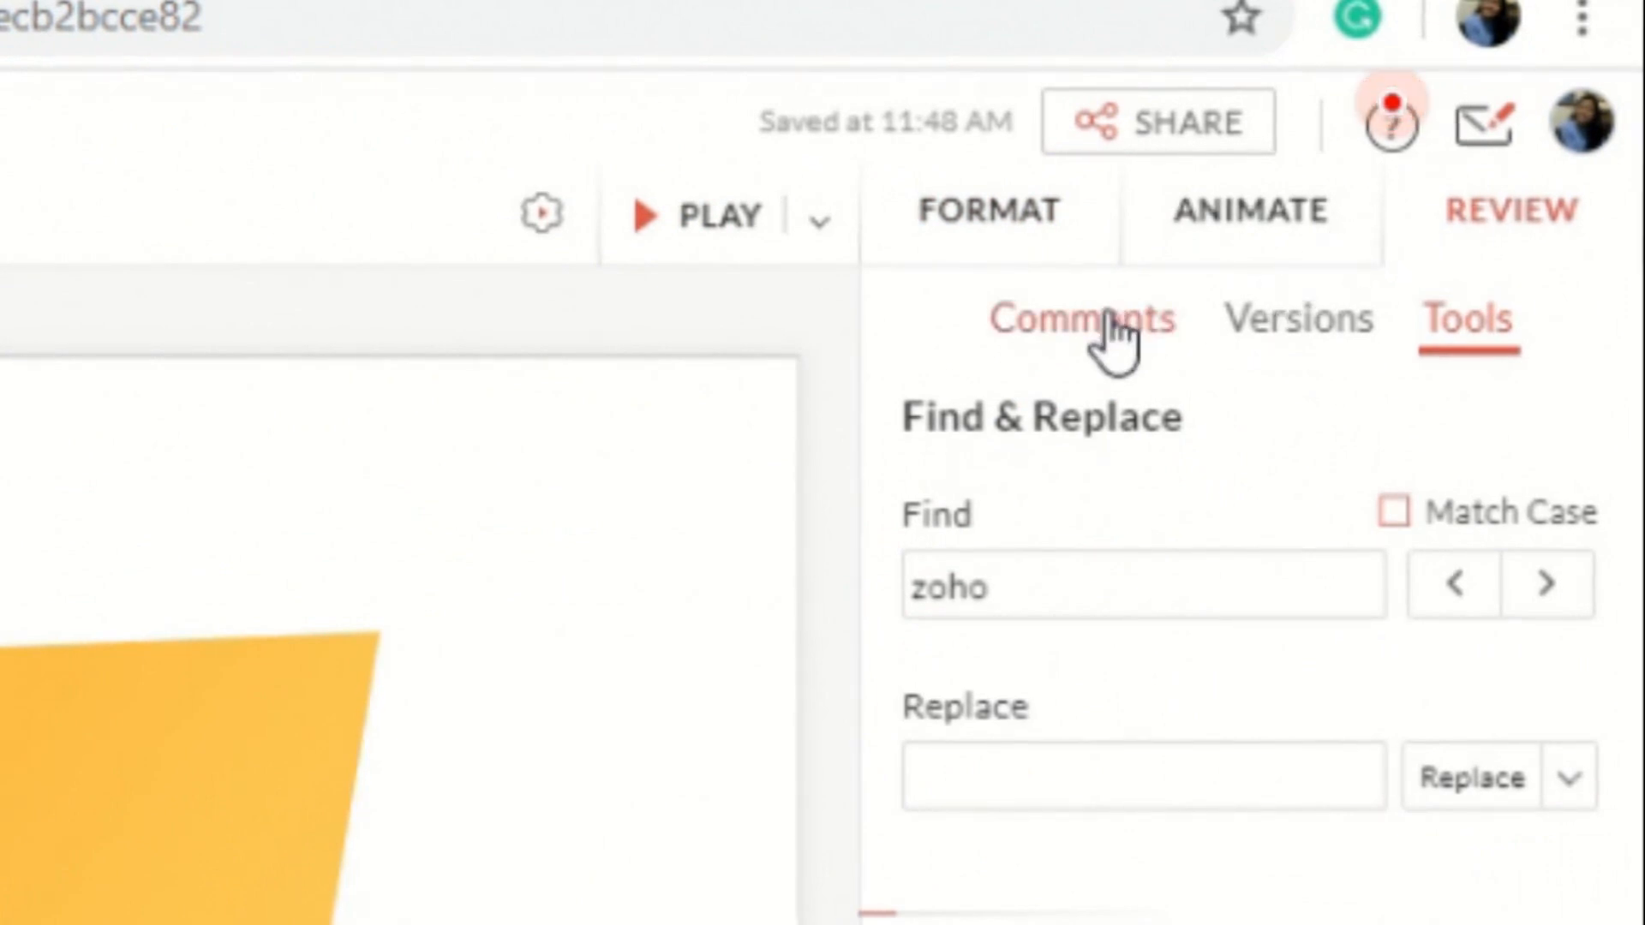
left_click(1081, 319)
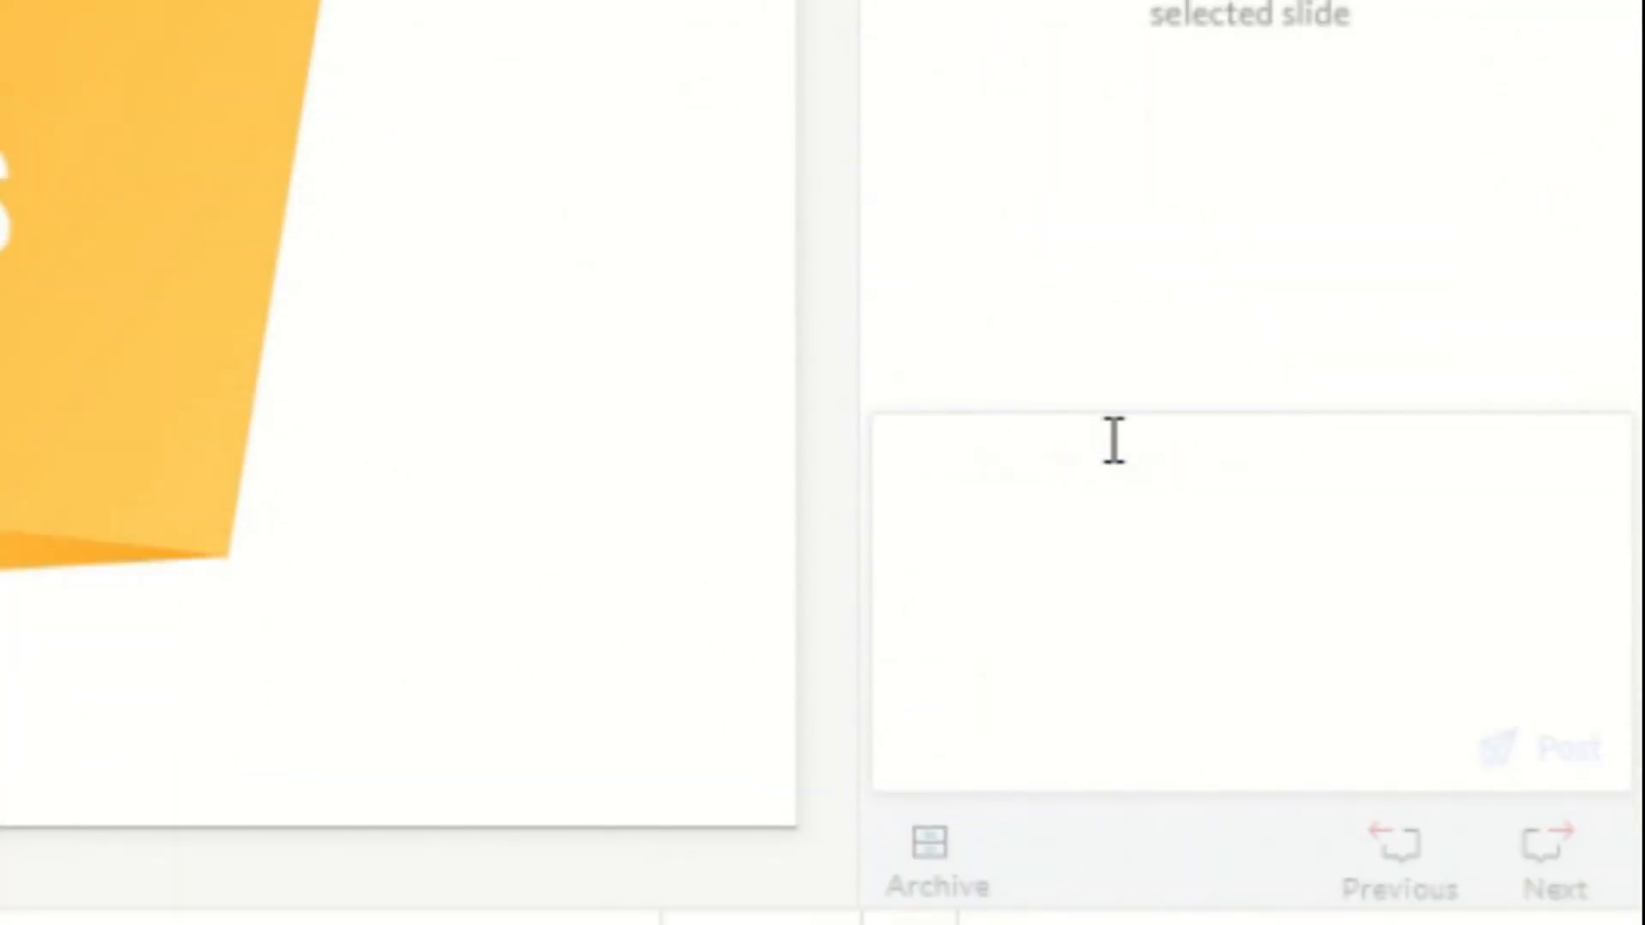
type("Make it")
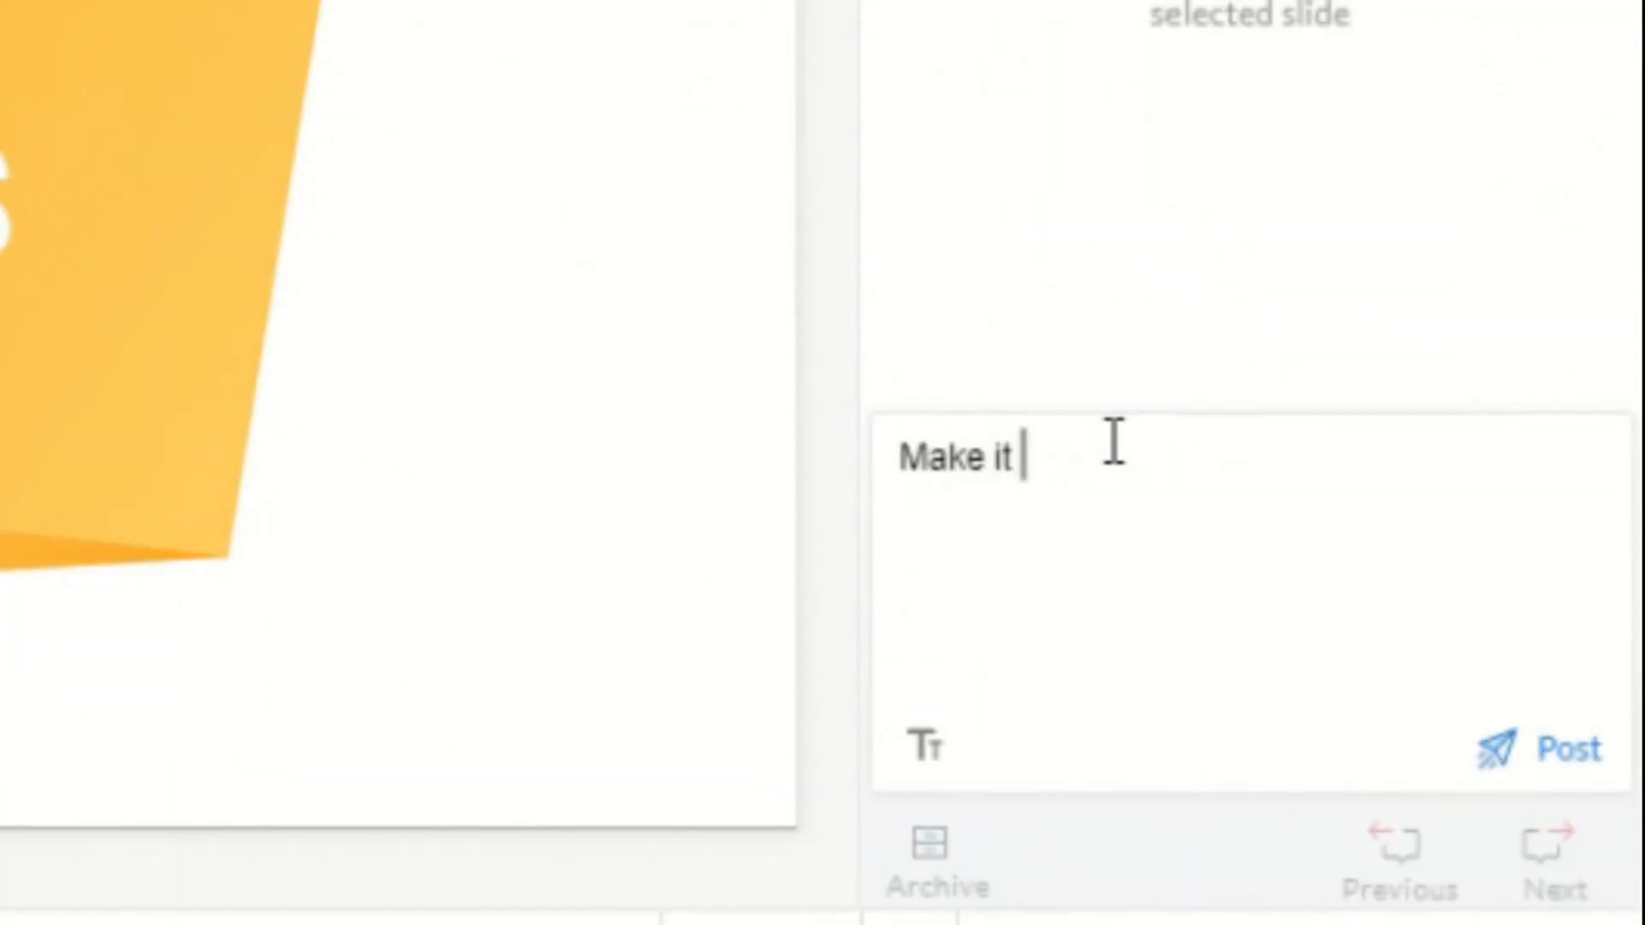
type("more visible")
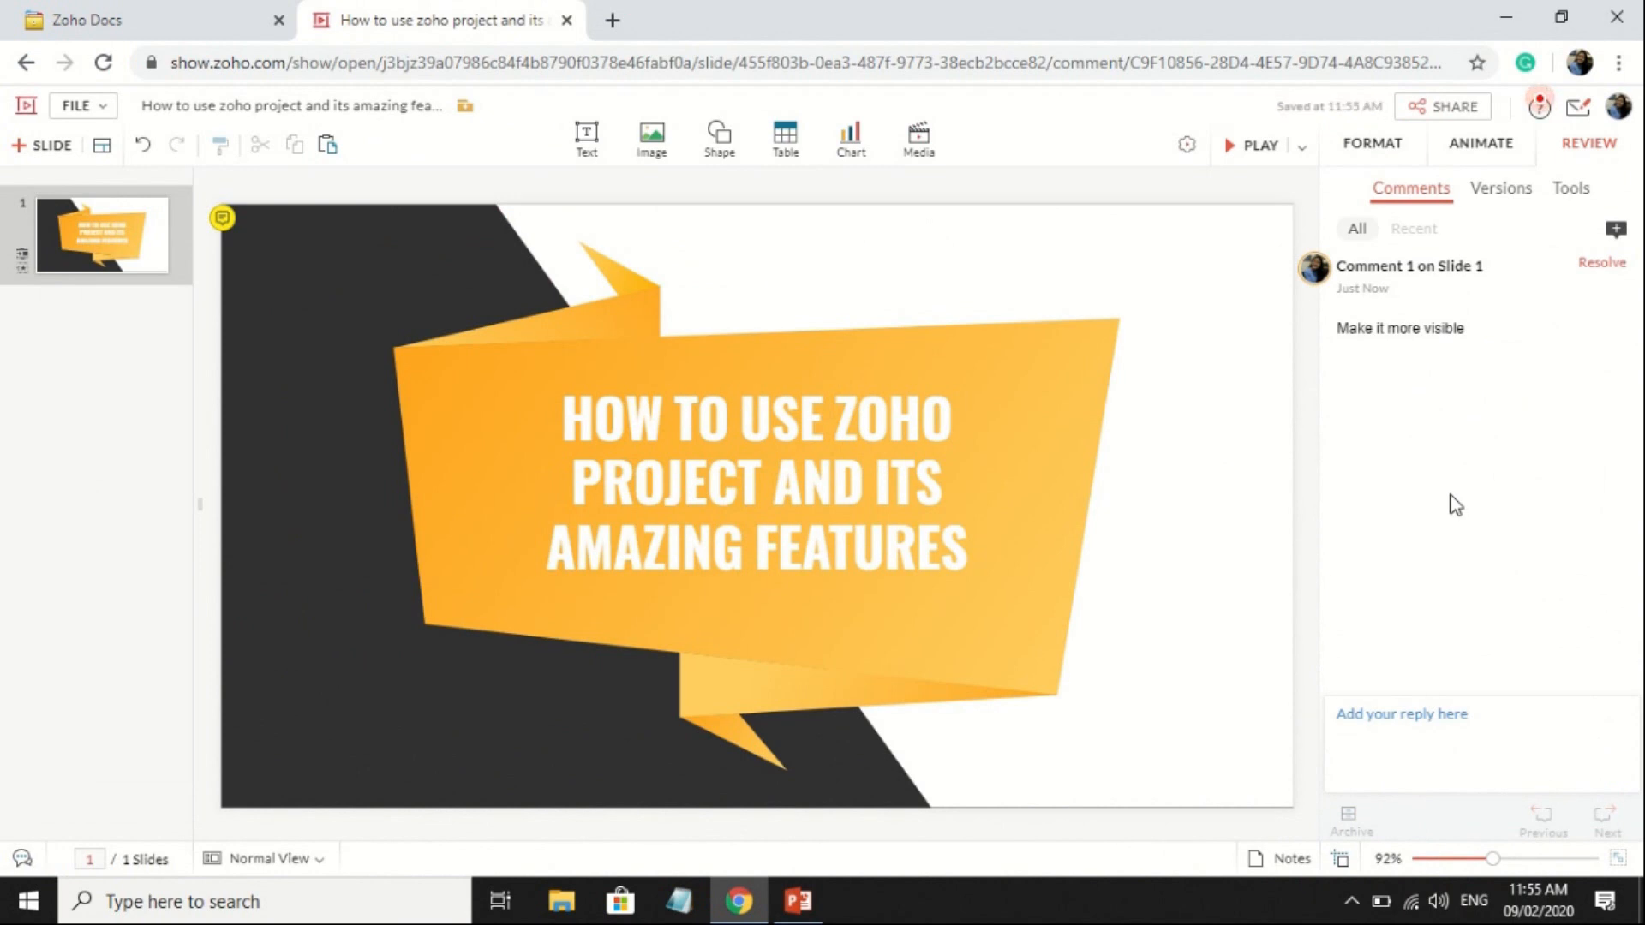
mouse_move(1441, 476)
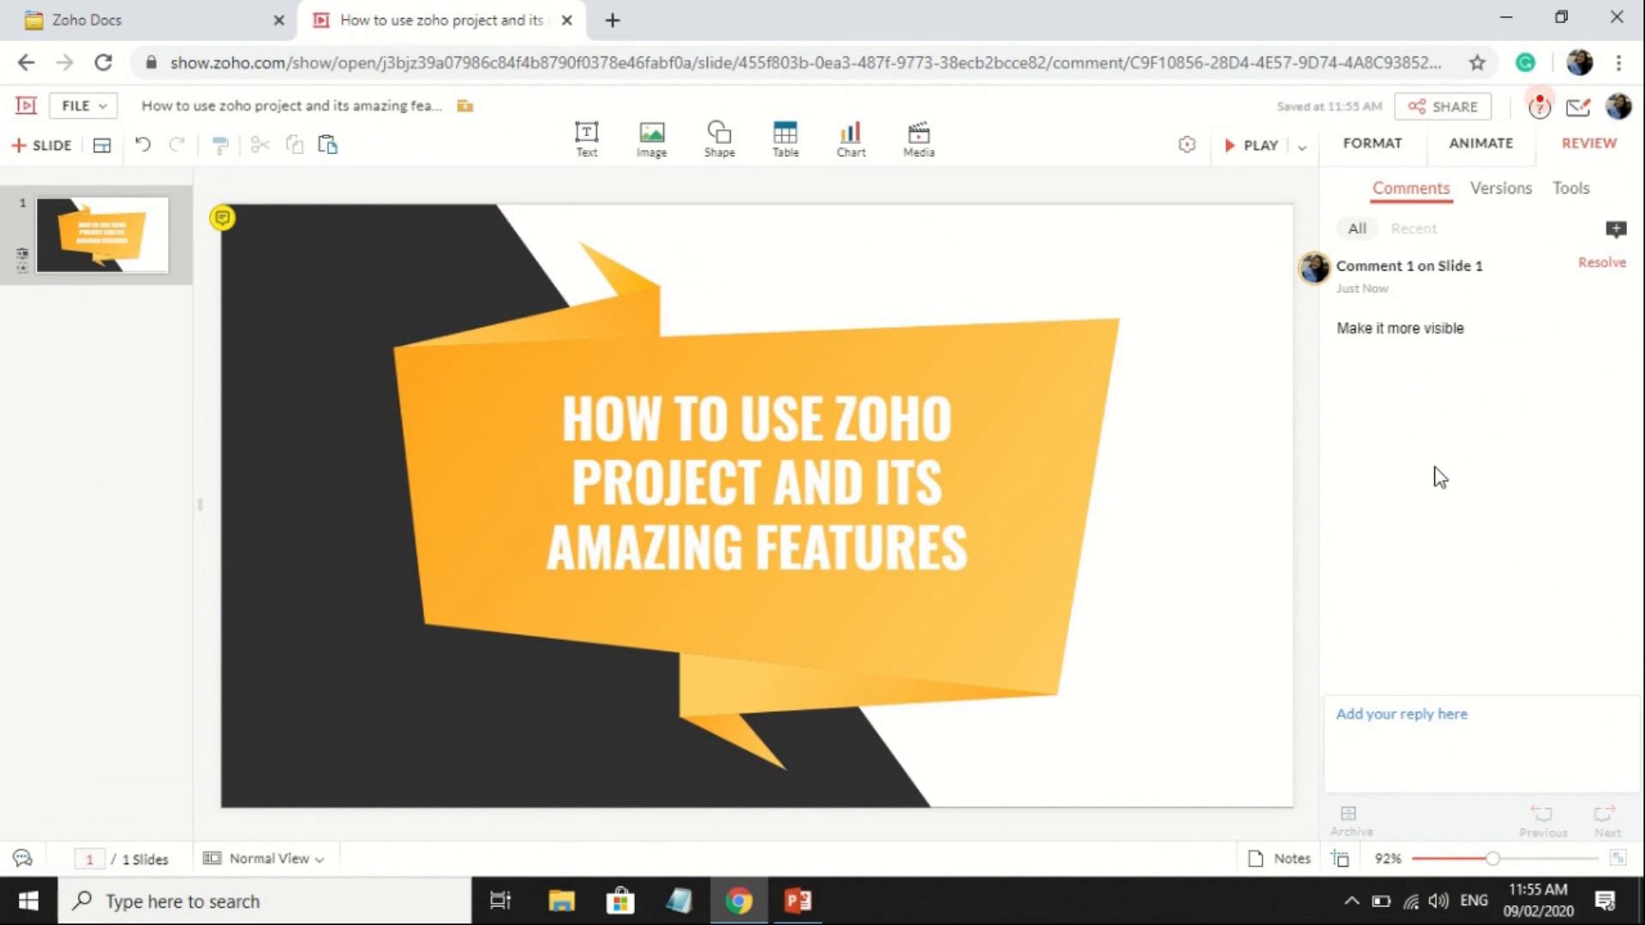